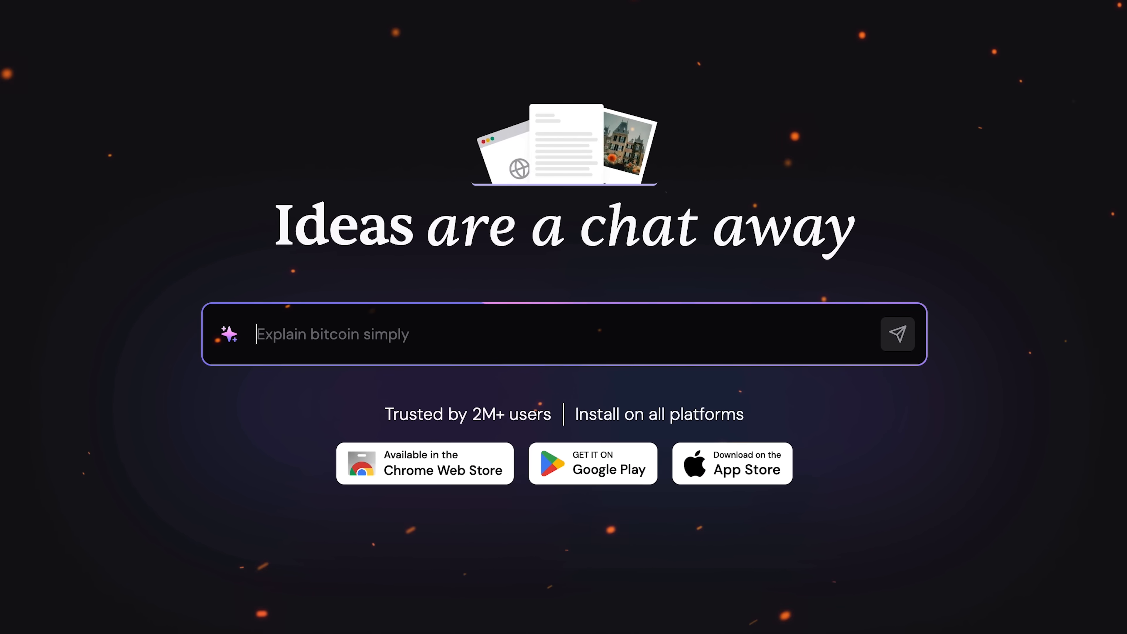
- Scroll down the DoppelgAInger for Twitter feature page to browse its content
scroll("down", 3)
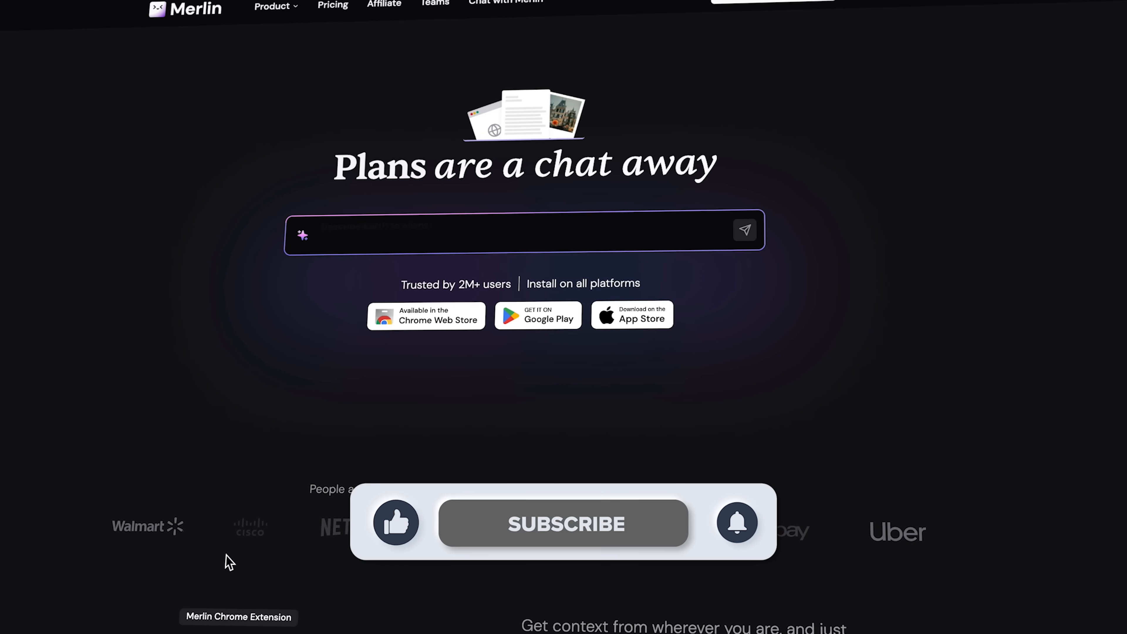
scroll("down", 3)
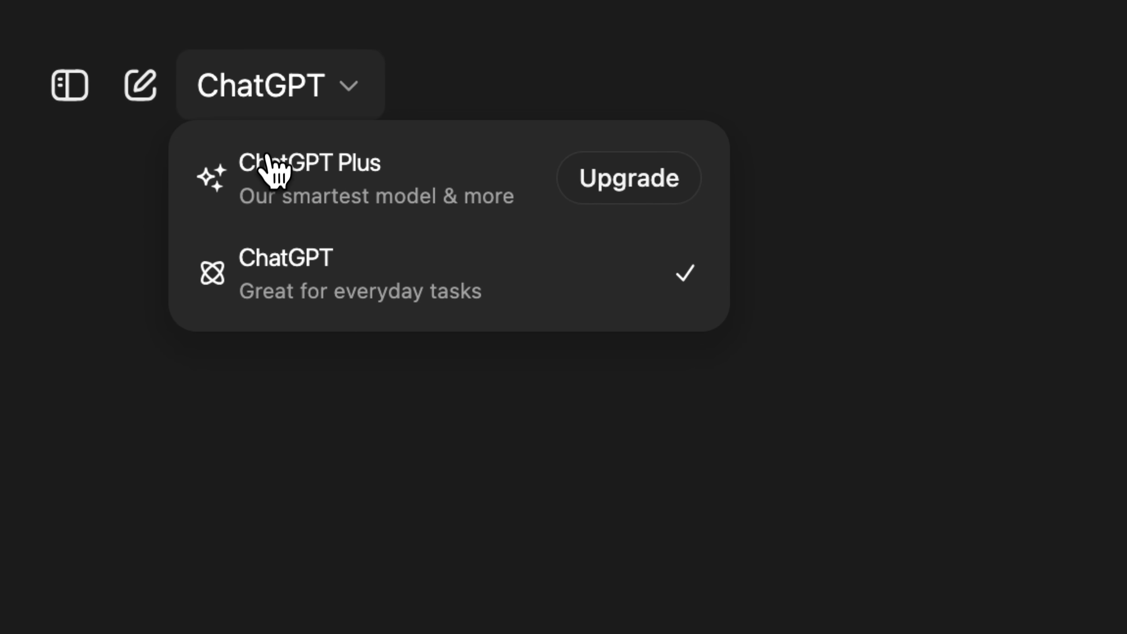
mouse_move(683, 189)
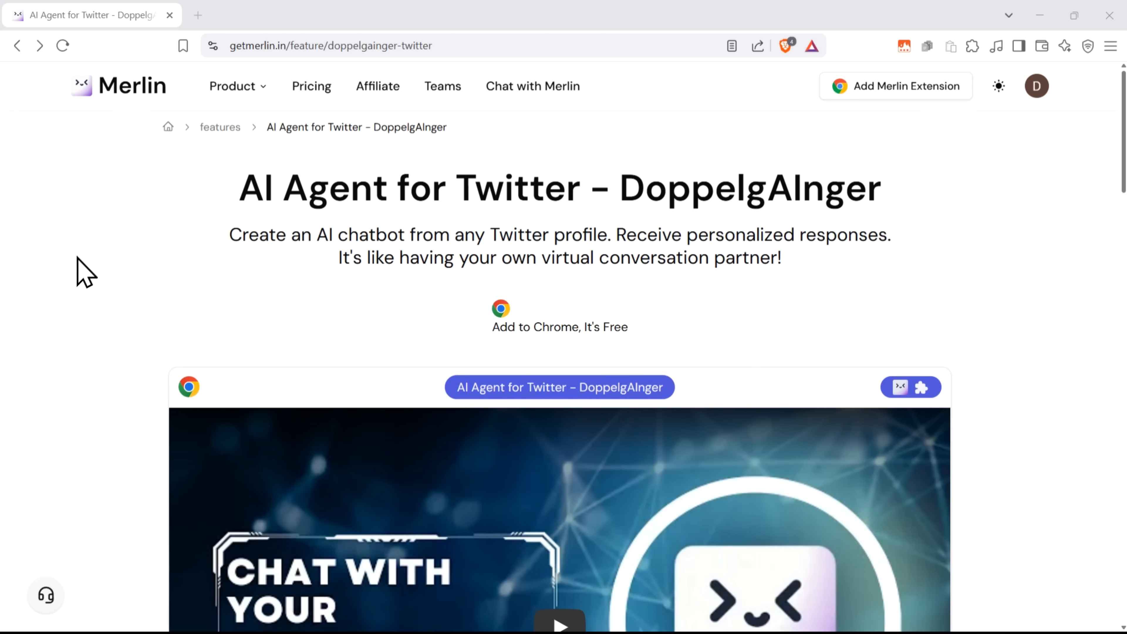
- From the Product dropdown, open Doppelganger for Twitter in a new tab
left_click(233, 87)
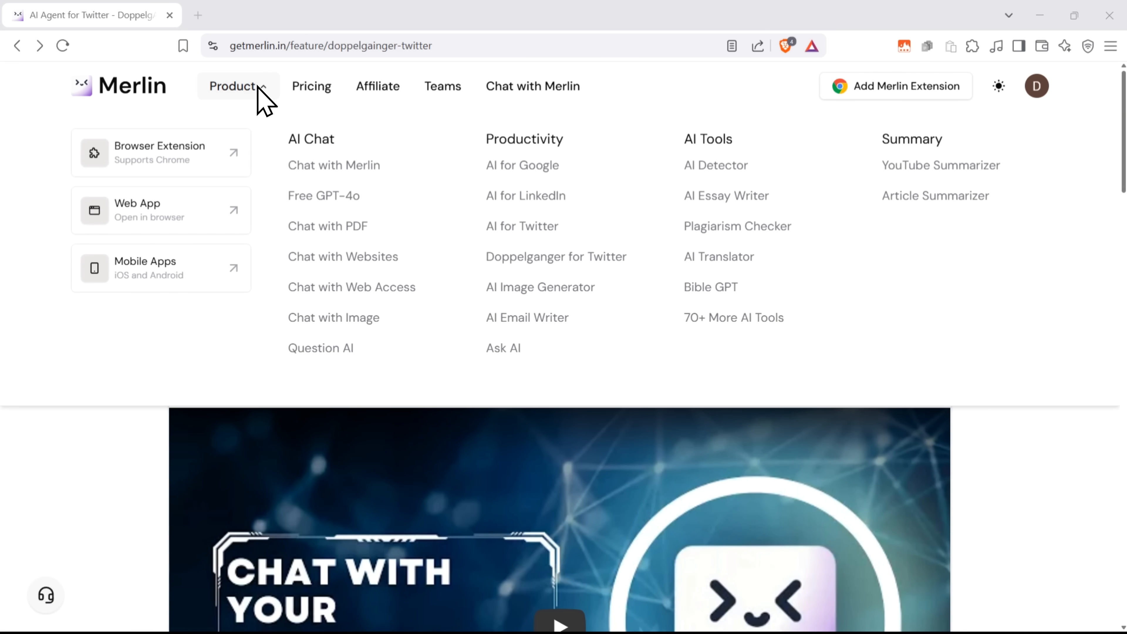
mouse_move(374, 190)
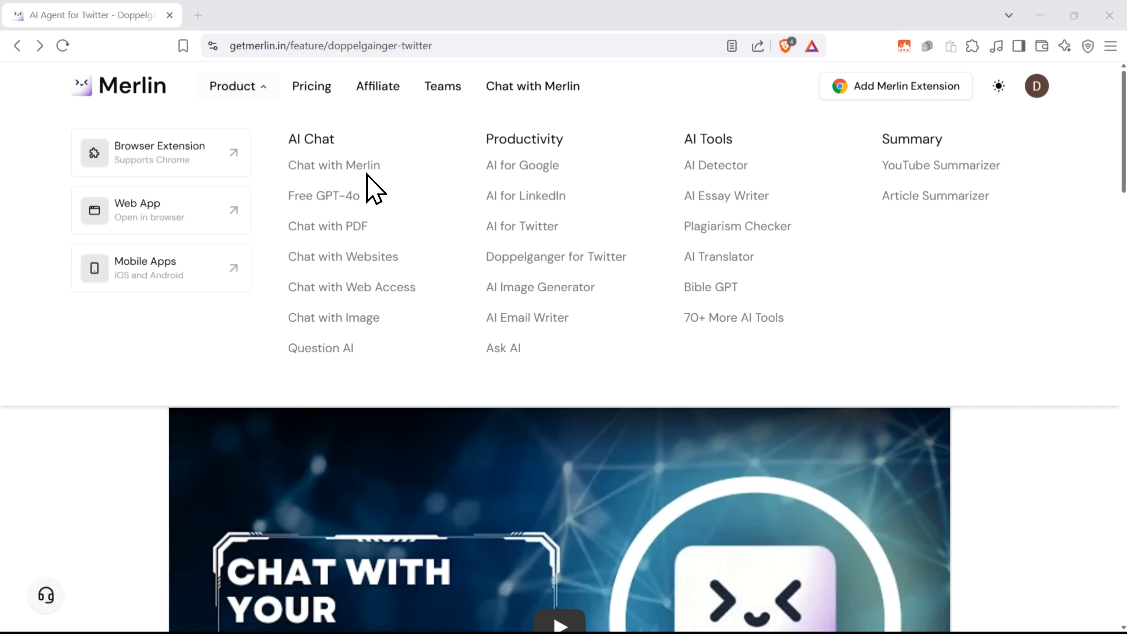
mouse_move(370, 296)
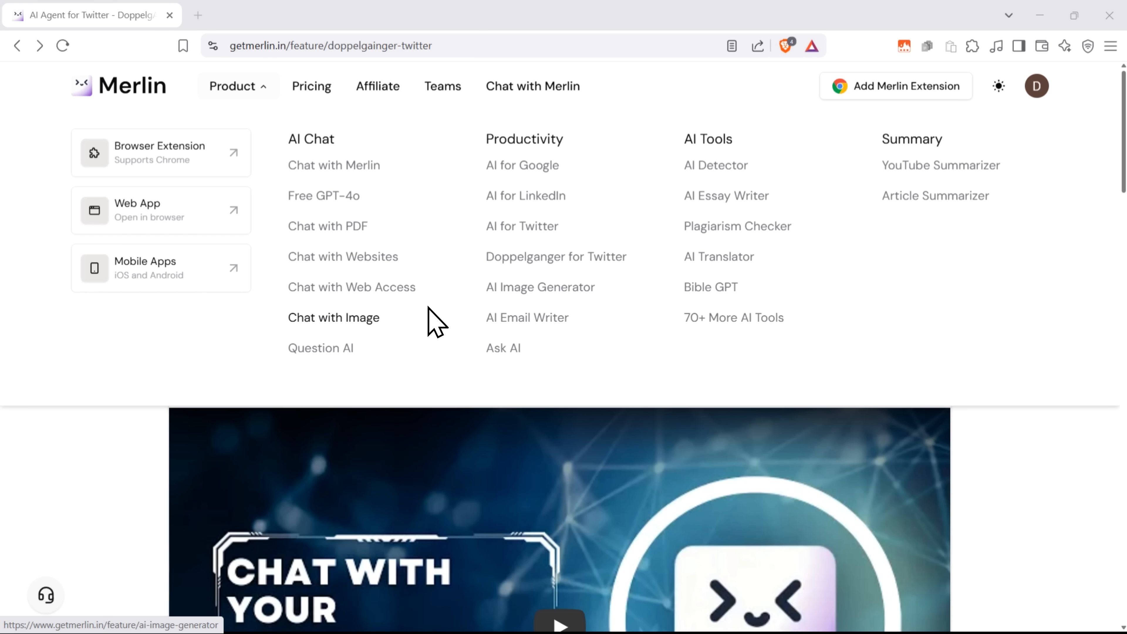
mouse_move(545, 150)
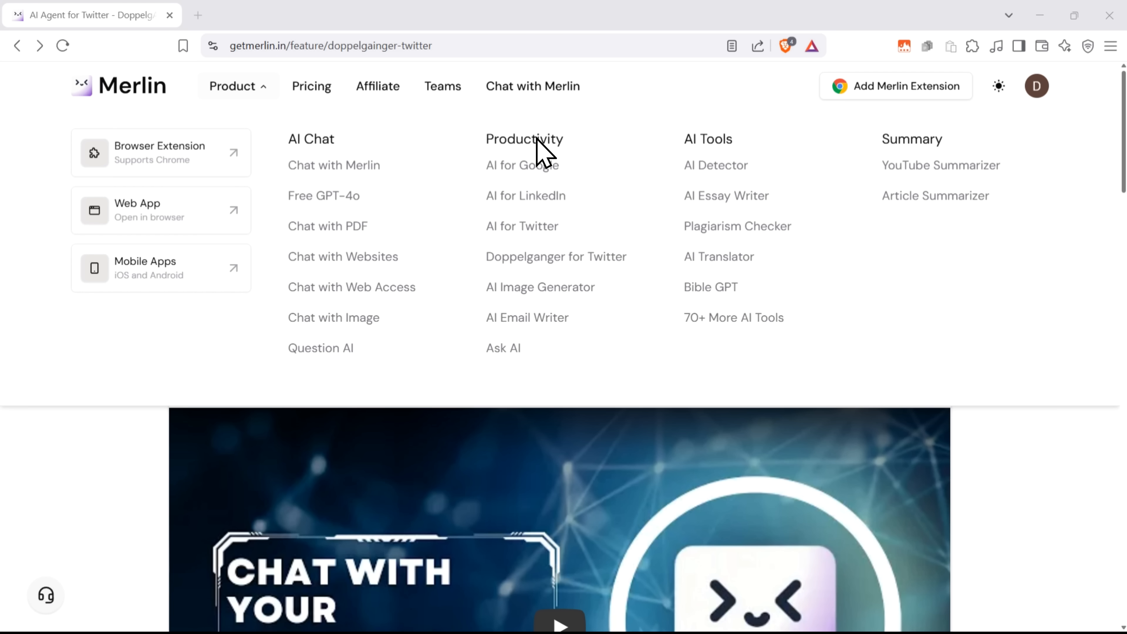
mouse_move(548, 252)
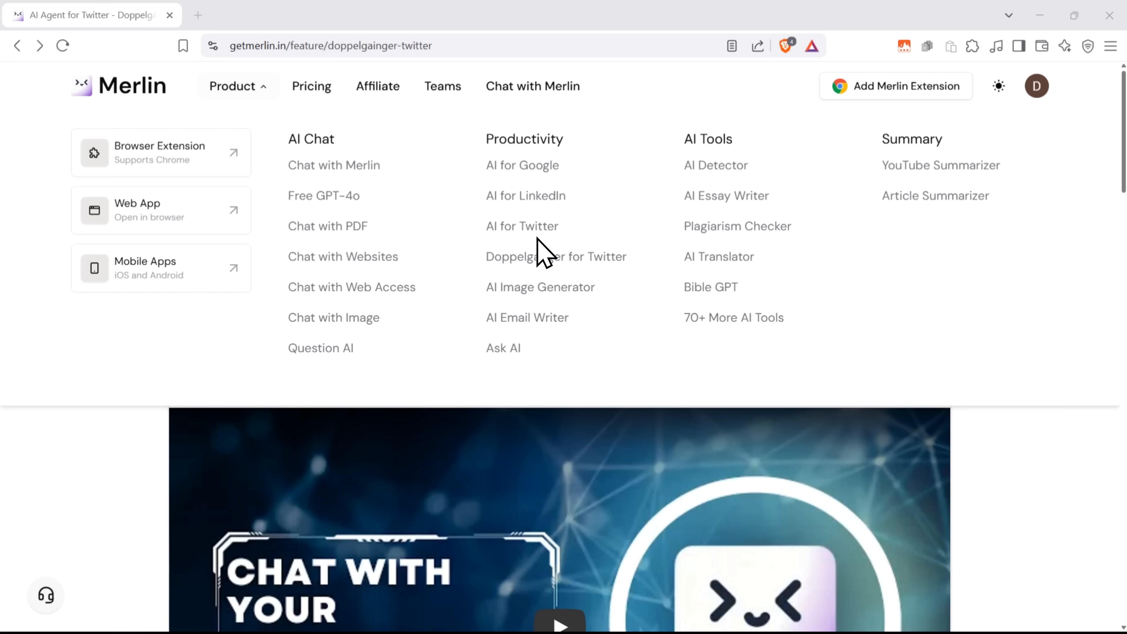
mouse_move(546, 335)
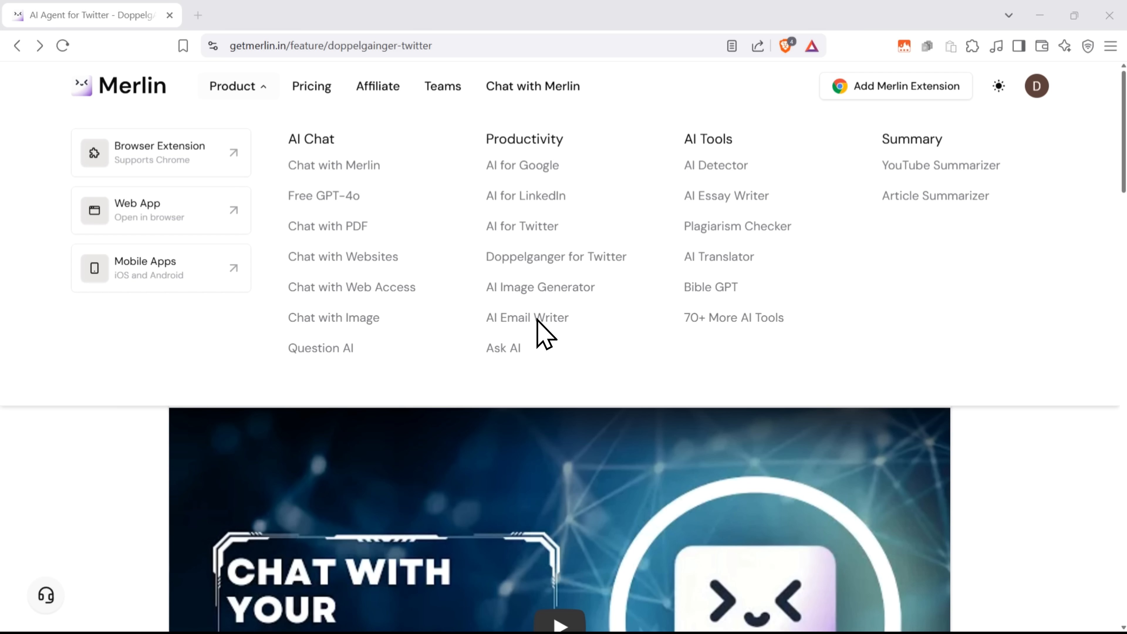
mouse_move(499, 276)
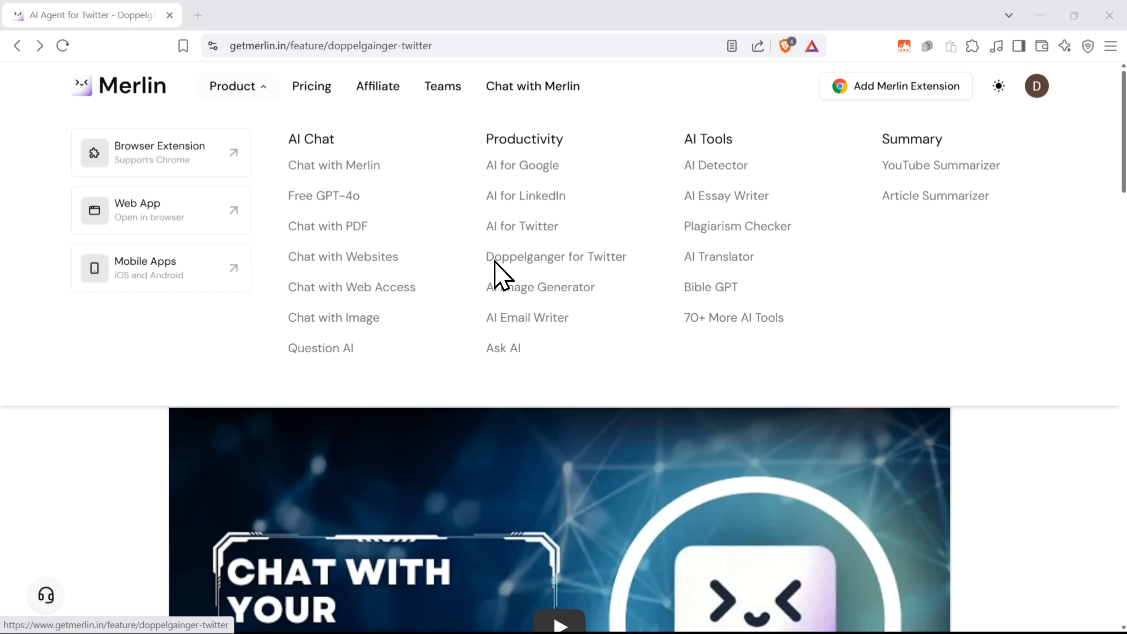
mouse_move(579, 269)
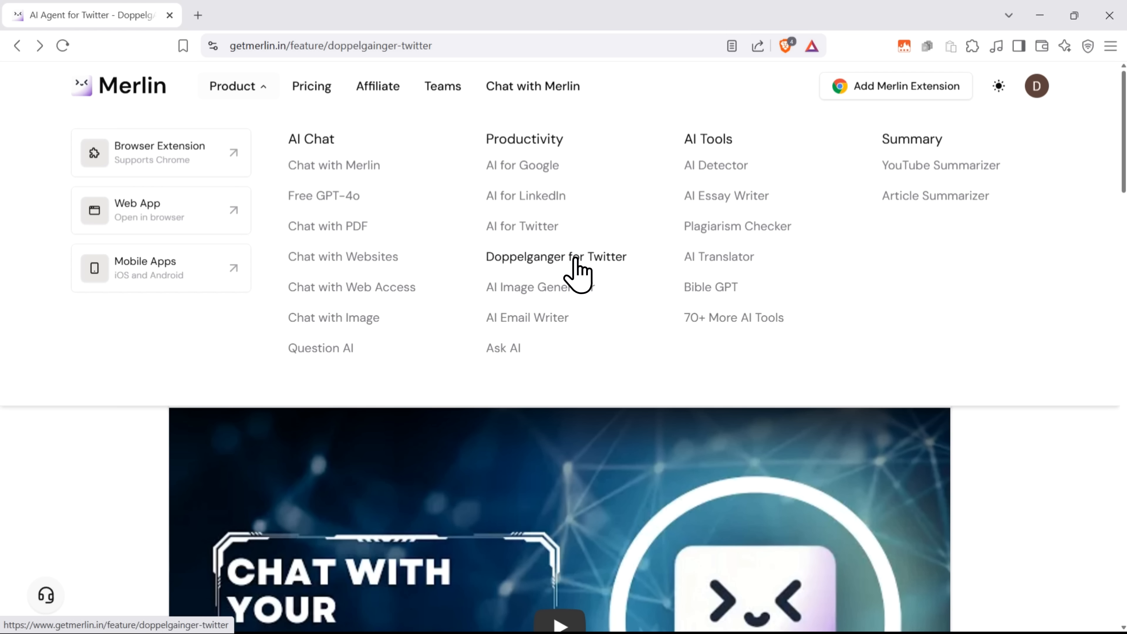
mouse_move(535, 310)
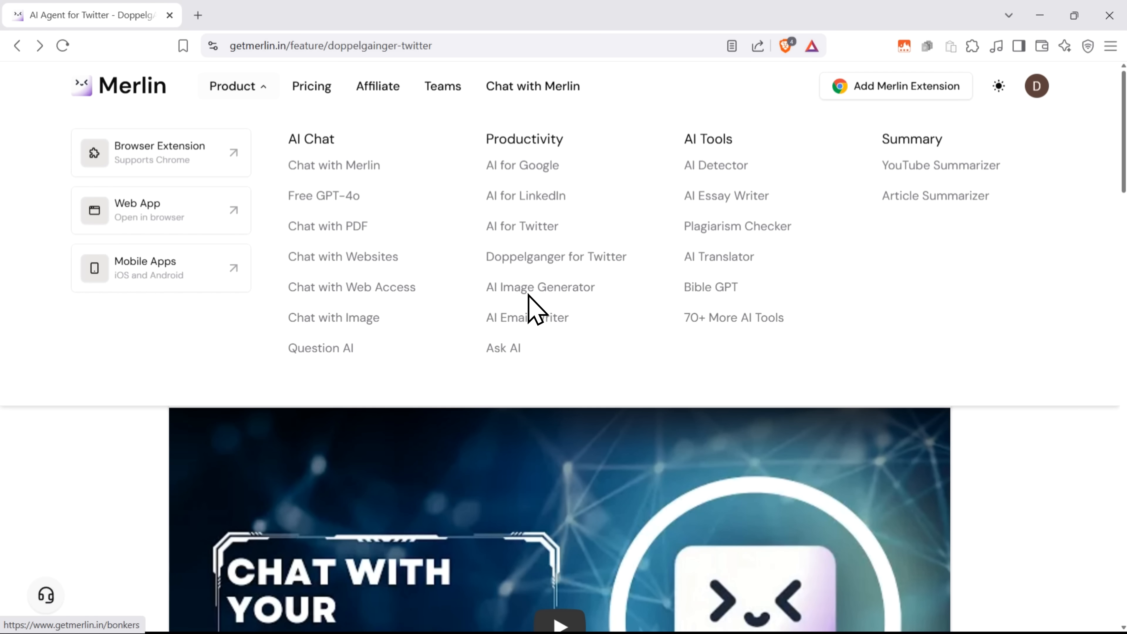
mouse_move(538, 291)
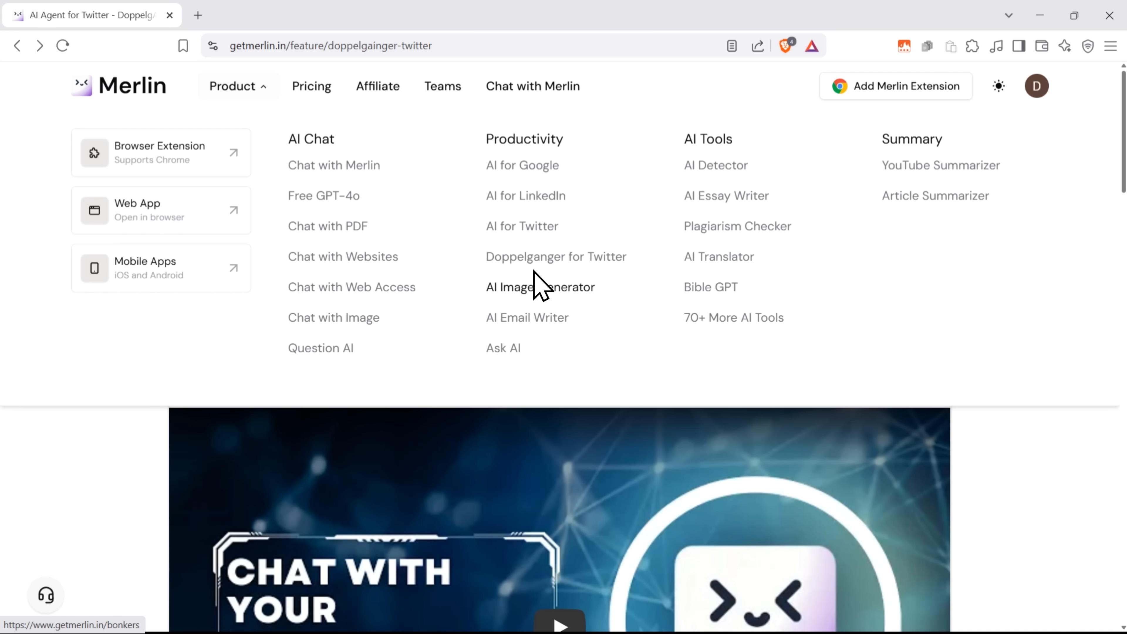
left_click(556, 256)
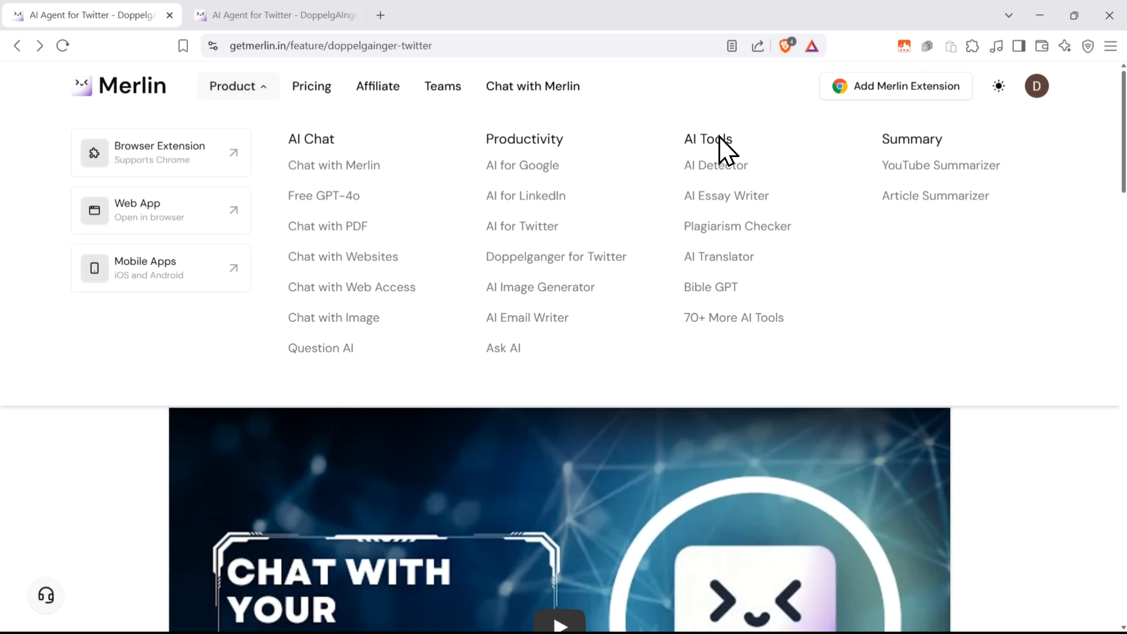
mouse_move(733, 221)
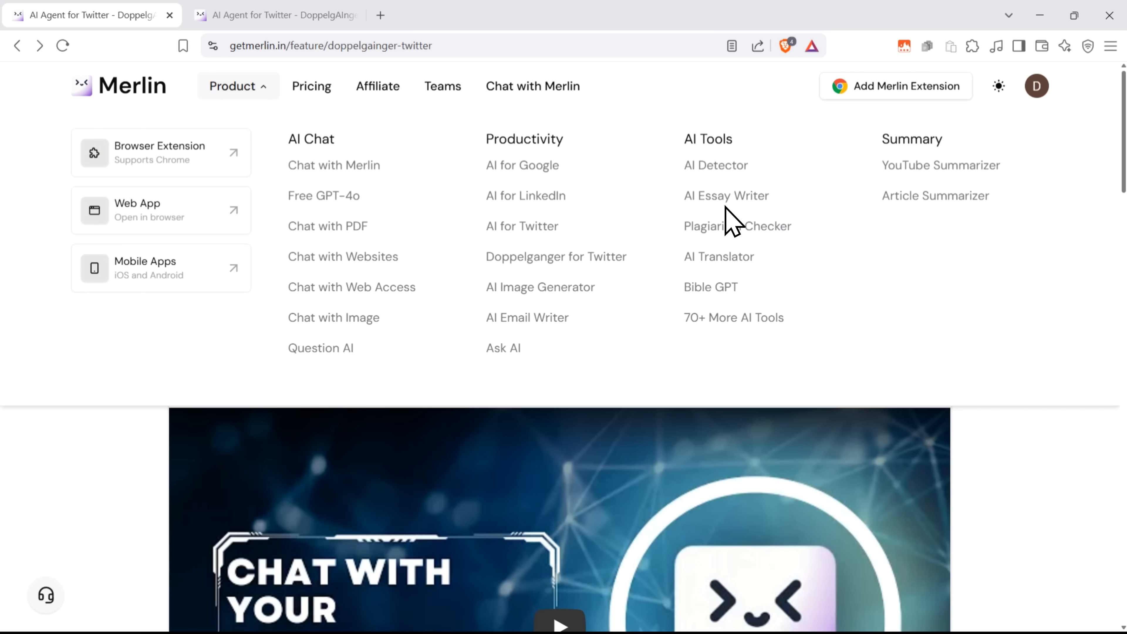
mouse_move(729, 301)
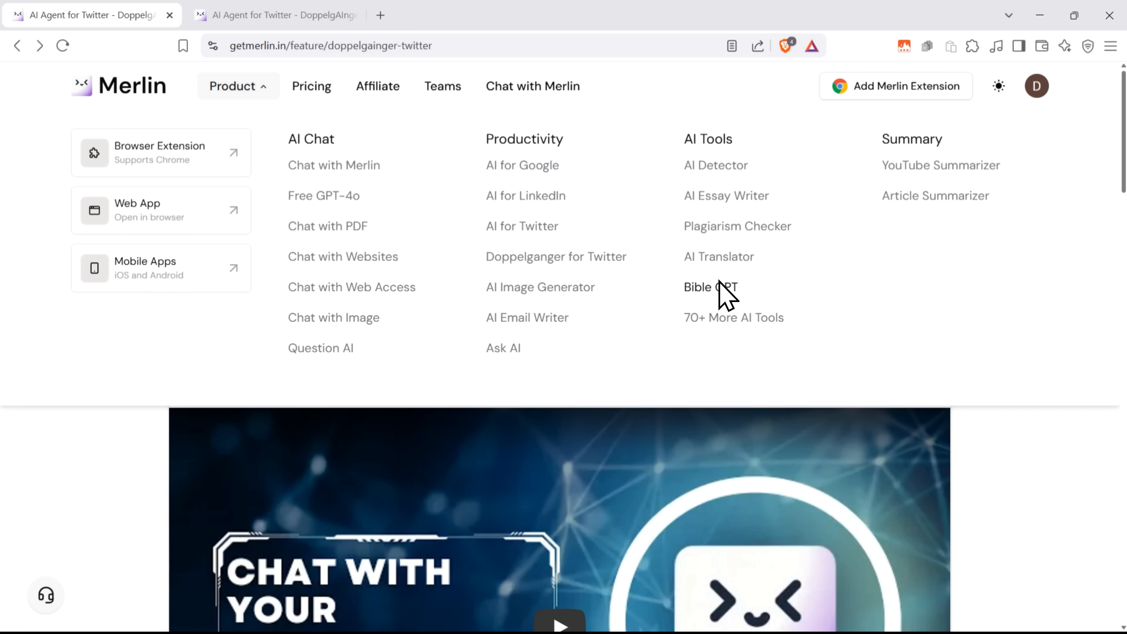
mouse_move(734, 317)
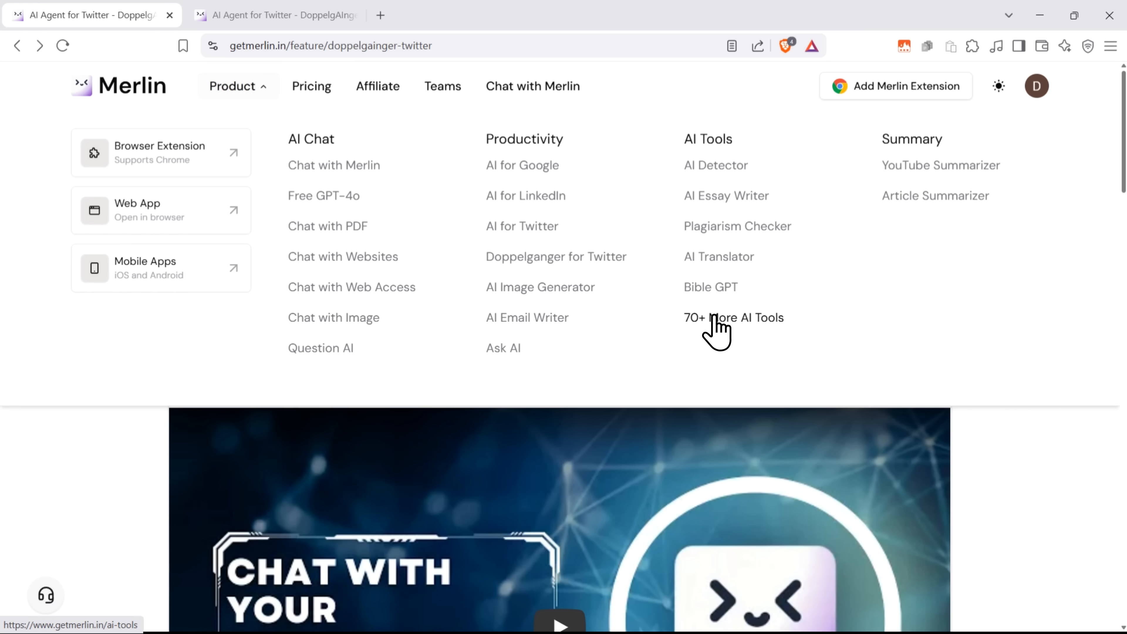
left_click(734, 318)
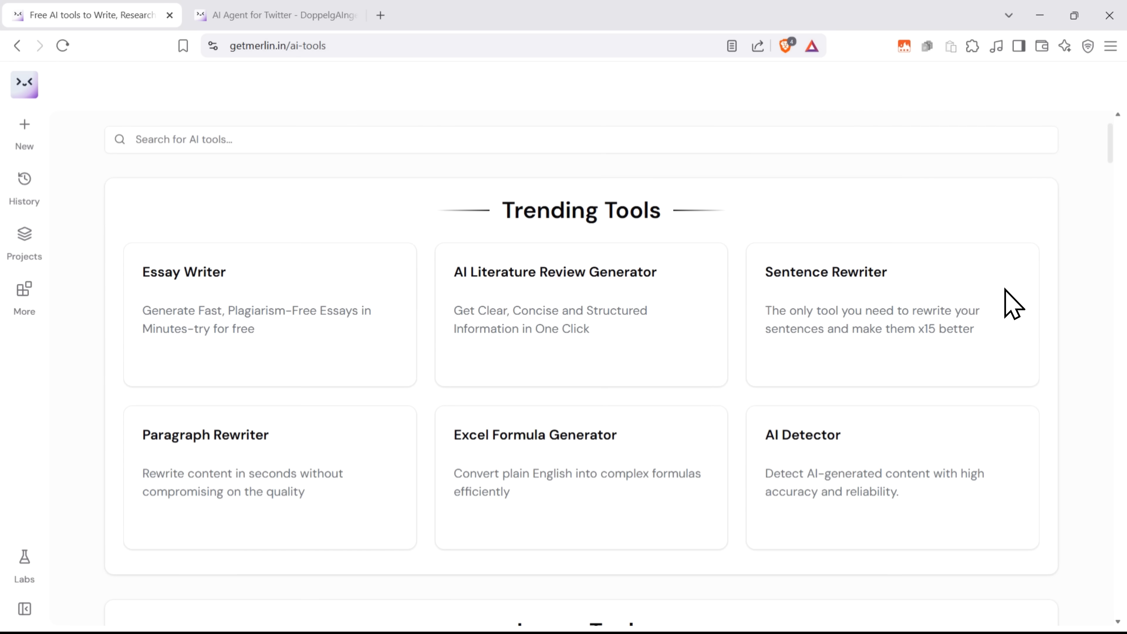
scroll("down", 3)
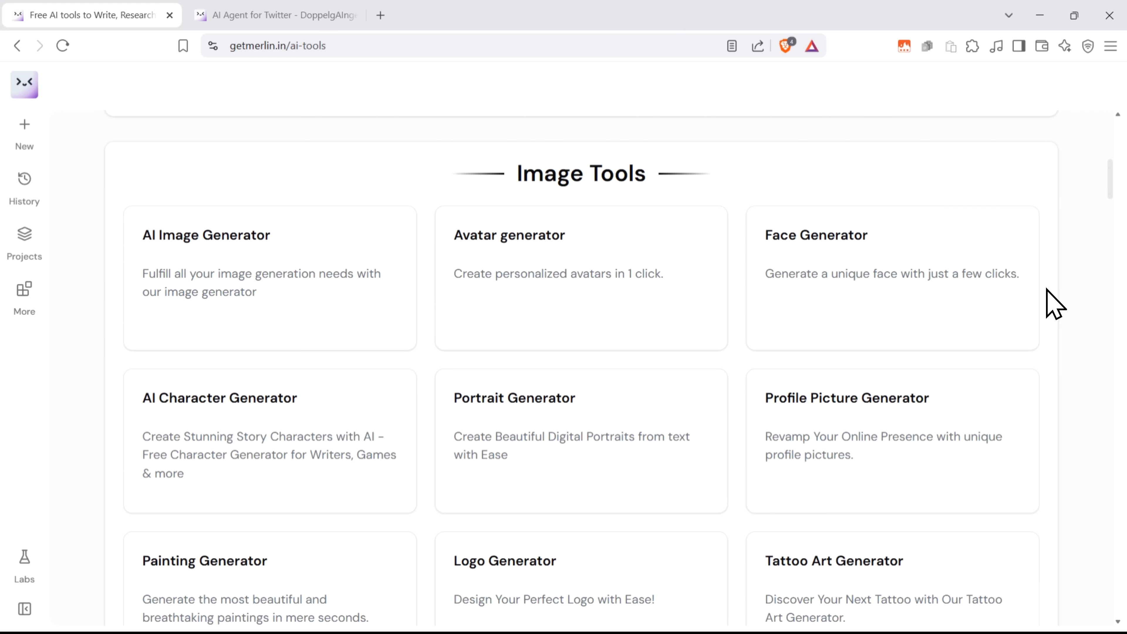
scroll("down", 3)
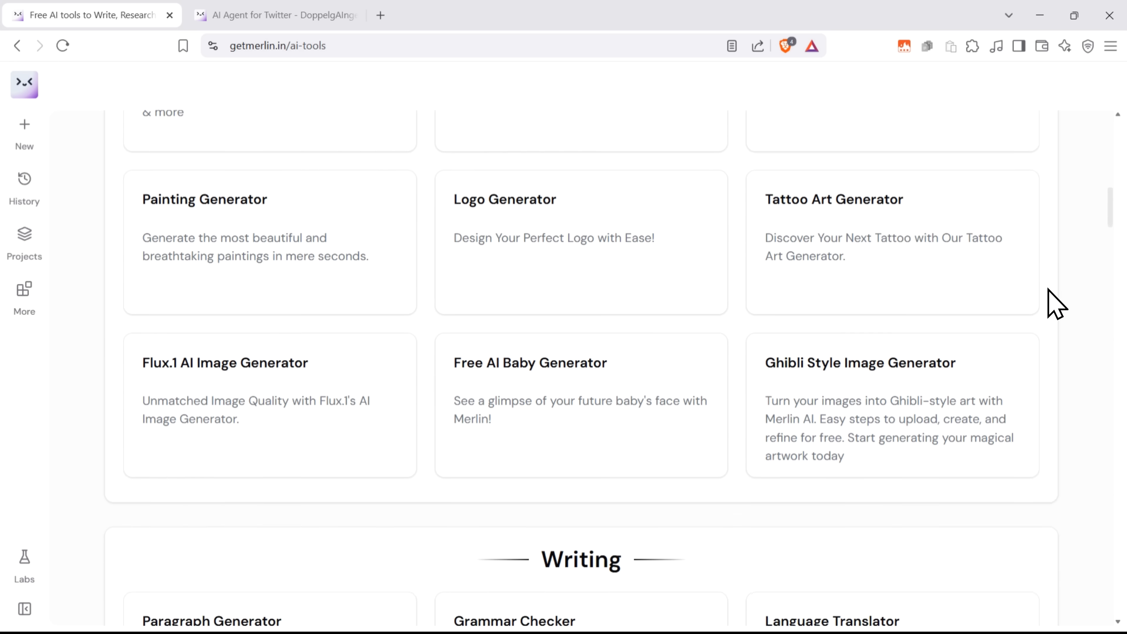
scroll("down", 3)
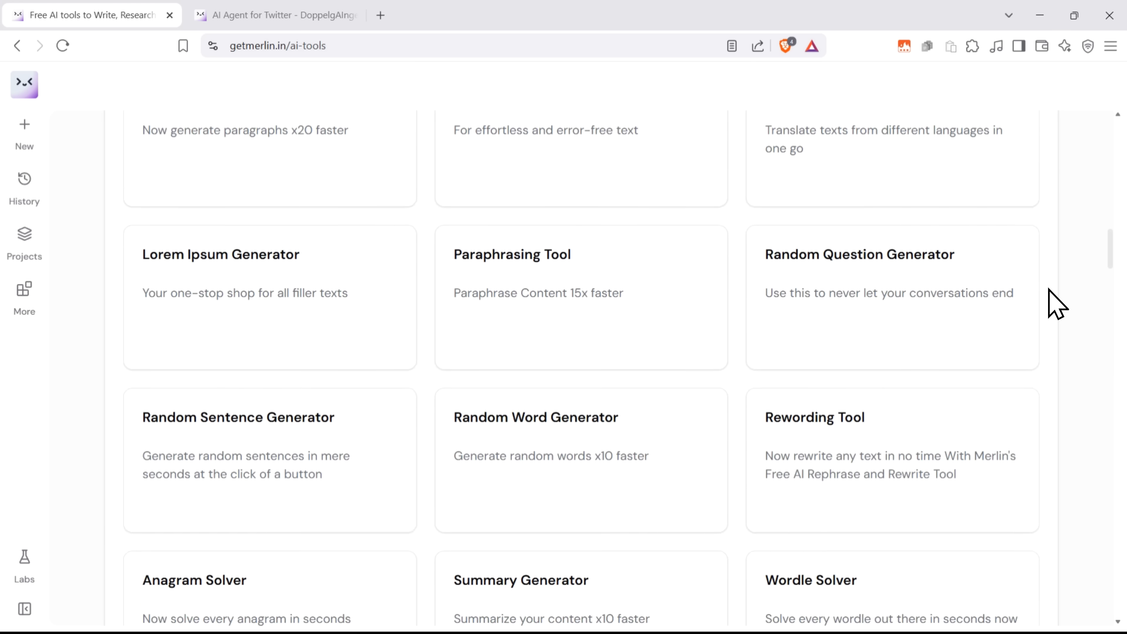
scroll("down", 3)
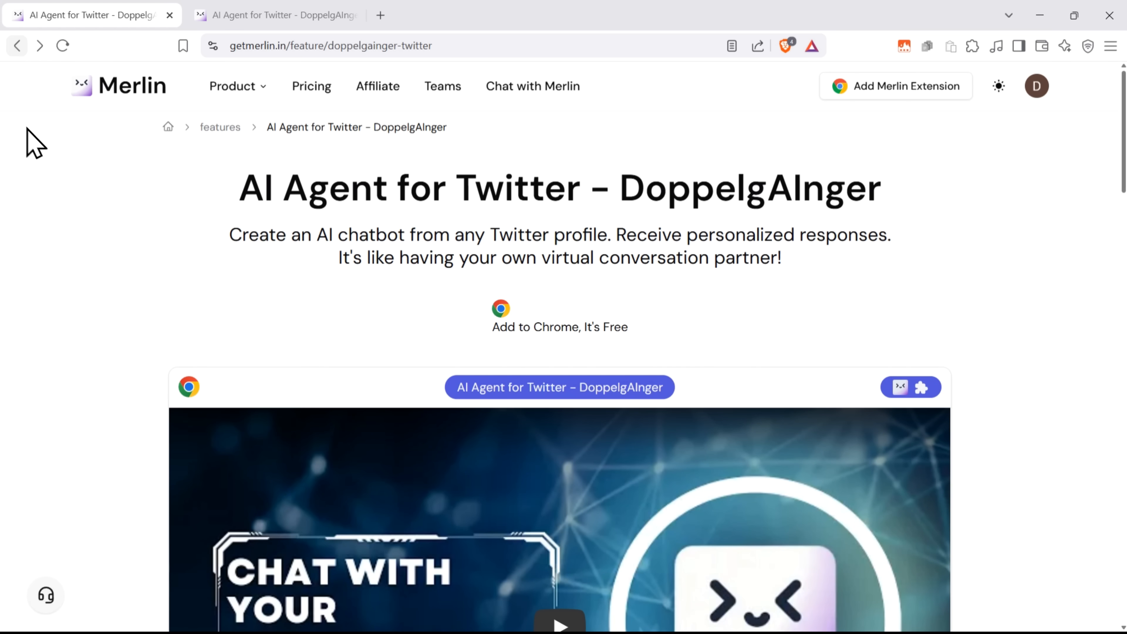
- Show the Product dropdown listing Merlin's features again, twice
left_click(233, 86)
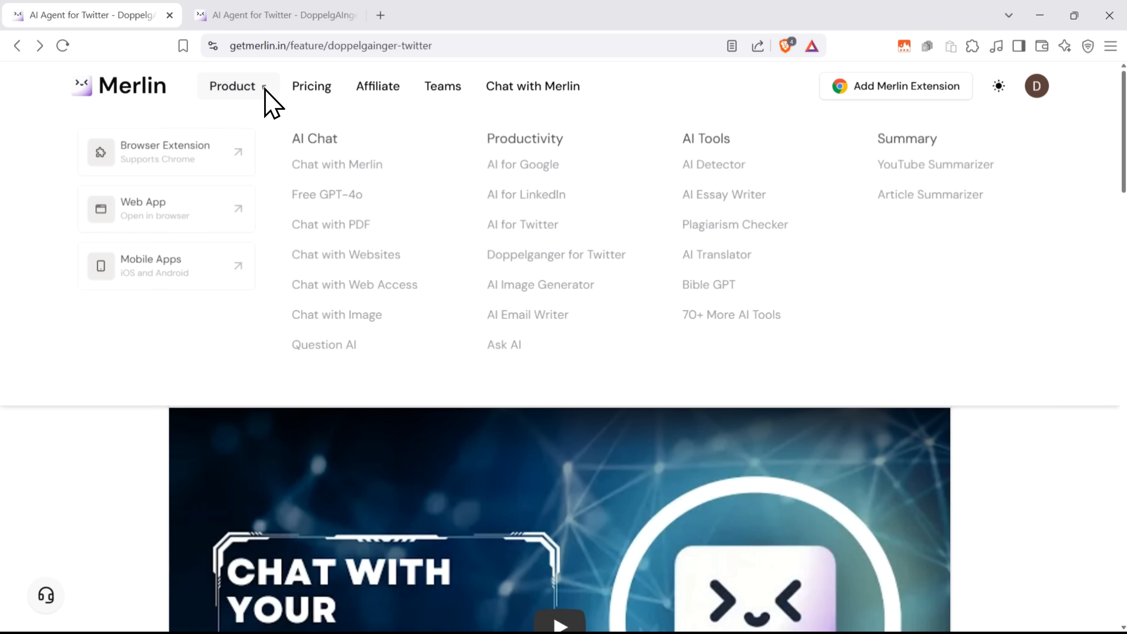
mouse_move(773, 186)
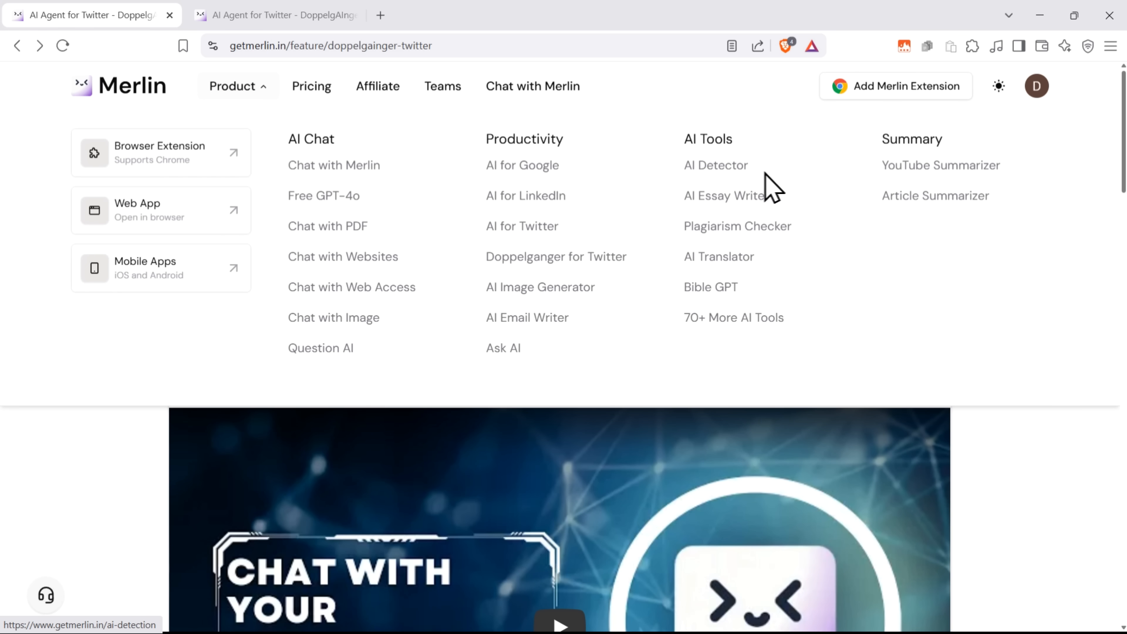
mouse_move(938, 194)
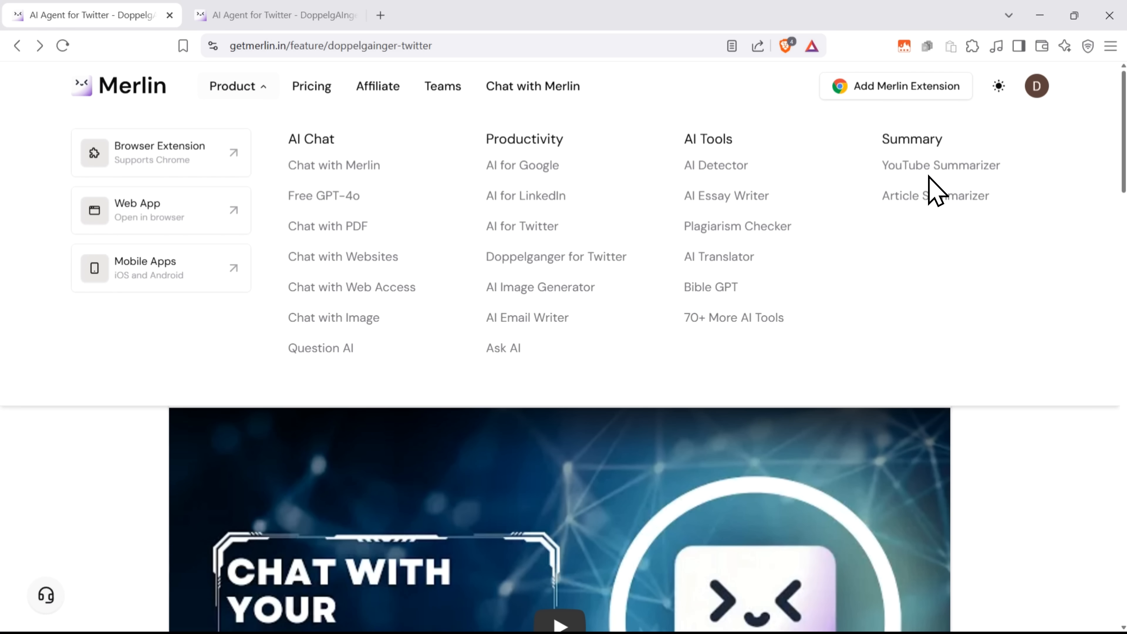
mouse_move(897, 198)
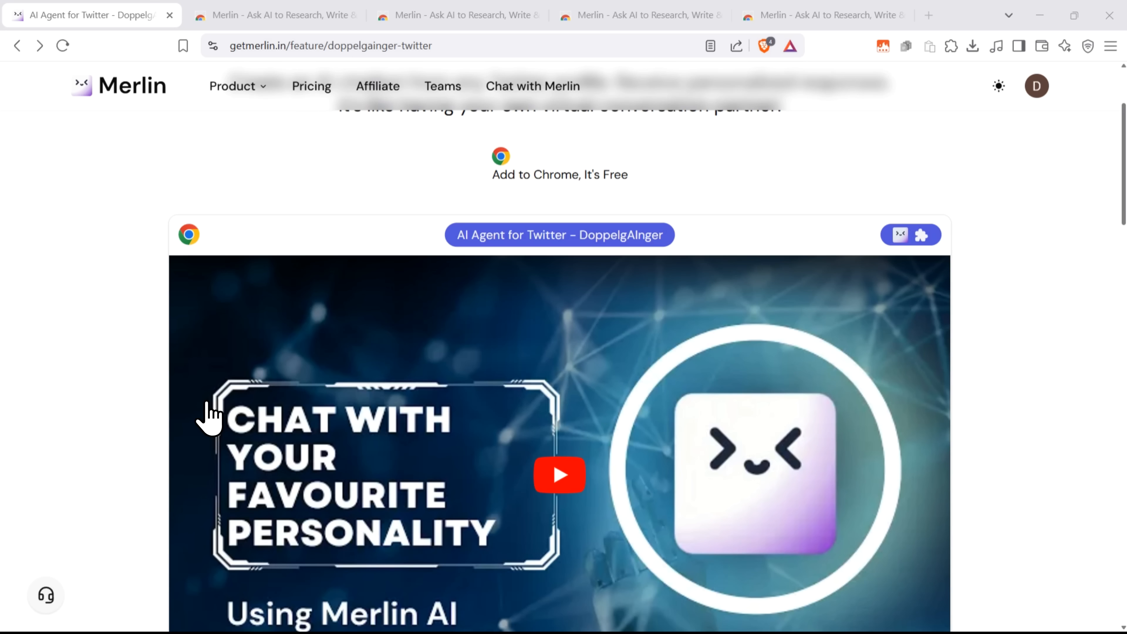
left_click(233, 85)
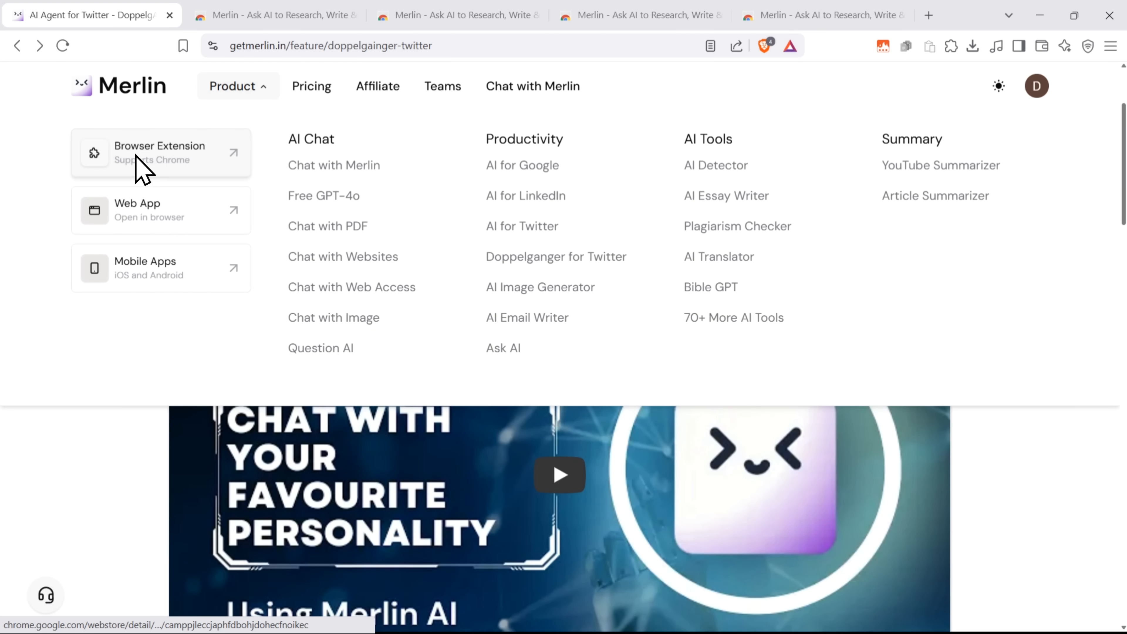
- Add the Merlin extension to Chrome, confirm, then return to the AI Agent for Twitter tab
left_click(160, 152)
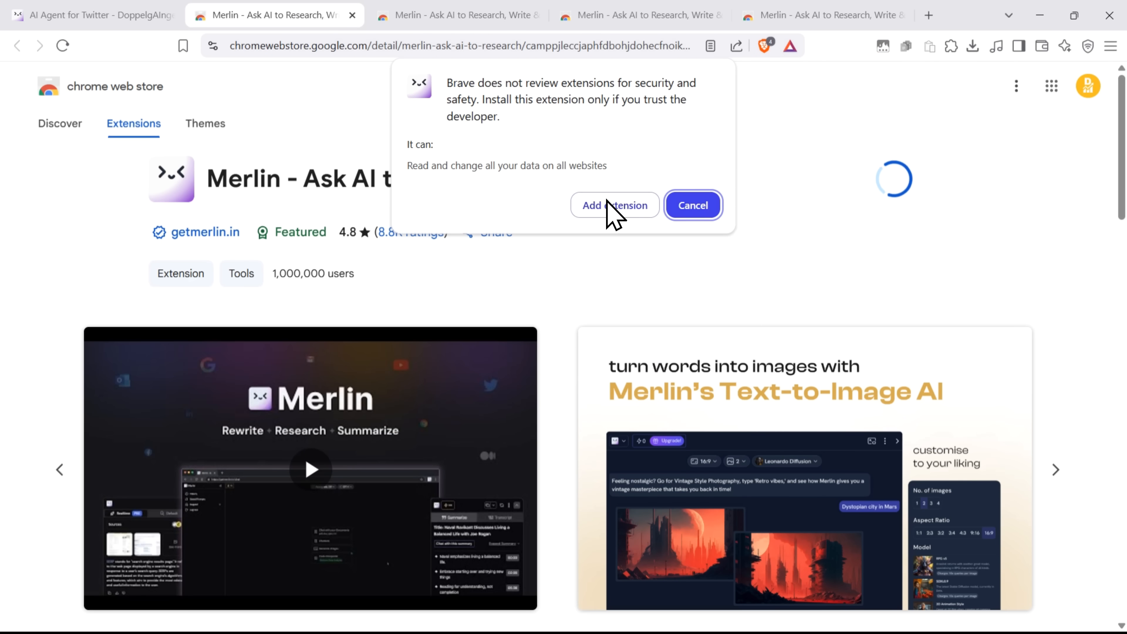
left_click(615, 205)
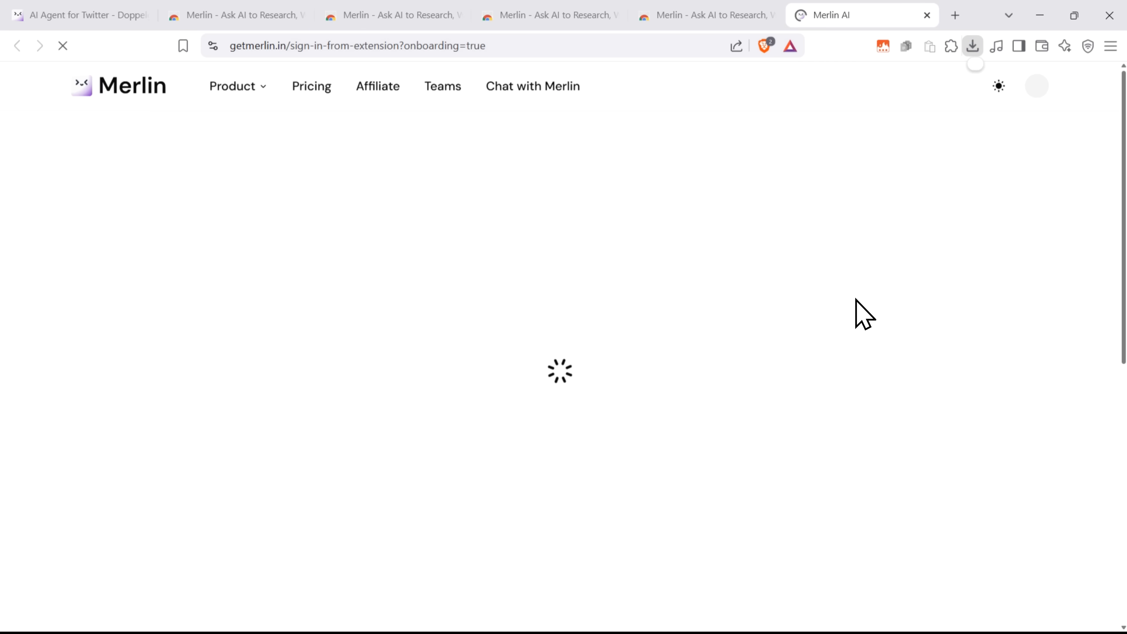
left_click(951, 45)
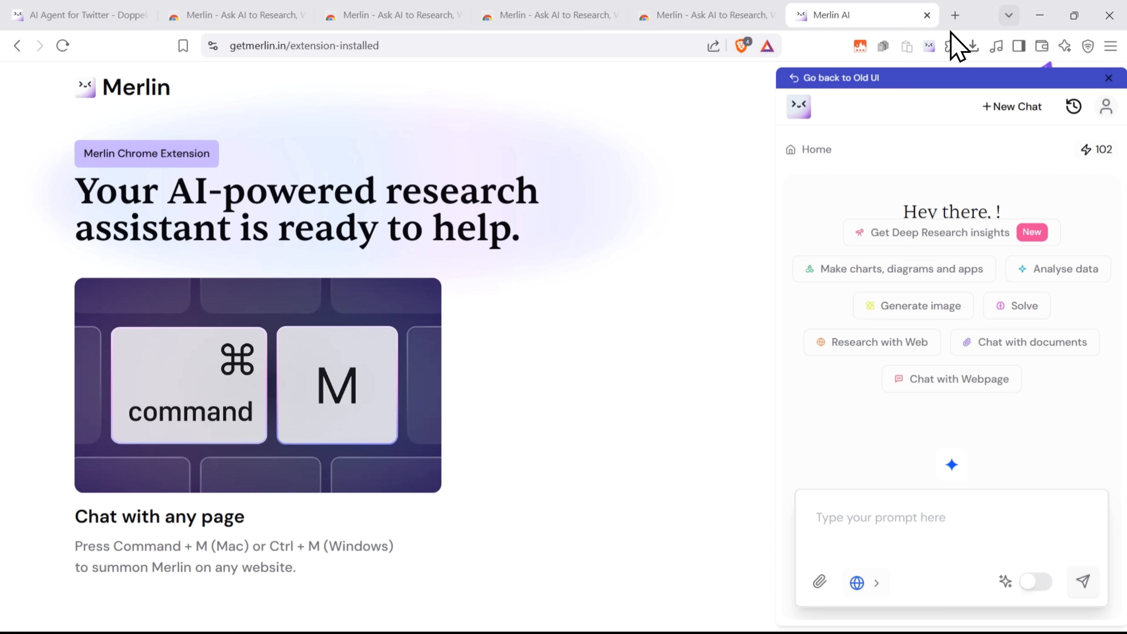
left_click(80, 14)
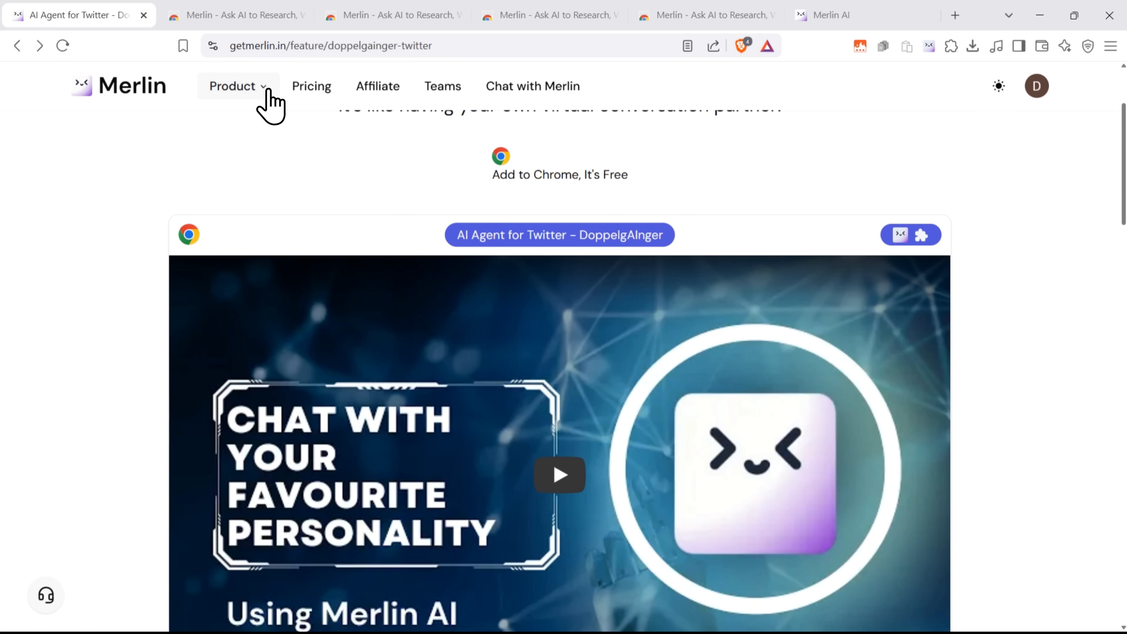
- View the Merlin mobile app page with store QR codes, then return to the Twitter agent tab
left_click(202, 14)
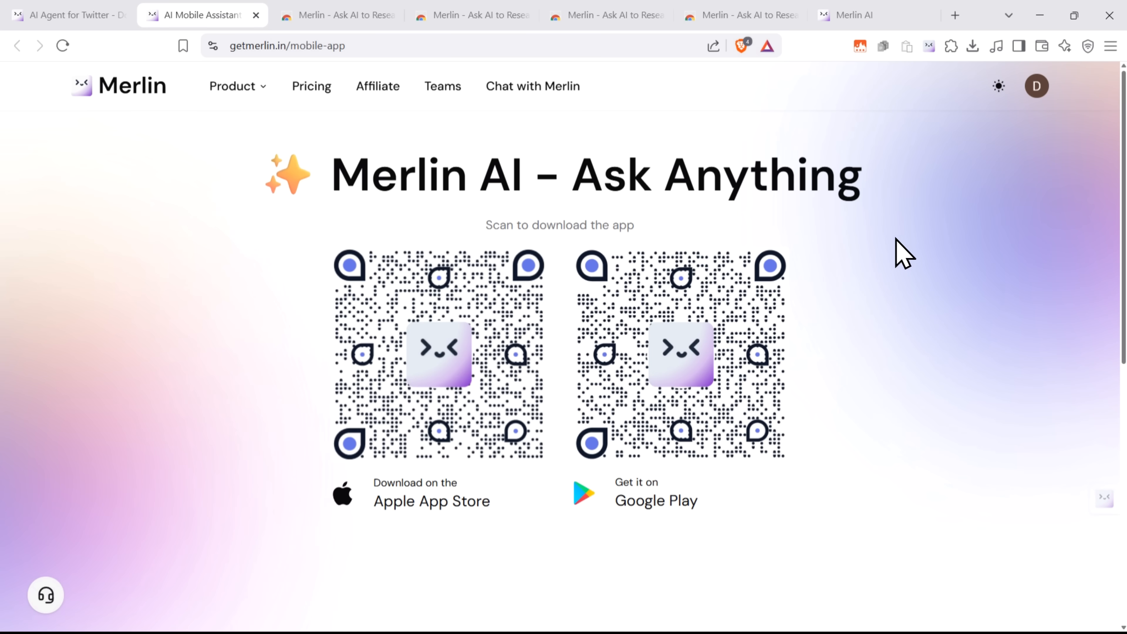
mouse_move(387, 525)
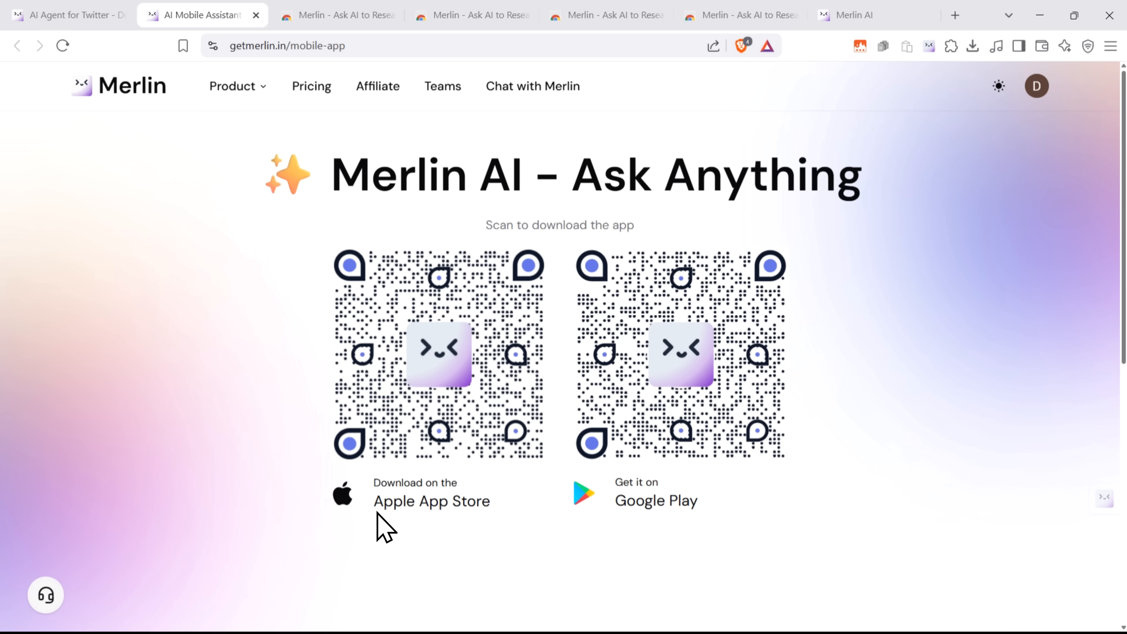
left_click(65, 14)
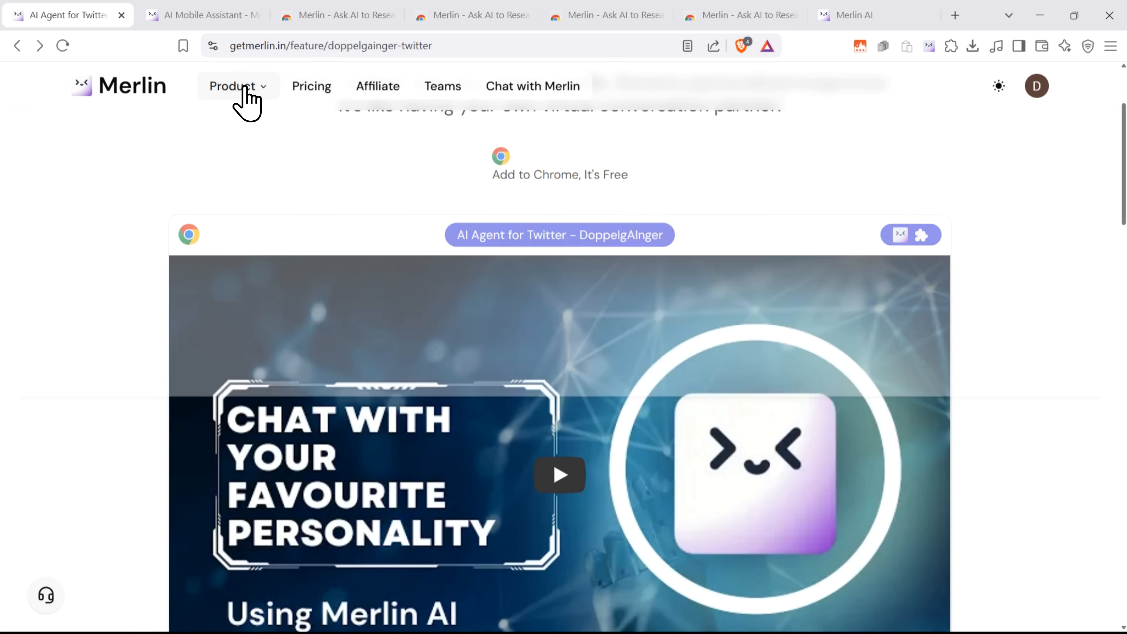
left_click(233, 85)
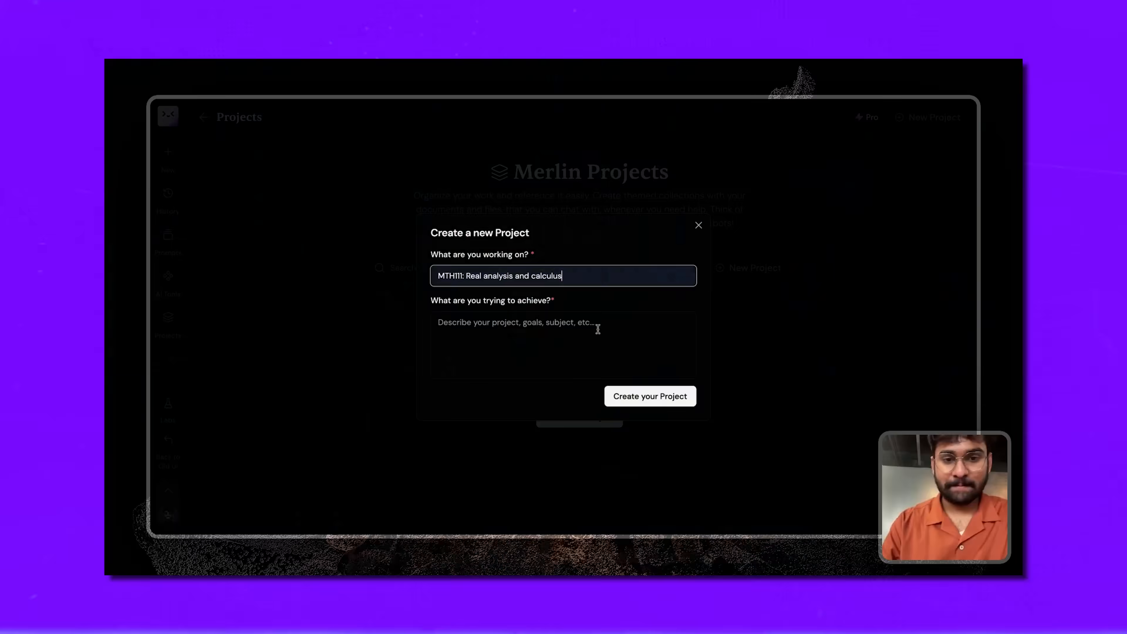
- In the Projects demo, create the MTH111 project, add knowledge, ask about Example 1.3, enable Magic Import
left_click(649, 397)
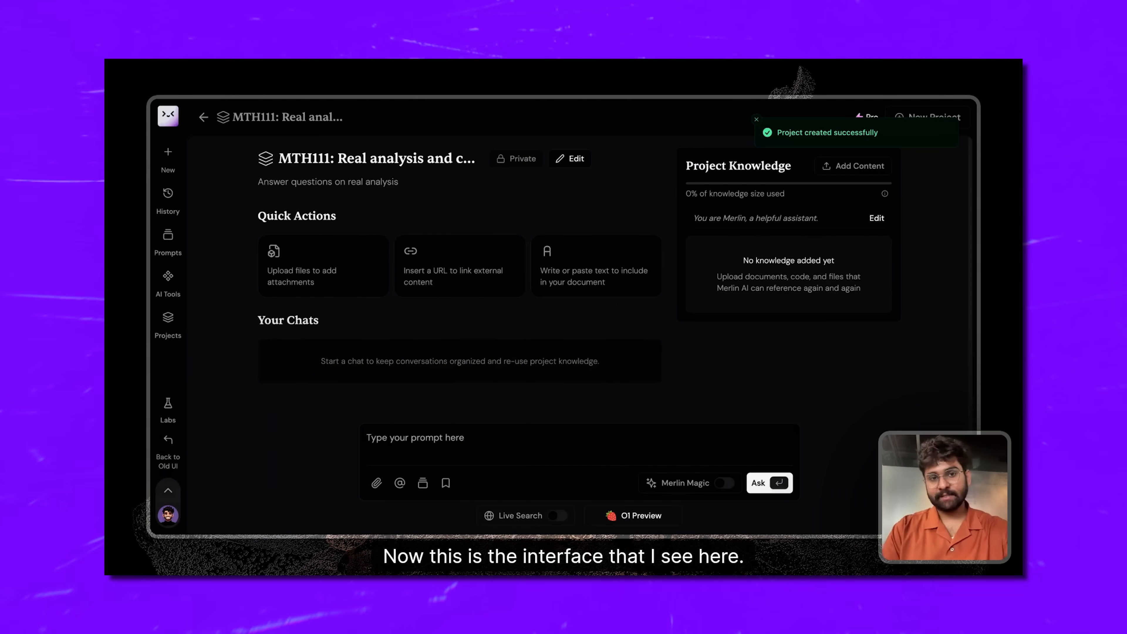
left_click(852, 166)
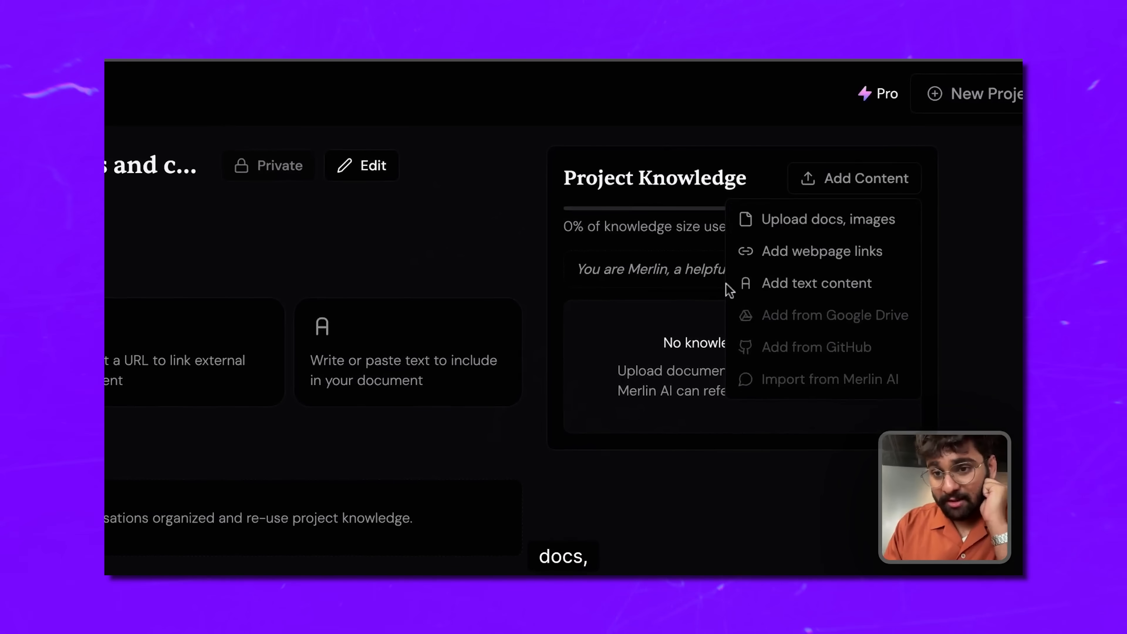
mouse_move(913, 253)
type("Explain Example 1.3")
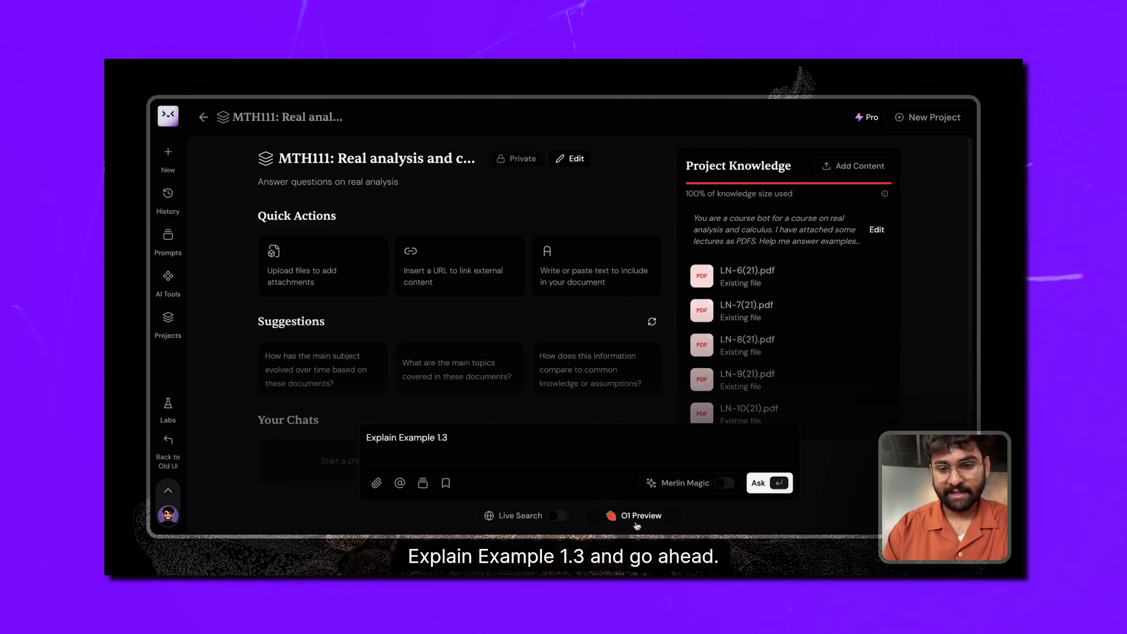
left_click(769, 483)
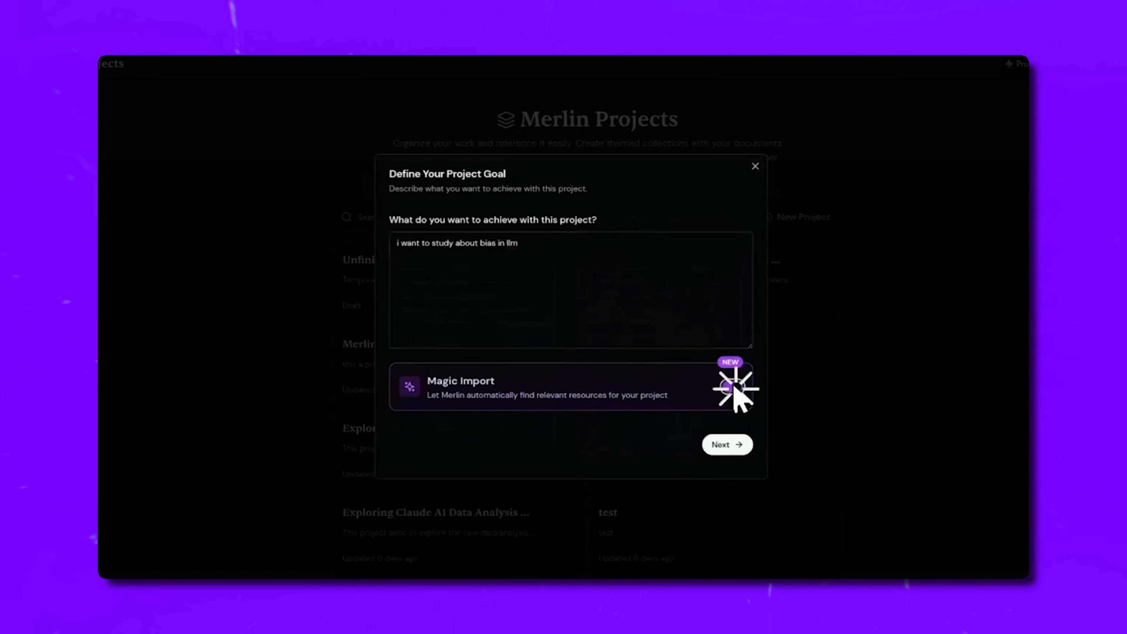
left_click(726, 445)
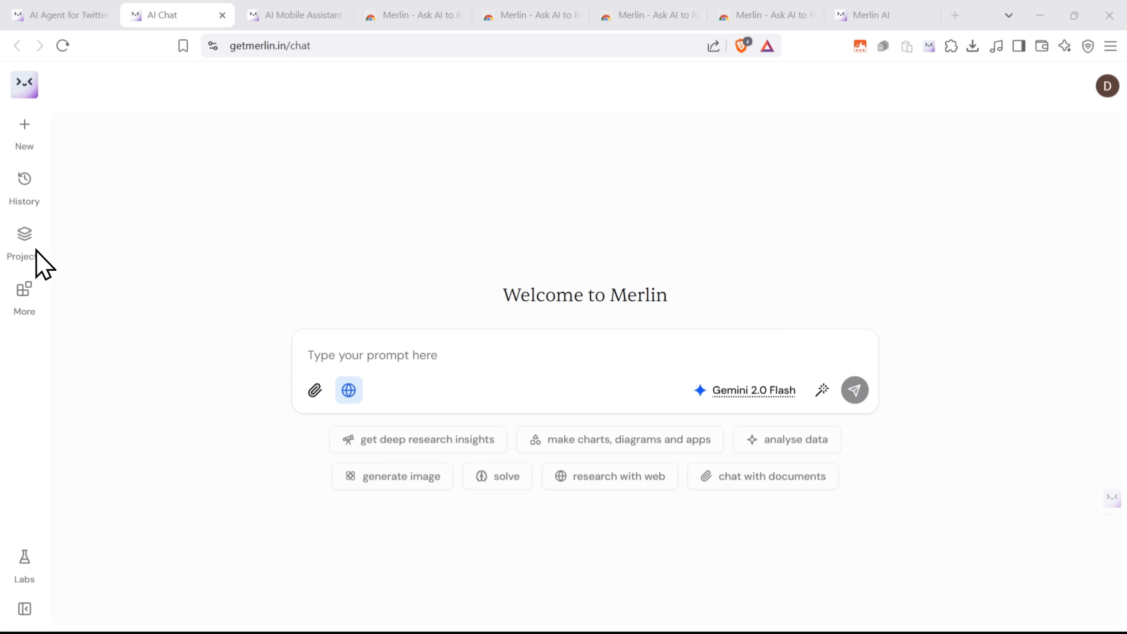
- From the Projects page, start a new project created with Merlin
left_click(24, 241)
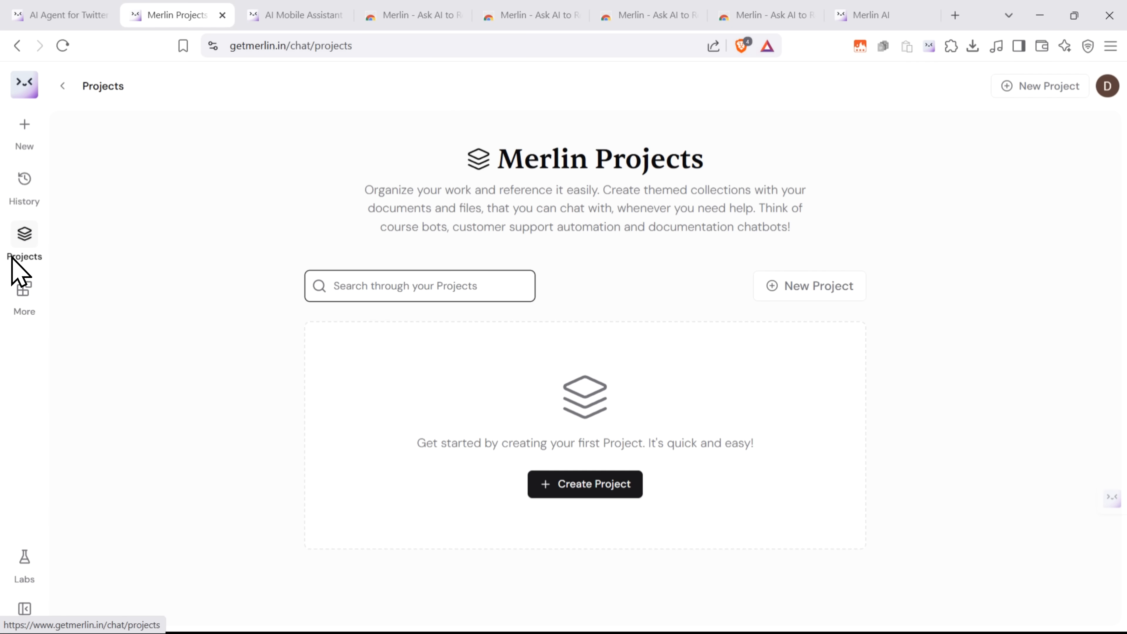
mouse_move(374, 285)
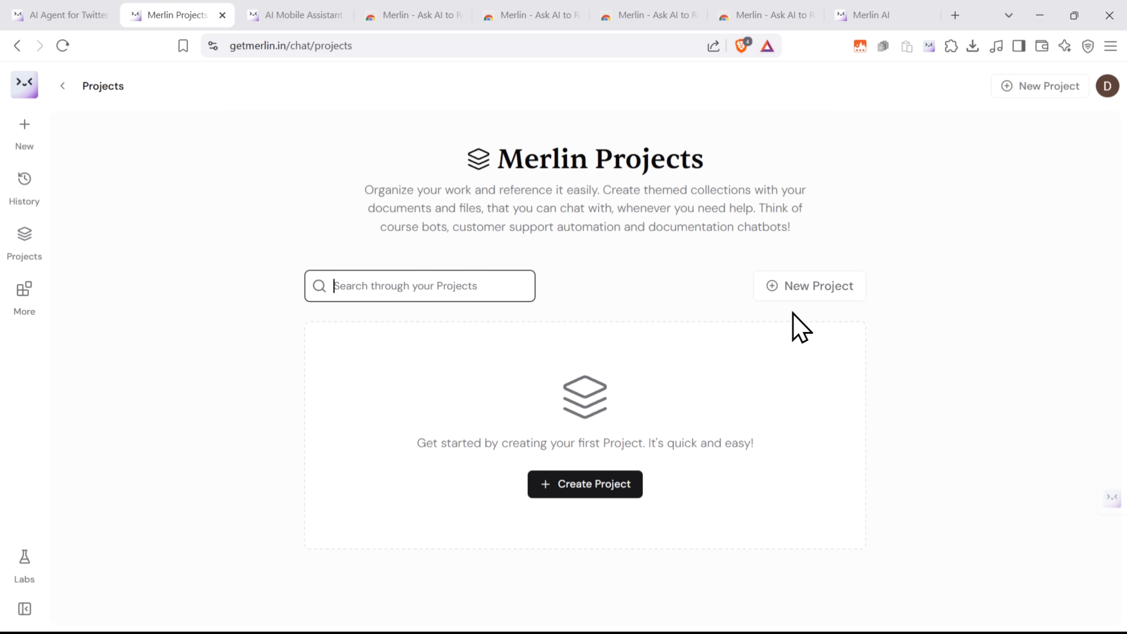
left_click(585, 484)
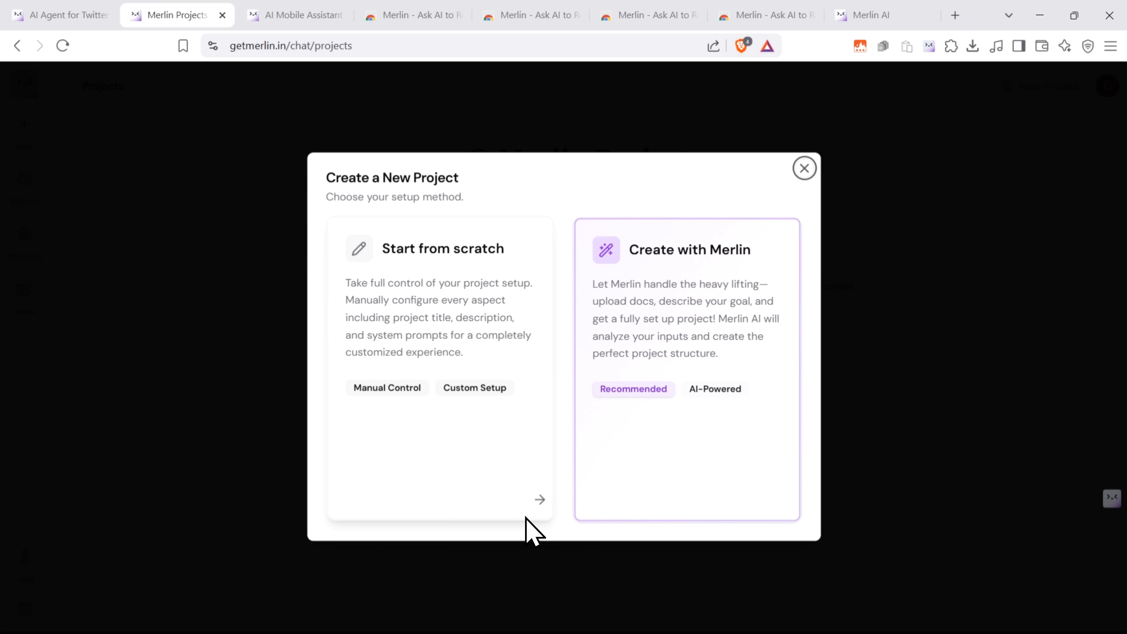
mouse_move(369, 397)
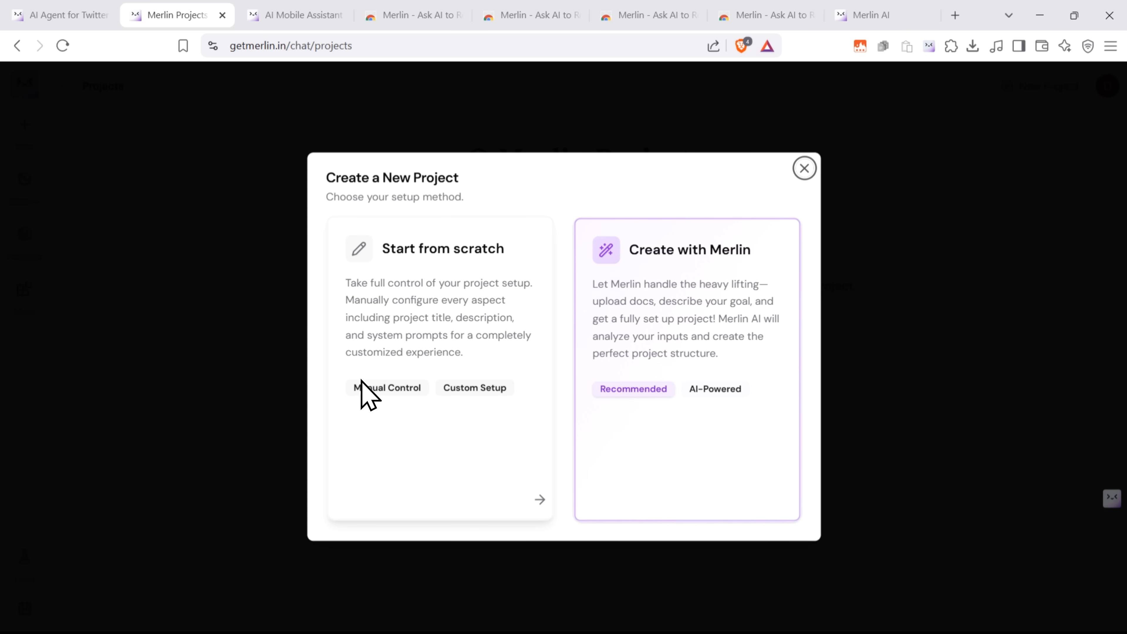
mouse_move(479, 407)
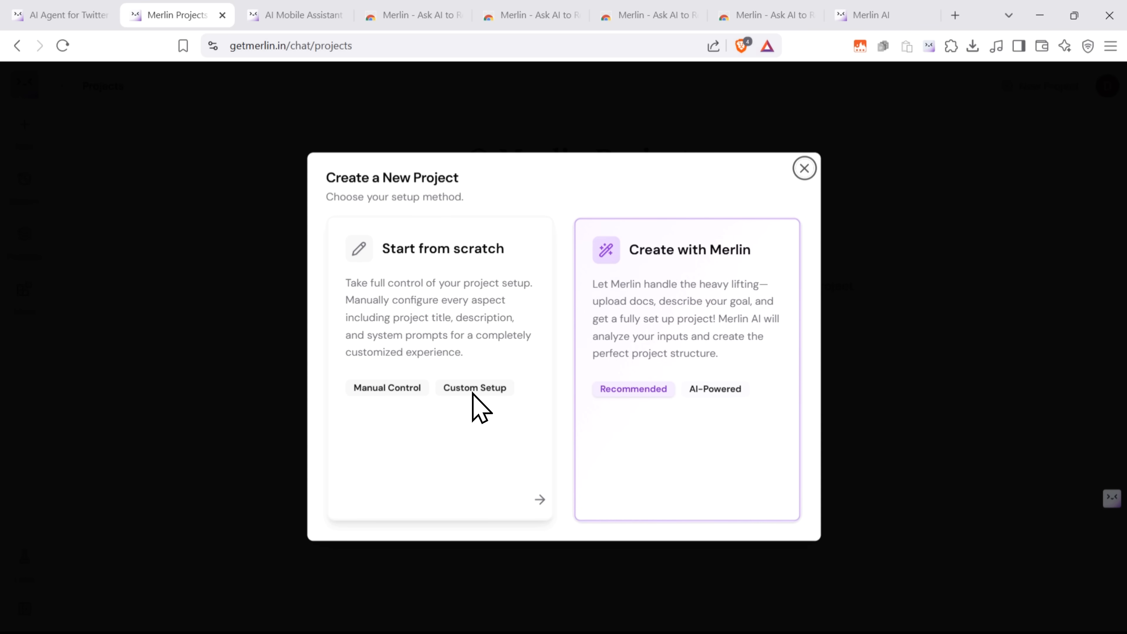
mouse_move(501, 395)
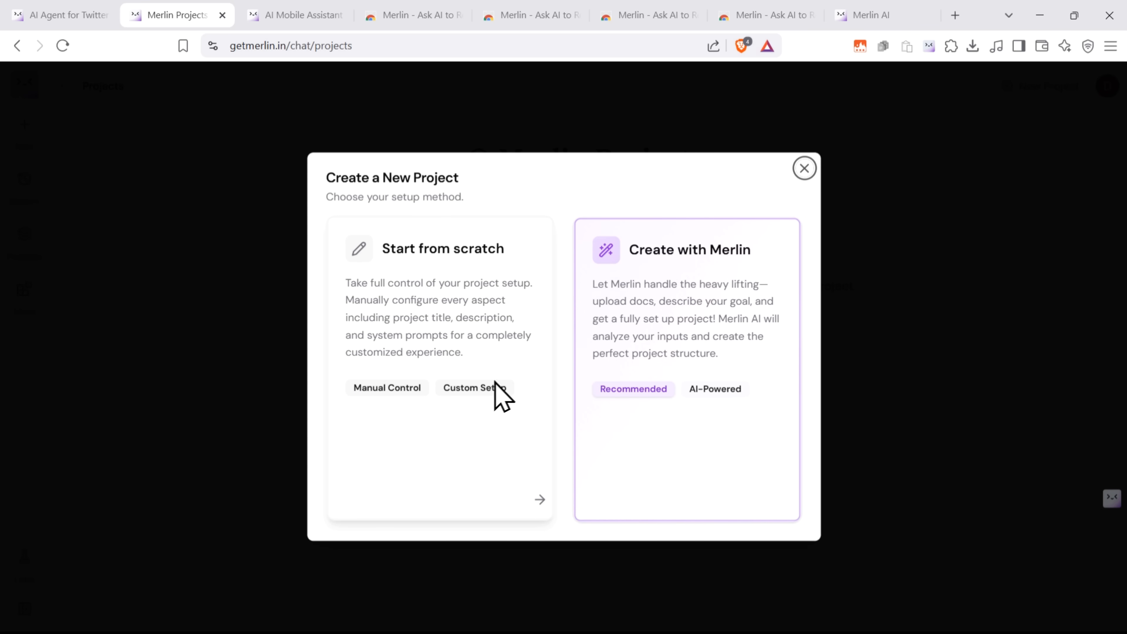
mouse_move(711, 362)
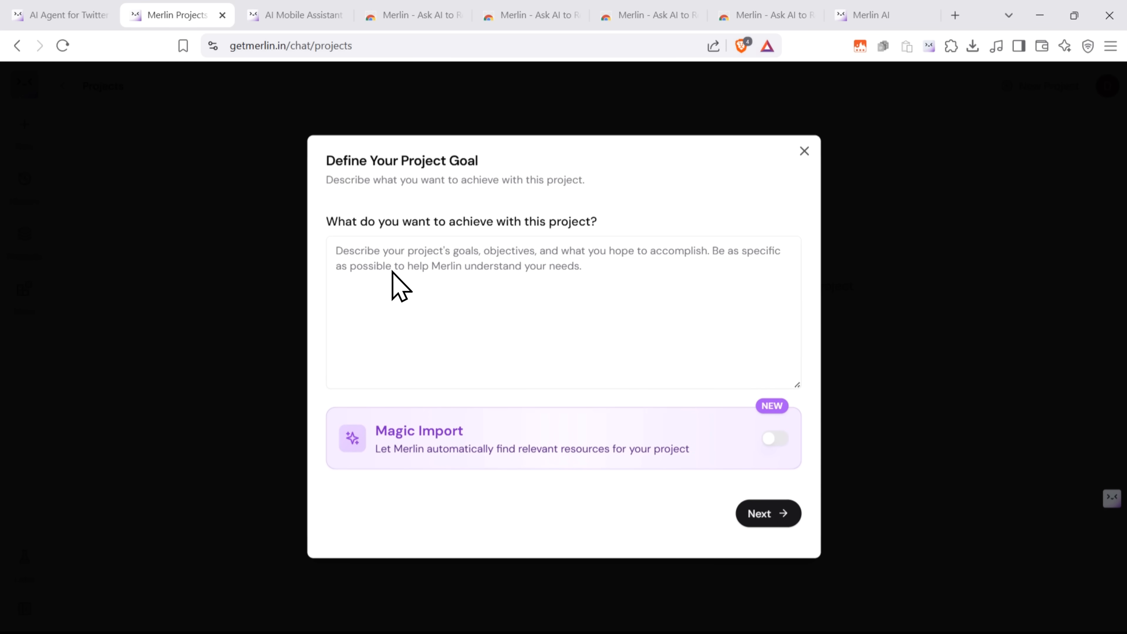
mouse_move(481, 391)
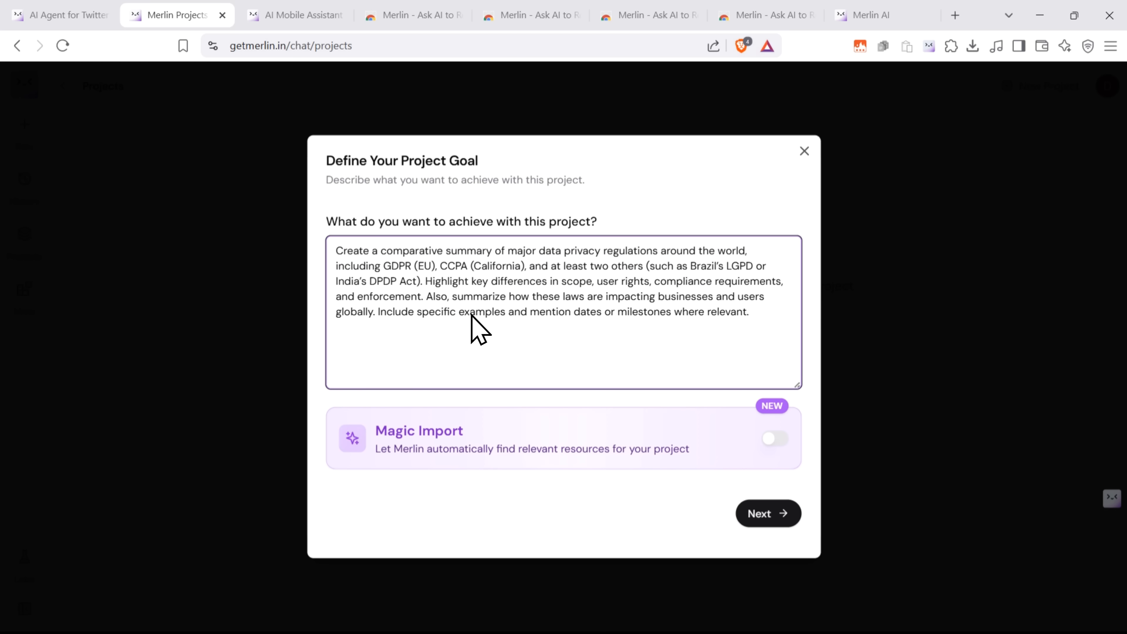
mouse_move(381, 475)
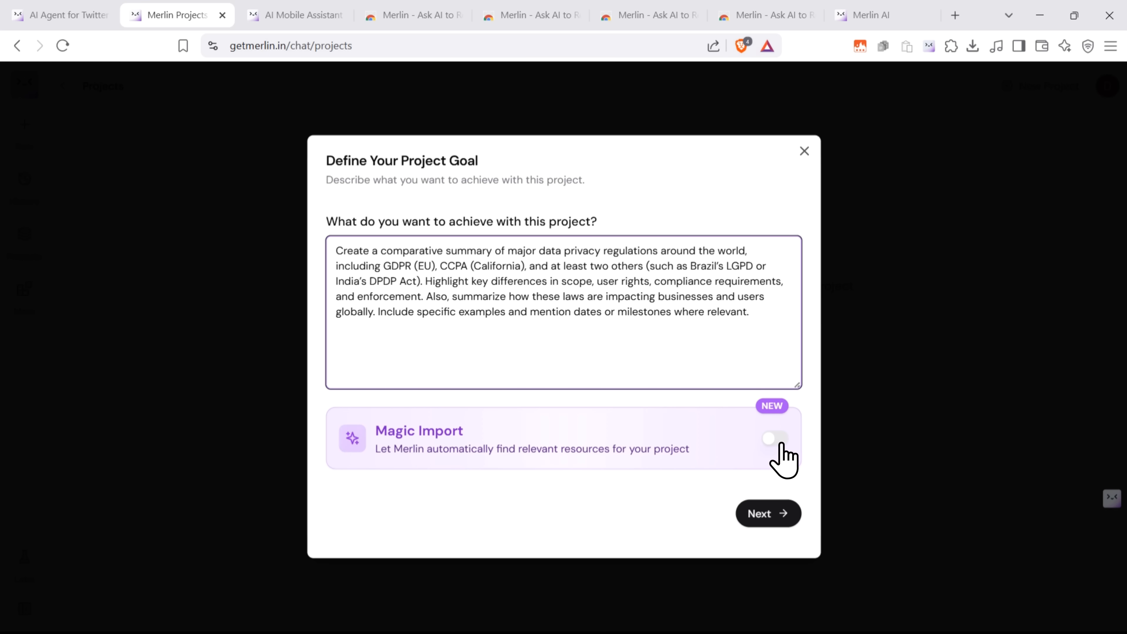
- Enable Magic Import for the data-privacy comparison goal and continue to the next step
left_click(775, 438)
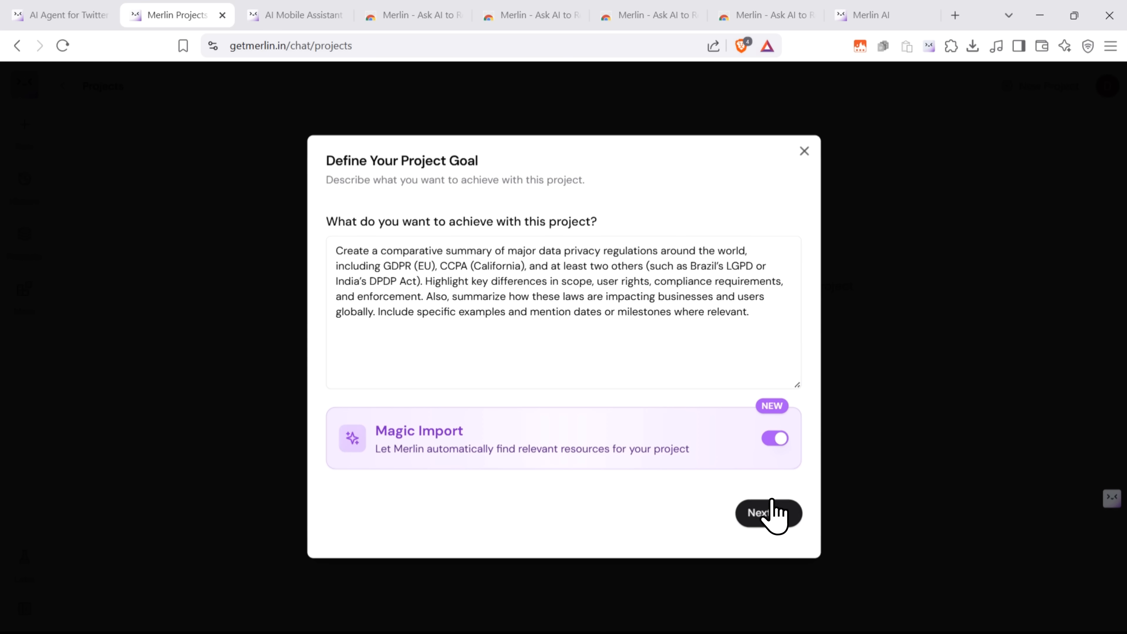
left_click(768, 513)
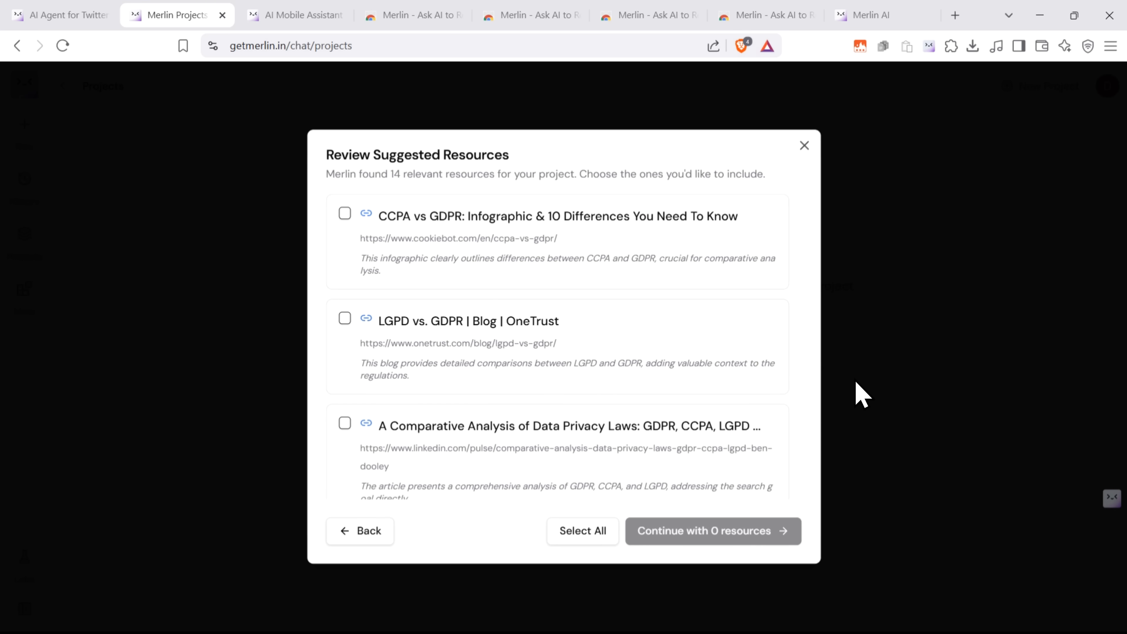
- Select all suggested resources and continue setup with the 13 chosen resources
scroll("down", 3)
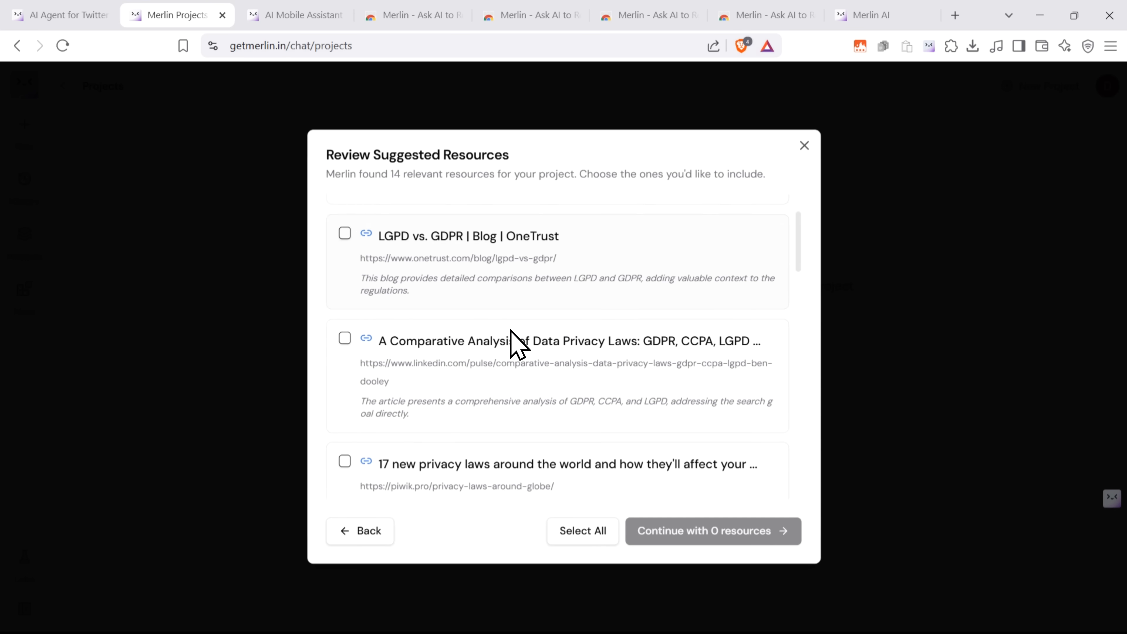
scroll("down", 3)
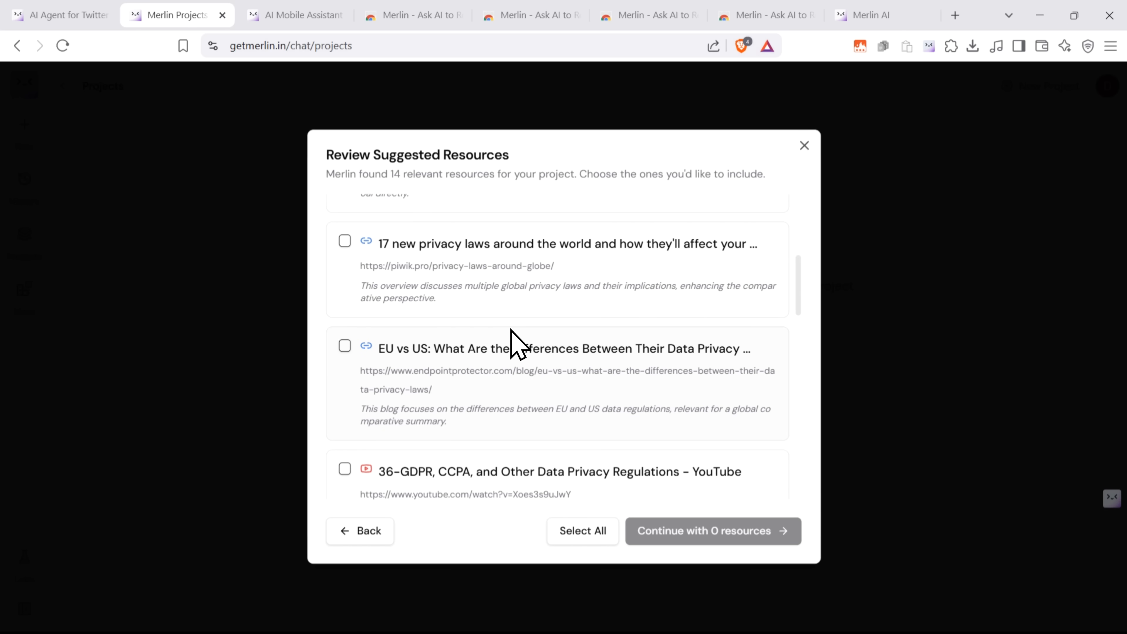
scroll("up", 3)
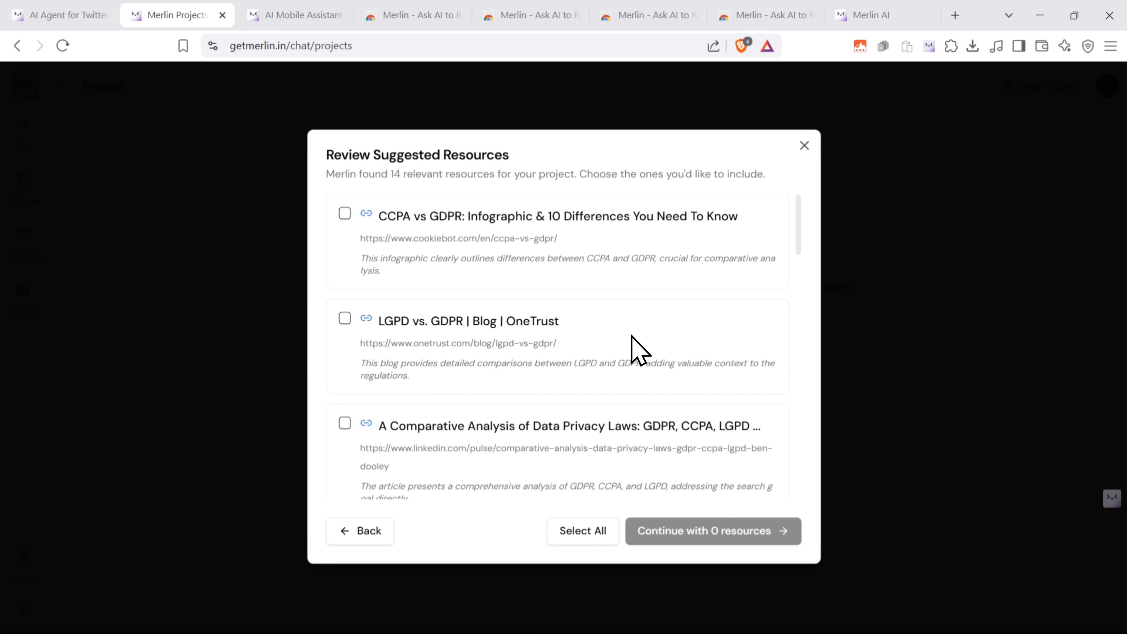
scroll("down", 3)
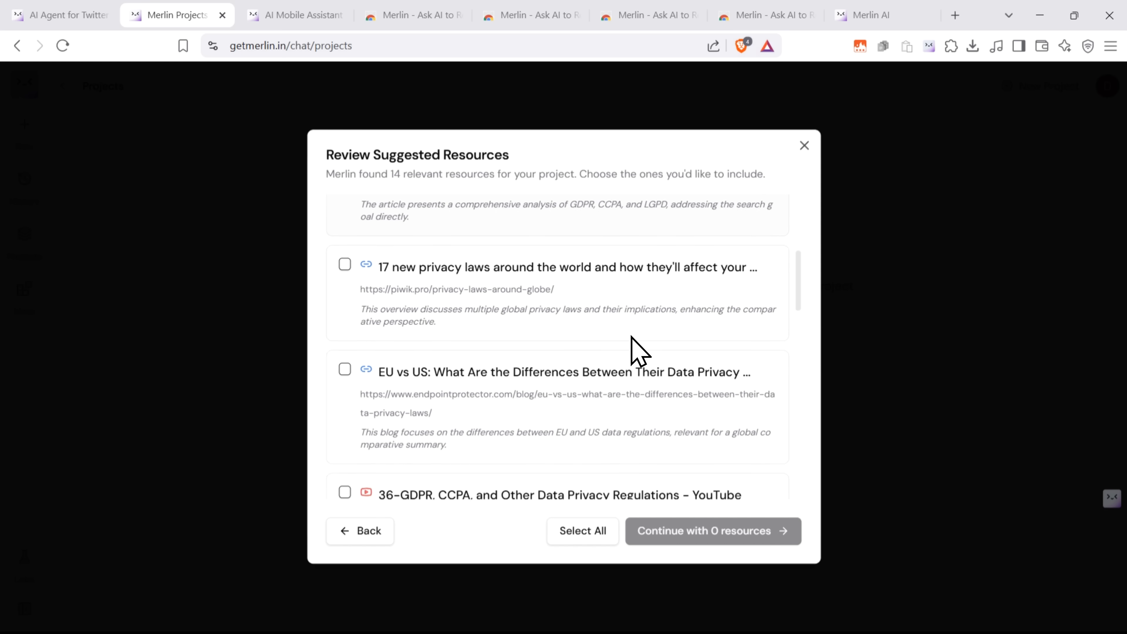
scroll("down", 3)
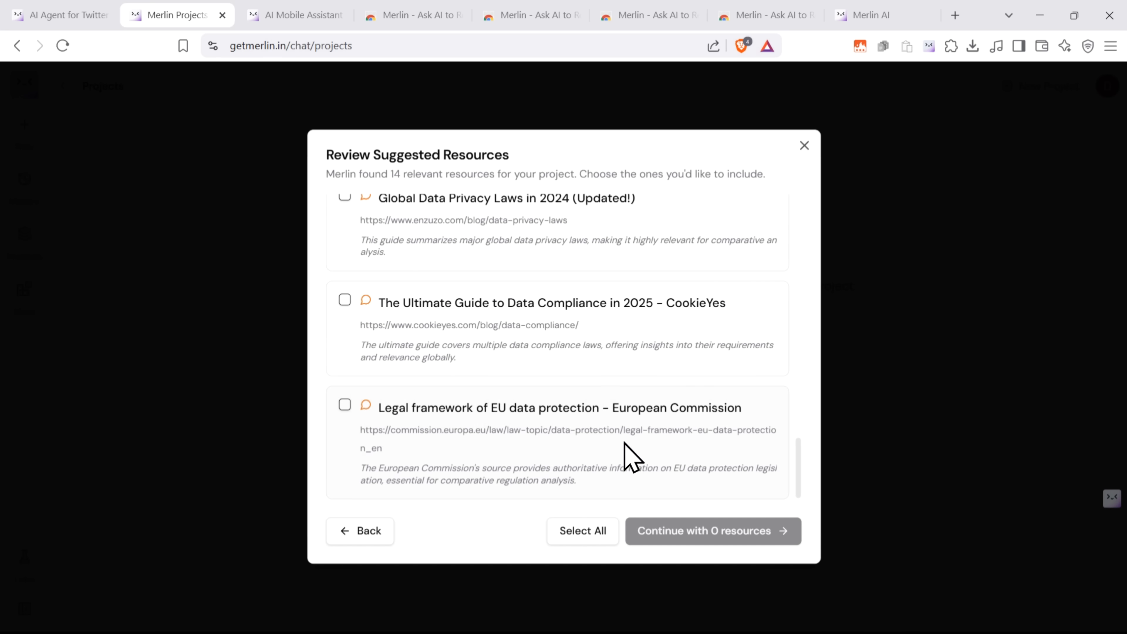
left_click(580, 530)
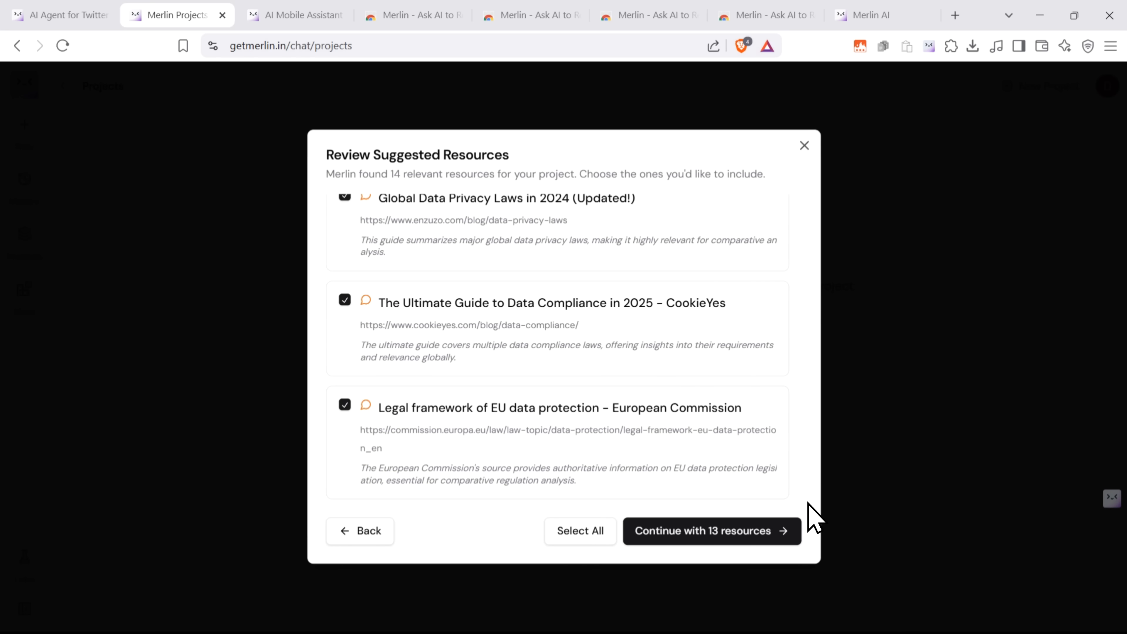
left_click(711, 530)
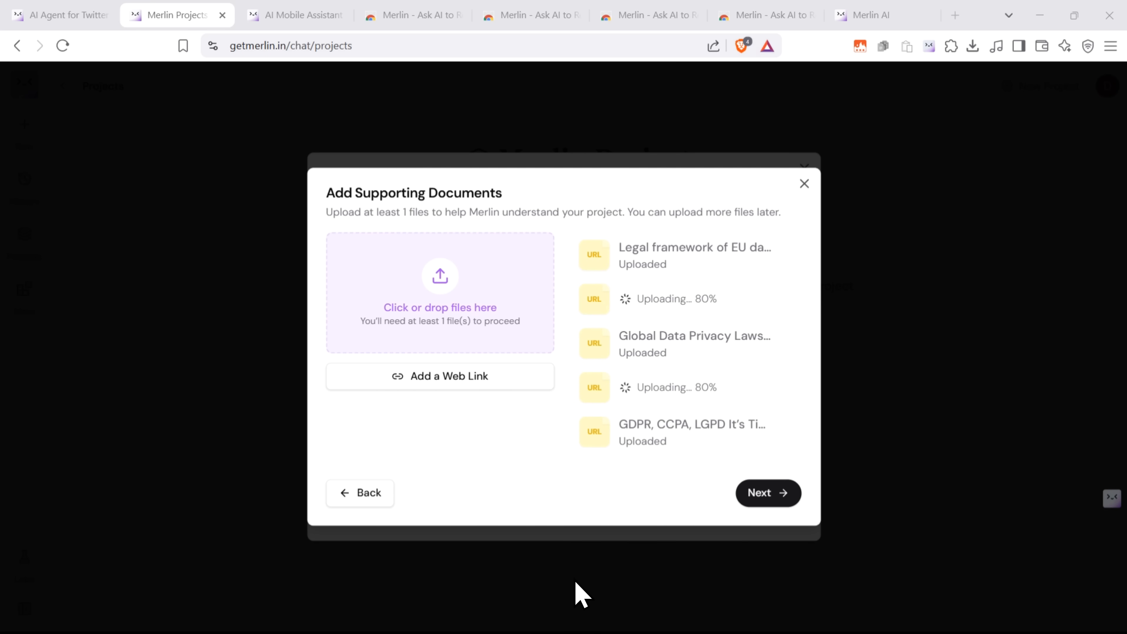
mouse_move(446, 317)
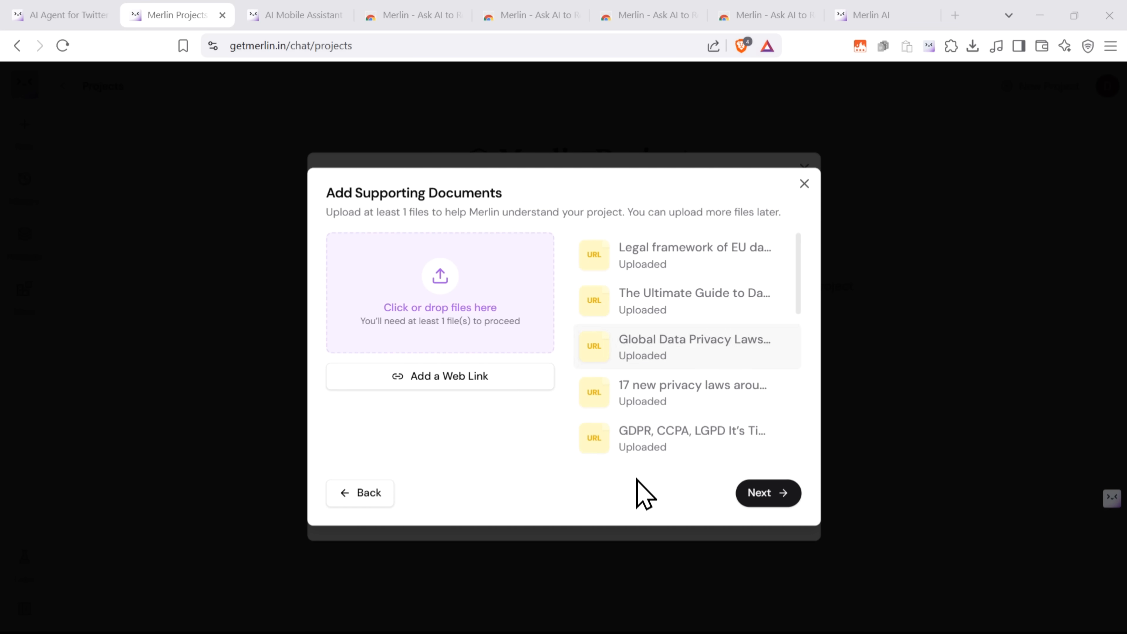
- Proceed to Review & Confirm once the web-link documents finish uploading
left_click(768, 493)
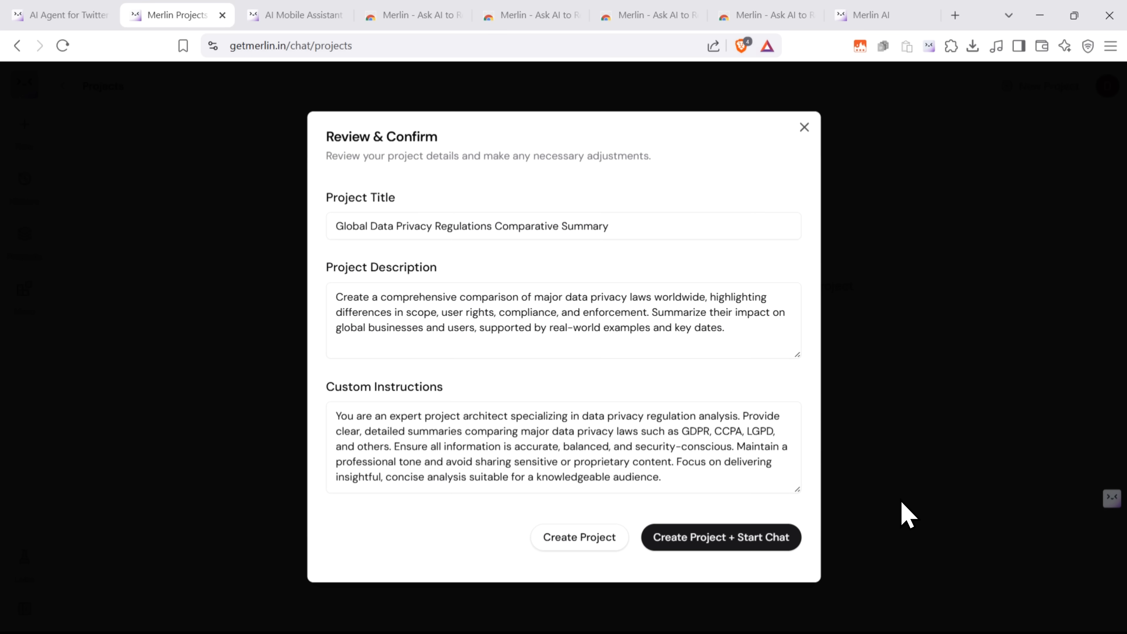
mouse_move(667, 284)
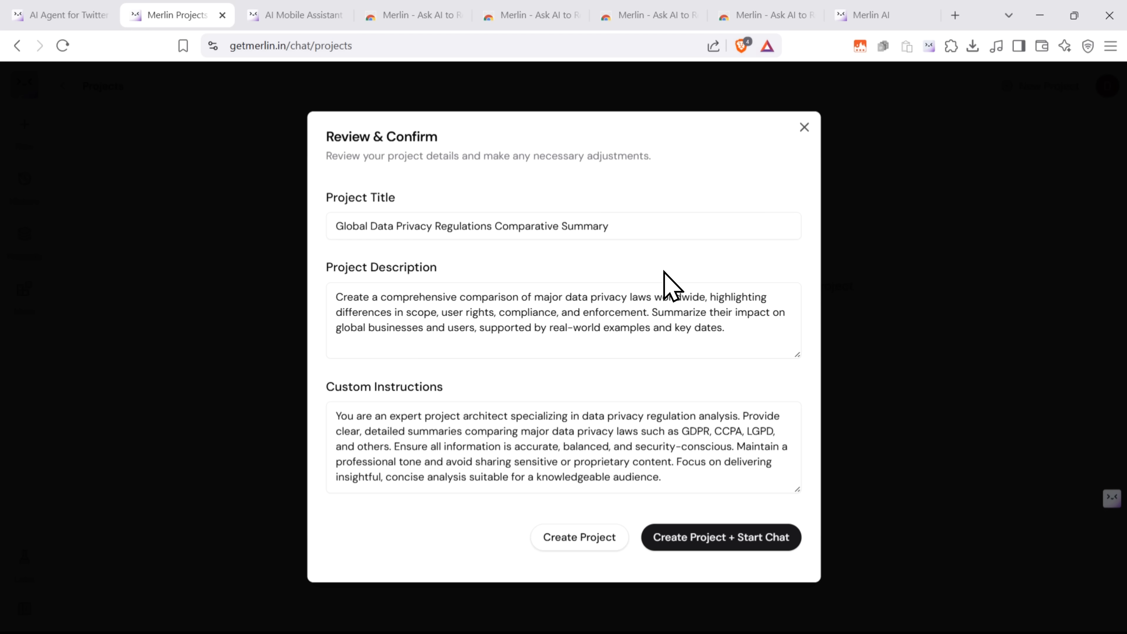
mouse_move(740, 605)
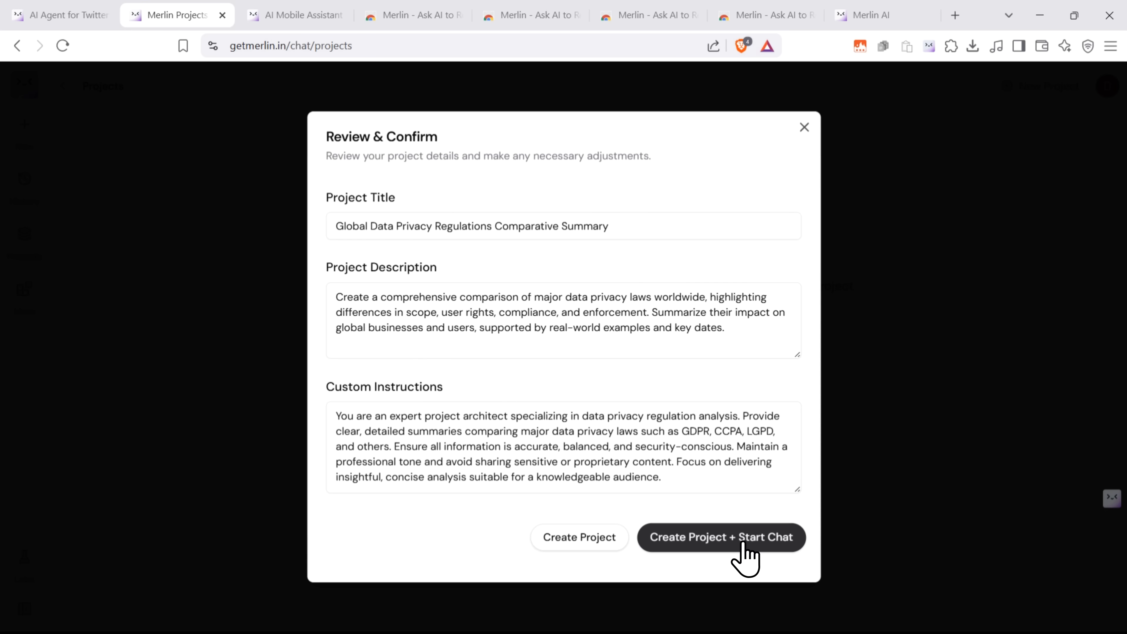
- Create the Global Data Privacy Regulations Comparative Summary project and start its first chat
left_click(722, 537)
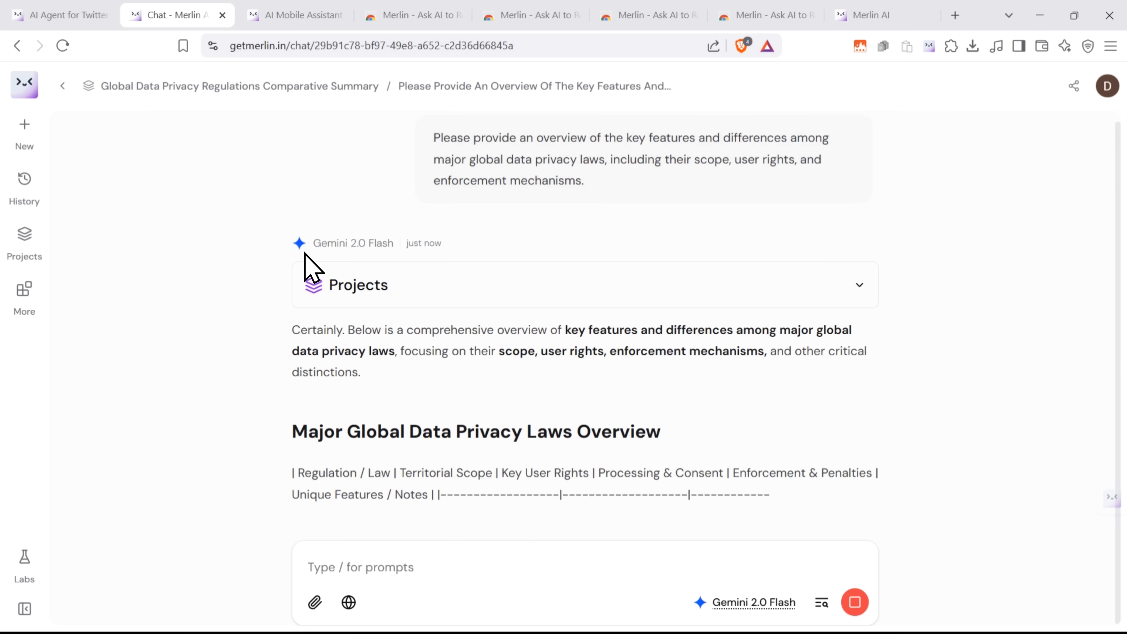
- Scroll through the privacy-law comparison table, resources, conclusion and follow-up Suggestions
scroll("down", 3)
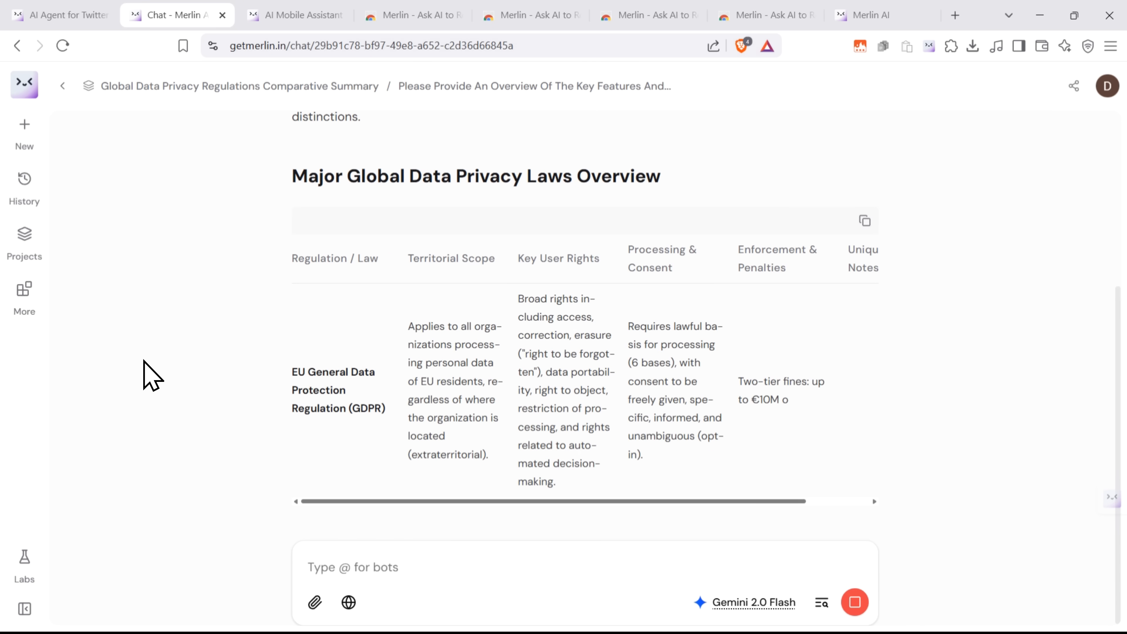
scroll("down", 3)
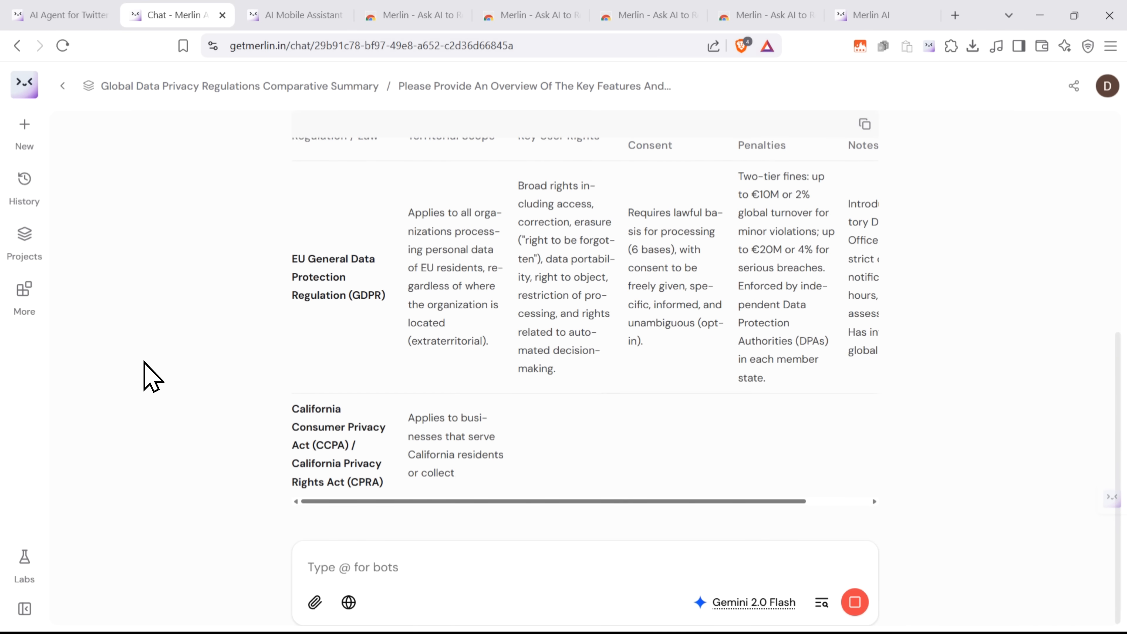
scroll("down", 3)
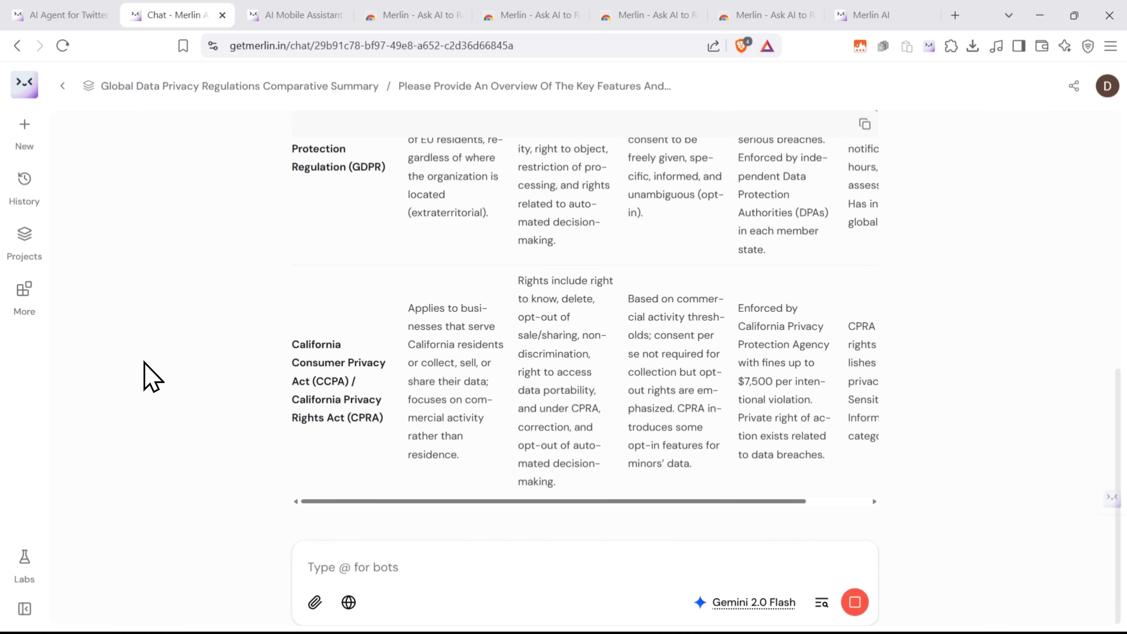
scroll("down", 3)
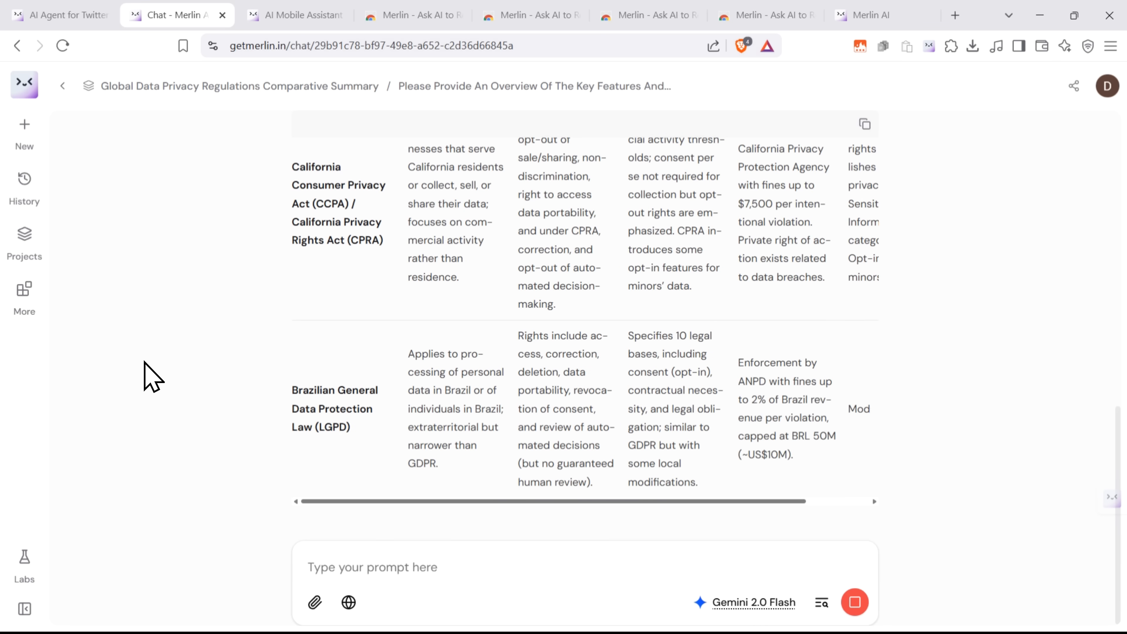
scroll("down", 3)
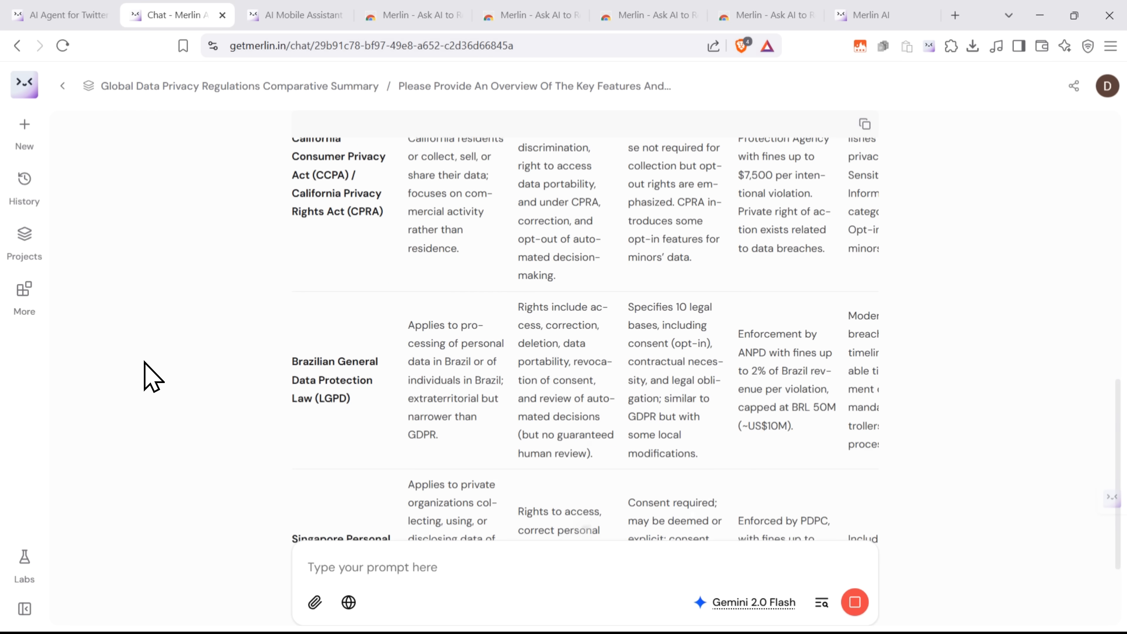
scroll("up", 3)
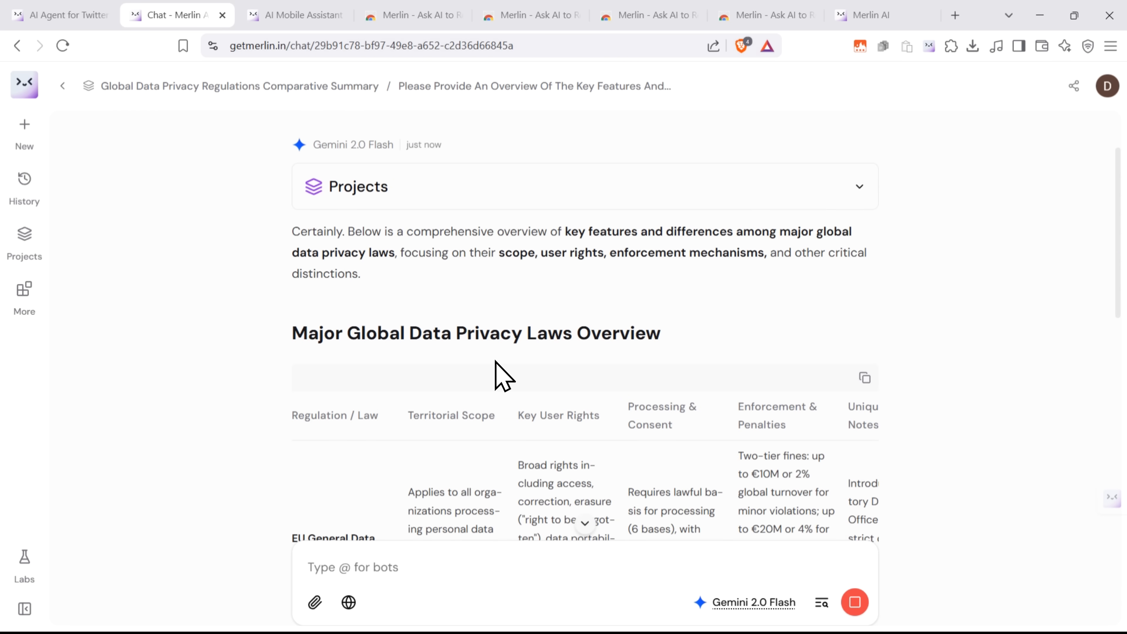
scroll("down", 3)
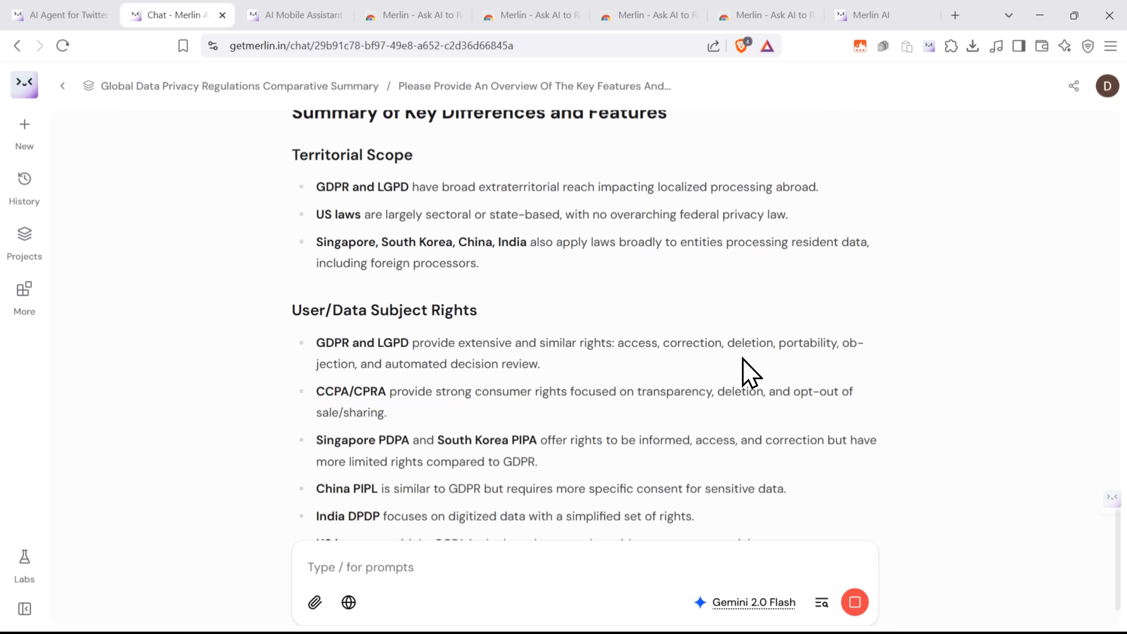
scroll("down", 3)
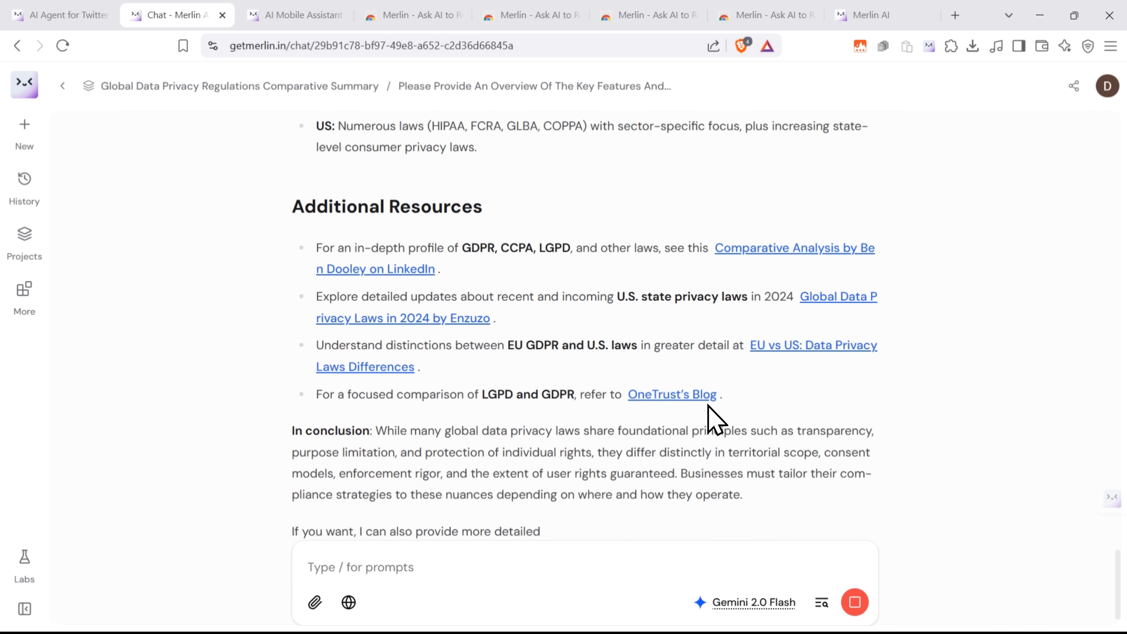
scroll("down", 3)
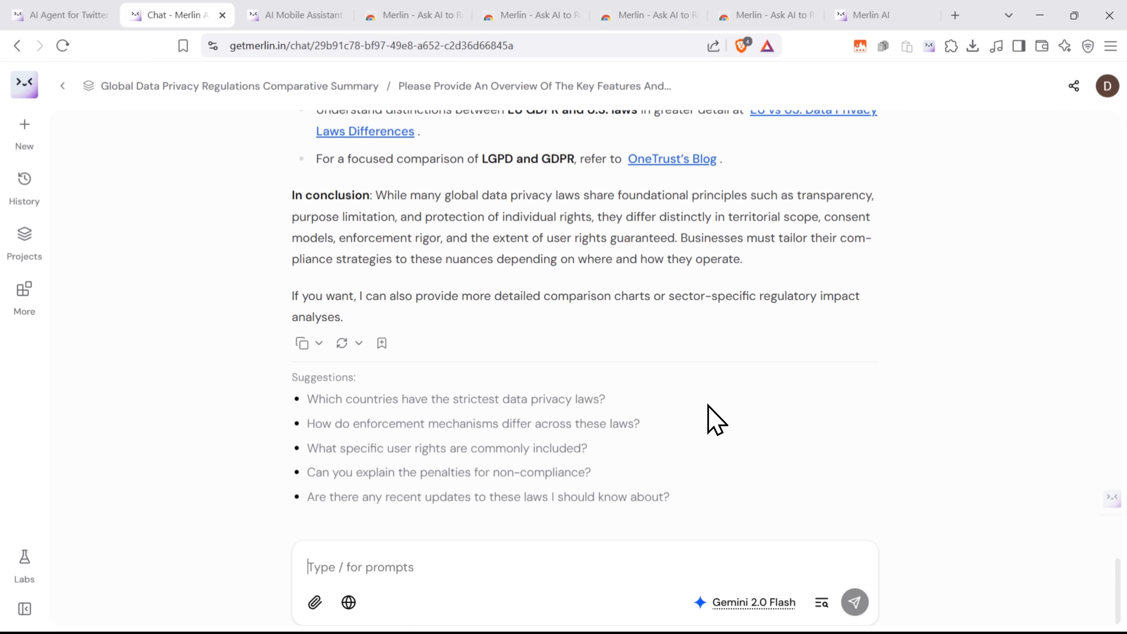
mouse_move(33, 529)
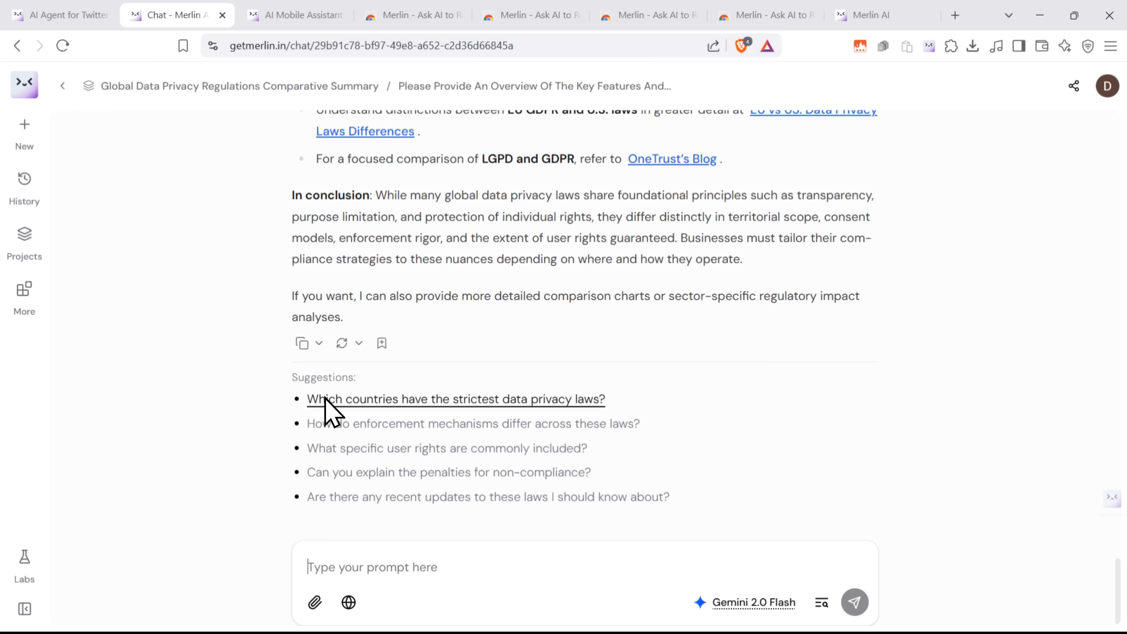
mouse_move(329, 424)
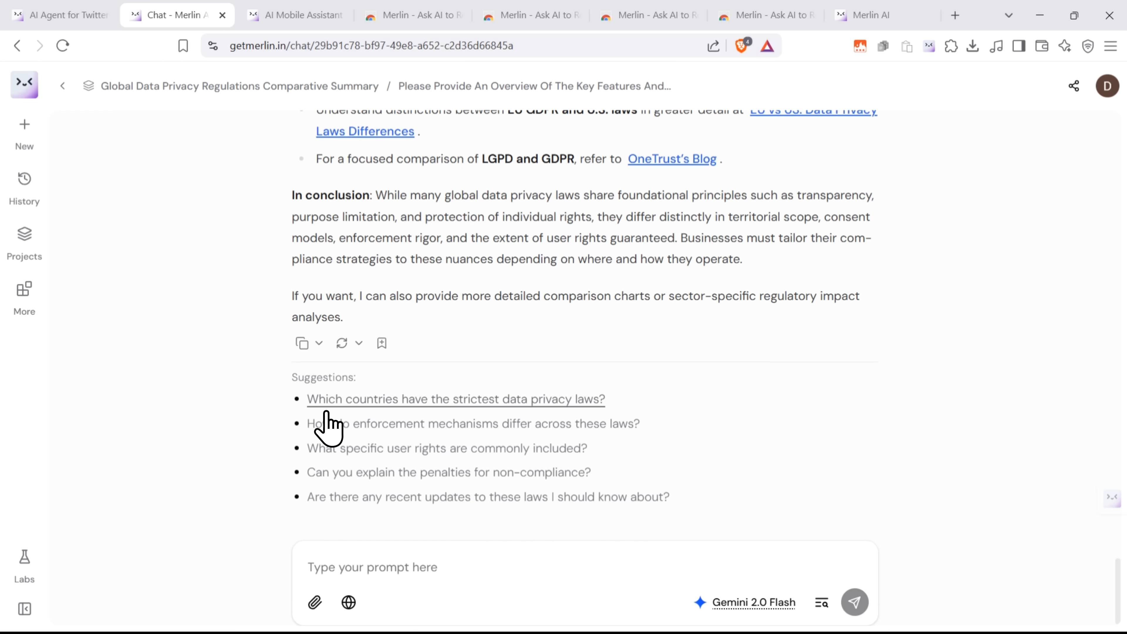
left_click(456, 399)
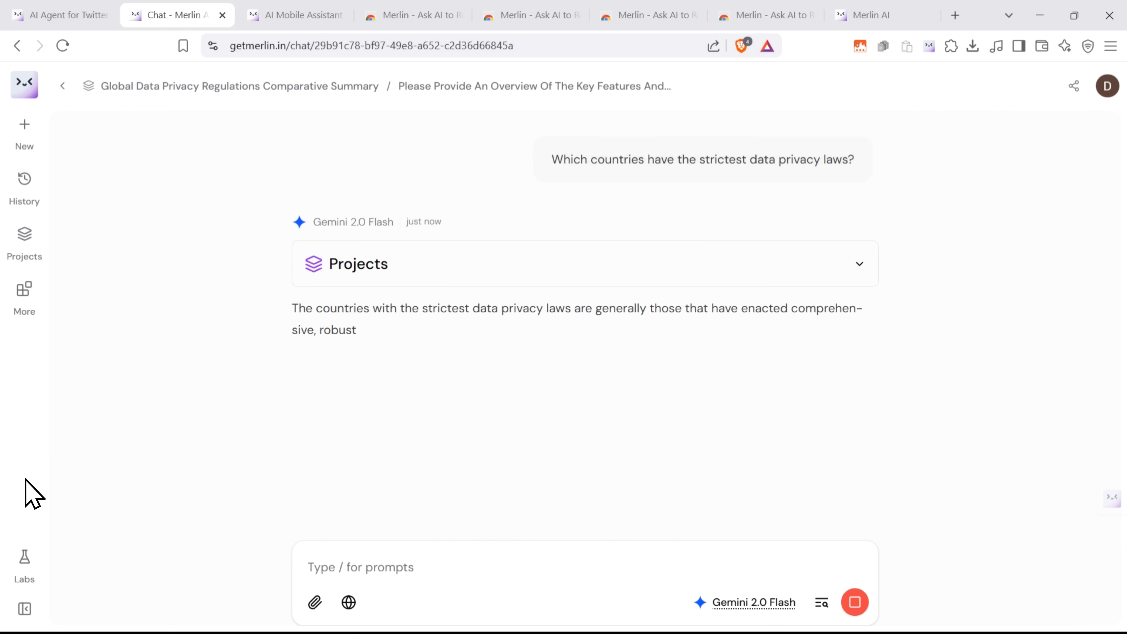
scroll("down", 3)
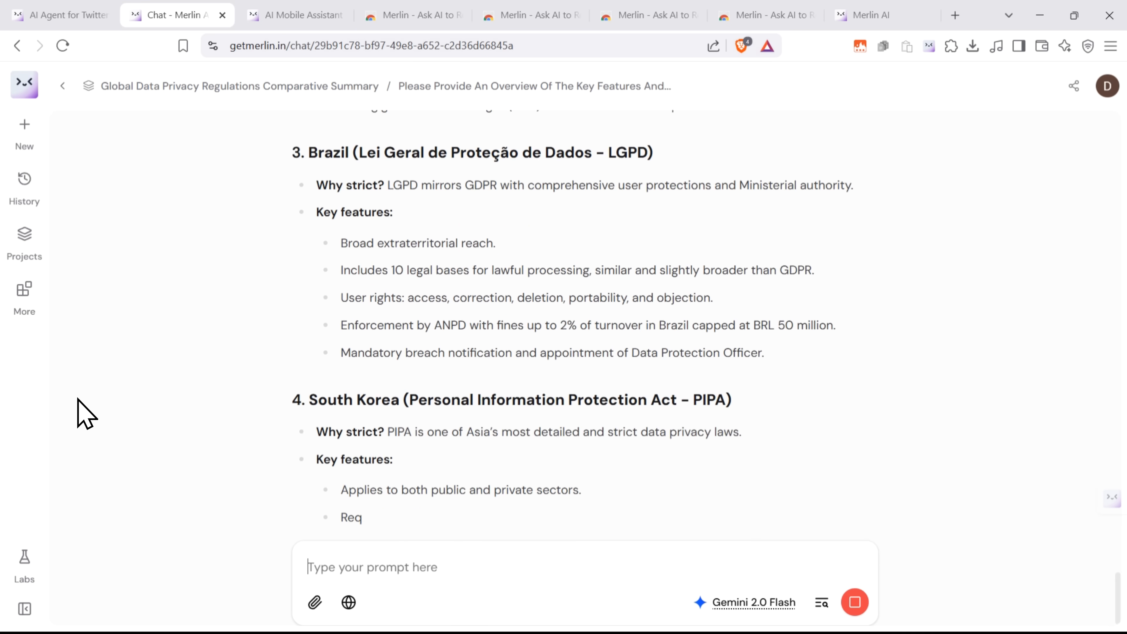
scroll("down", 3)
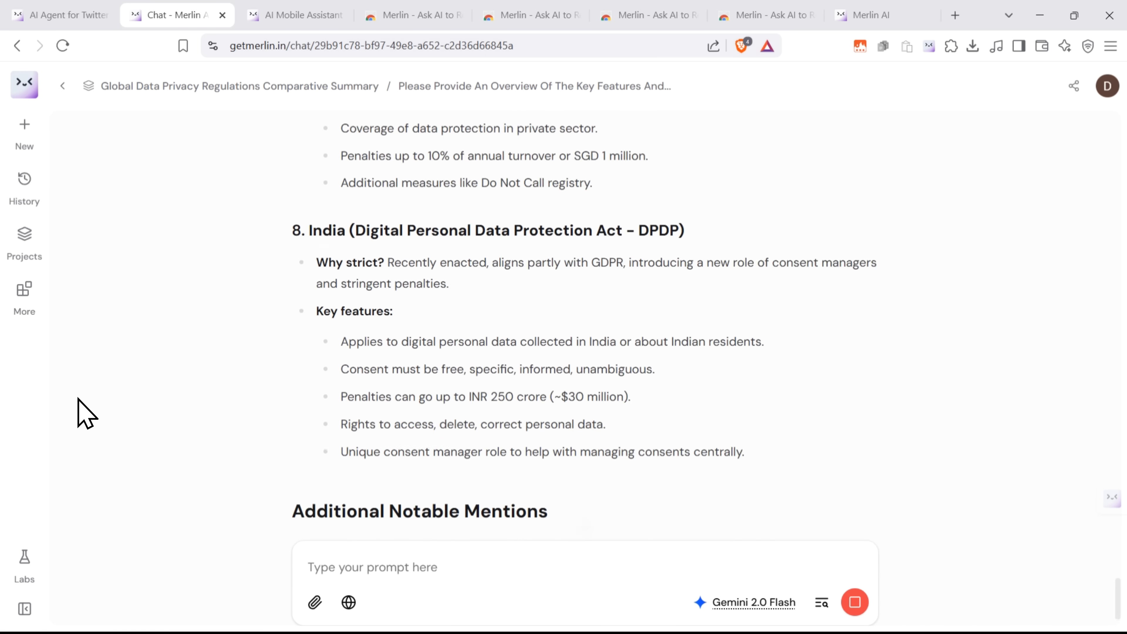
scroll("down", 3)
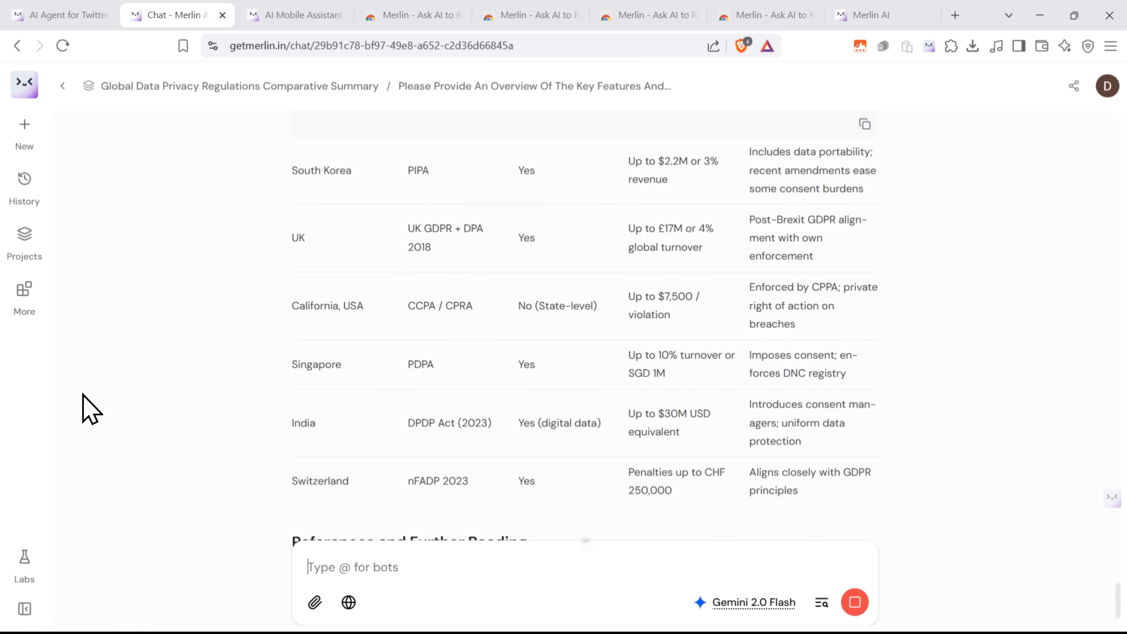
scroll("down", 3)
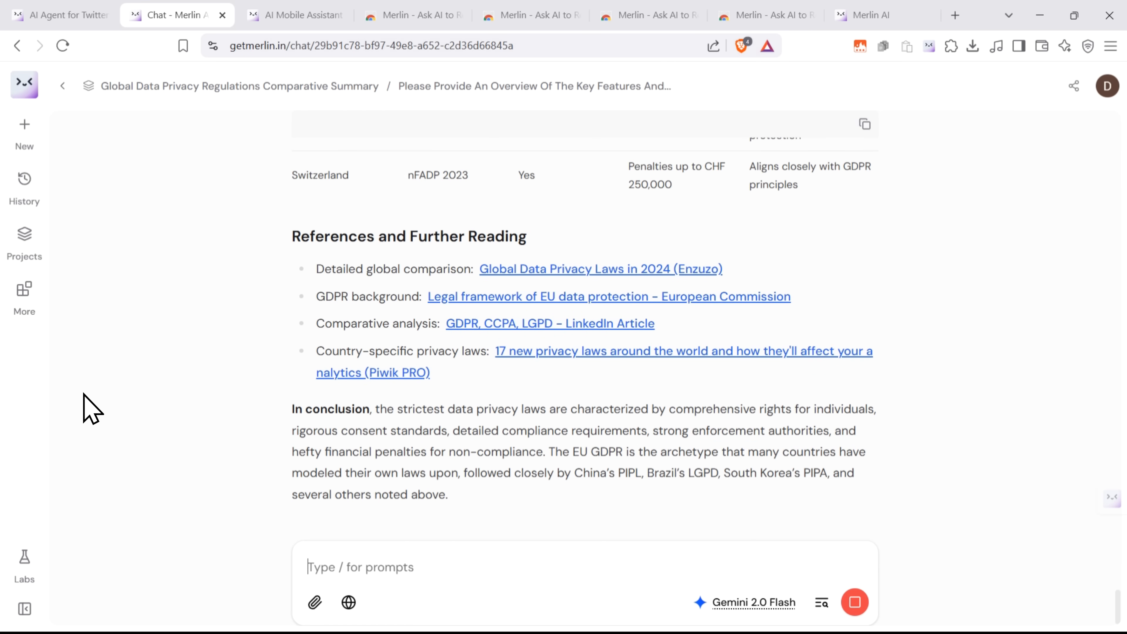
scroll("down", 3)
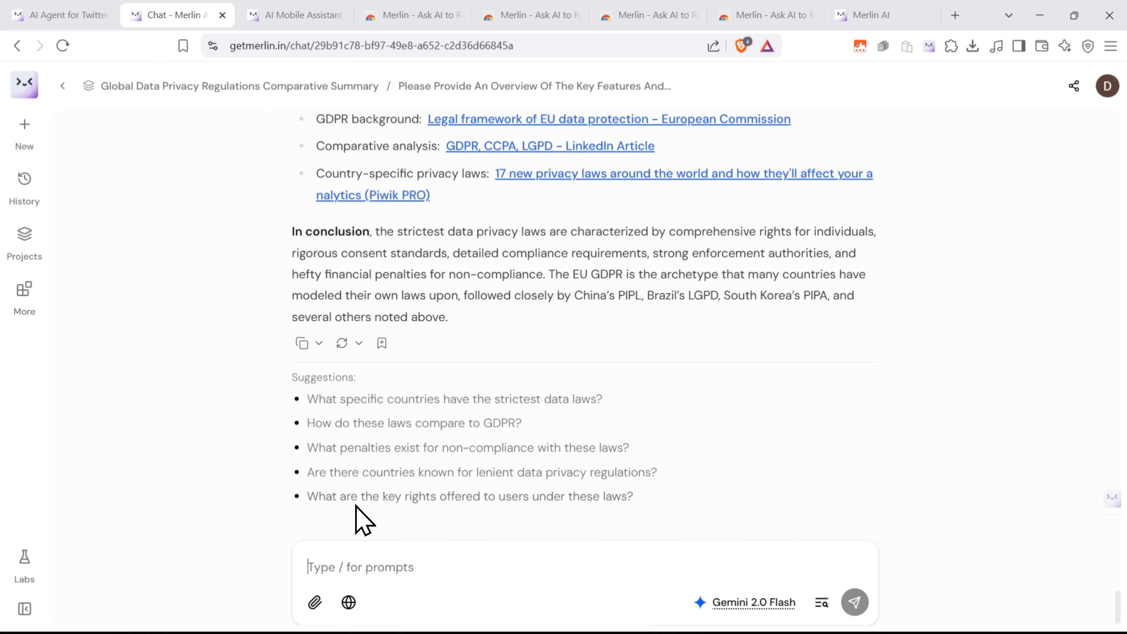
scroll("up", 3)
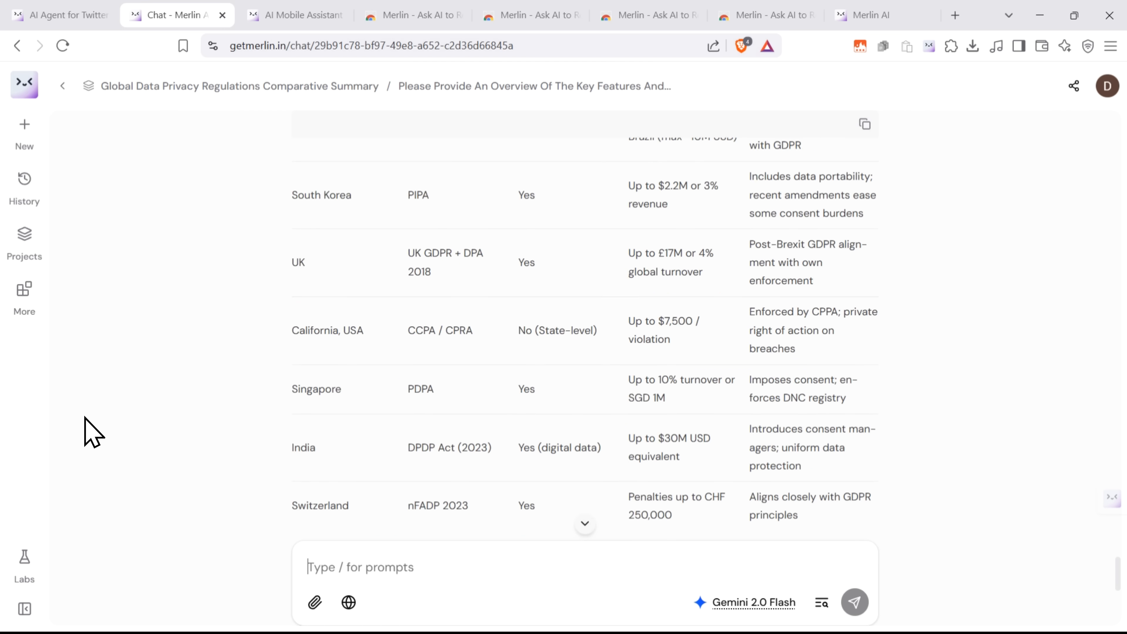
scroll("up", 3)
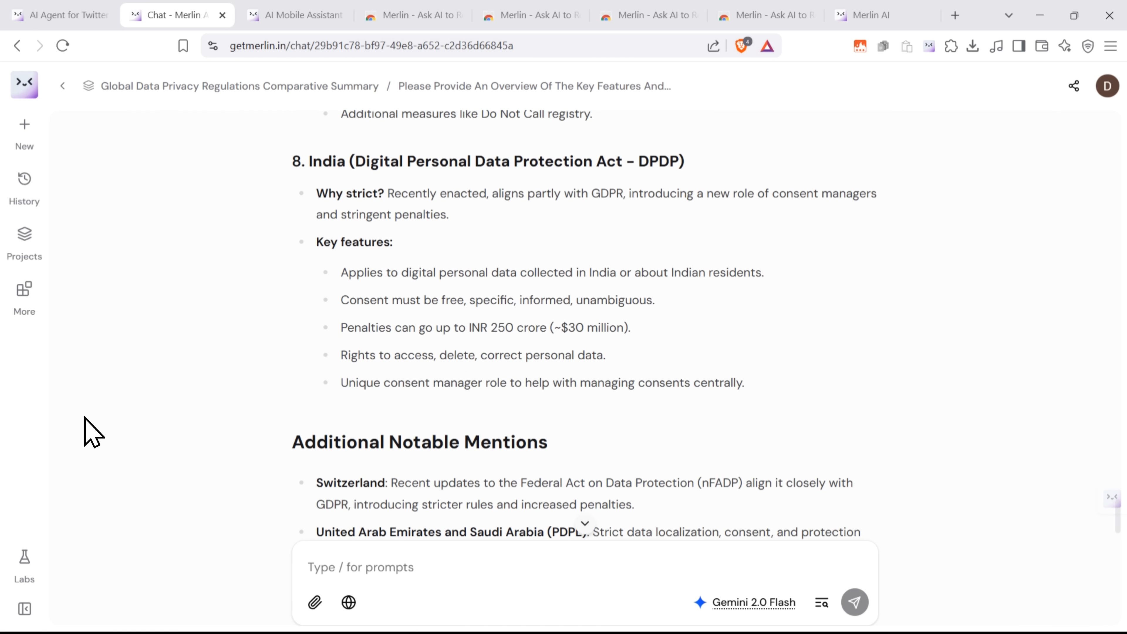
scroll("up", 3)
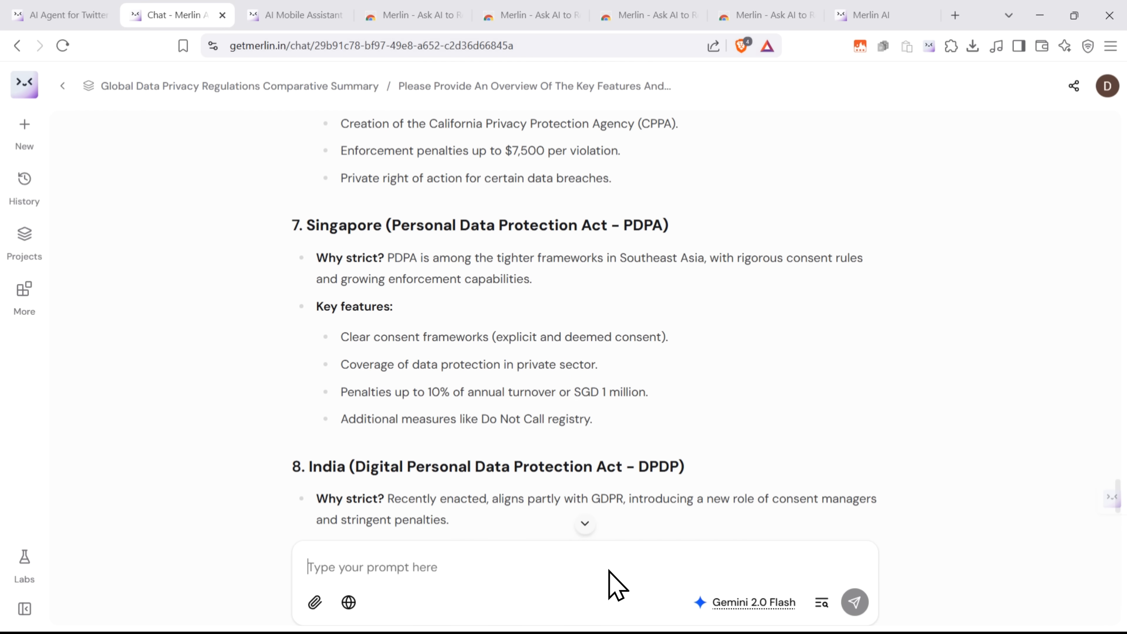
scroll("down", 3)
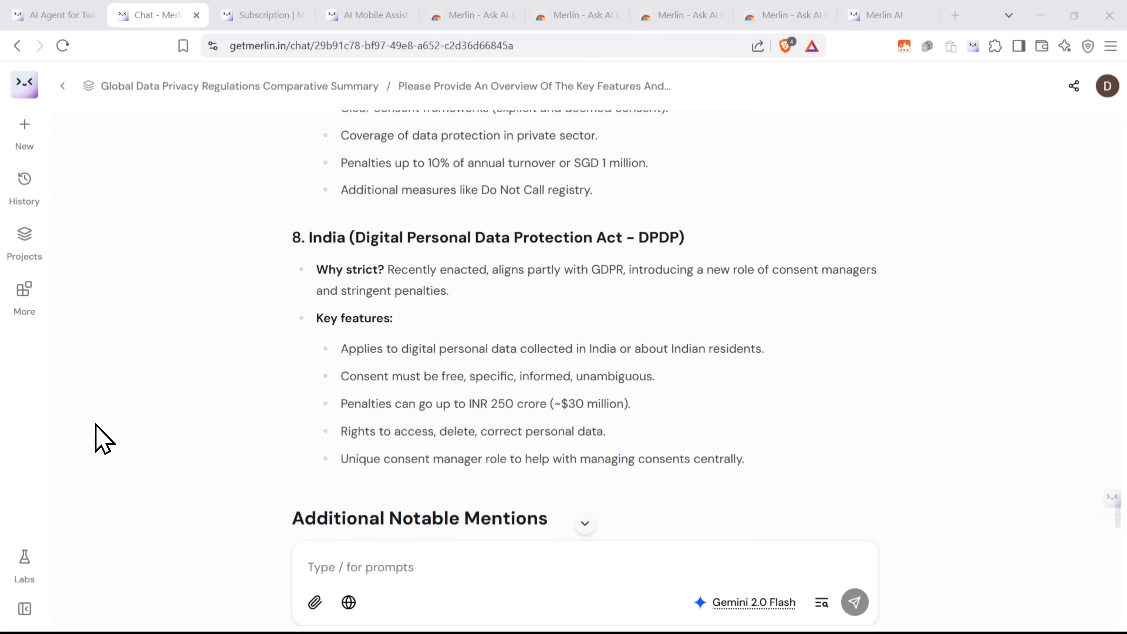
scroll("down", 3)
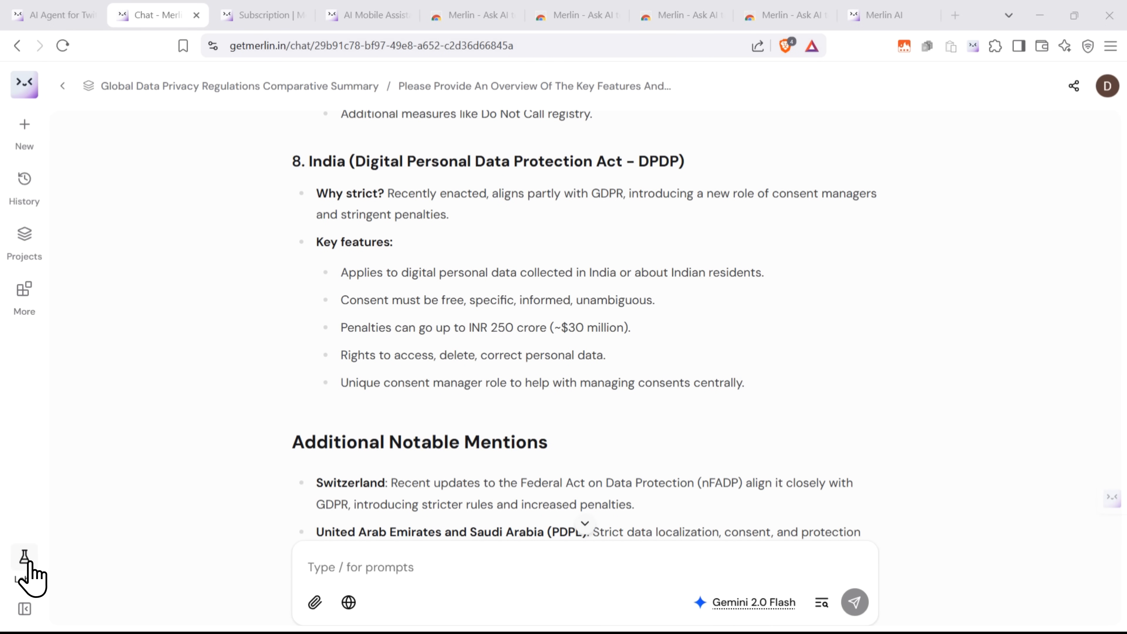
- Show the Labs panel and expand the Deep Research, Tasks, Crafts and Analyst Mode descriptions
left_click(23, 560)
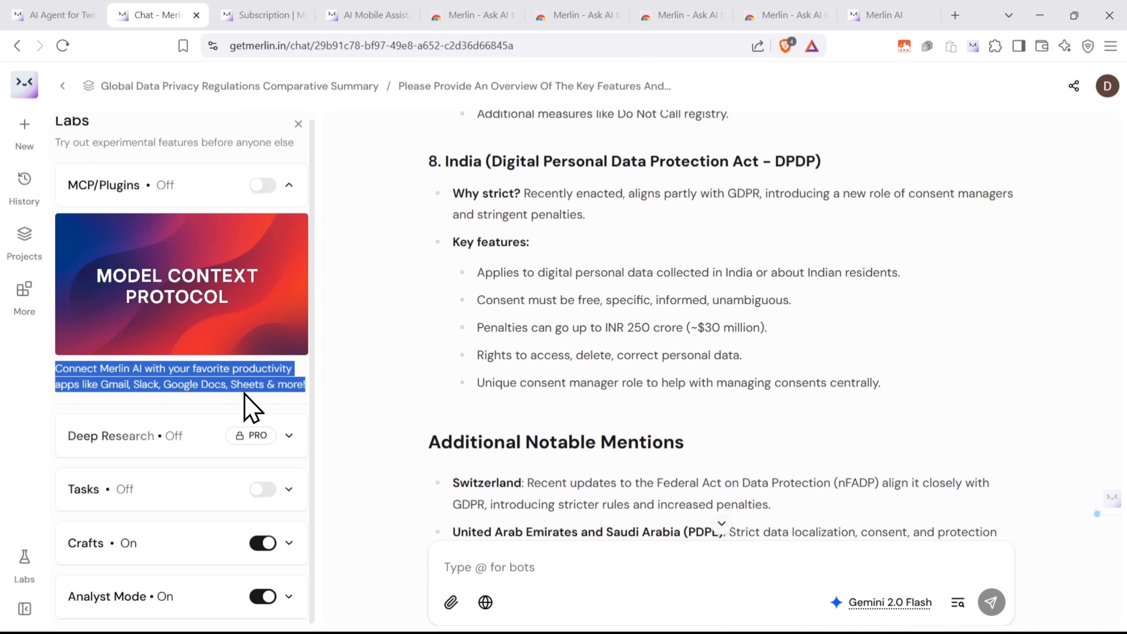
mouse_move(288, 392)
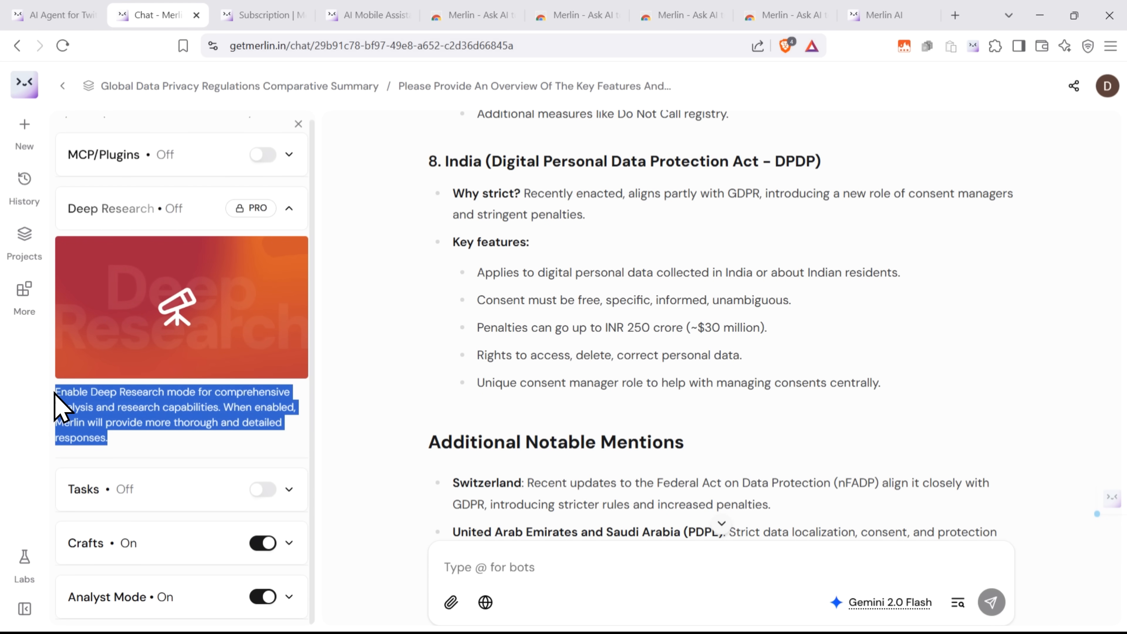
mouse_move(256, 442)
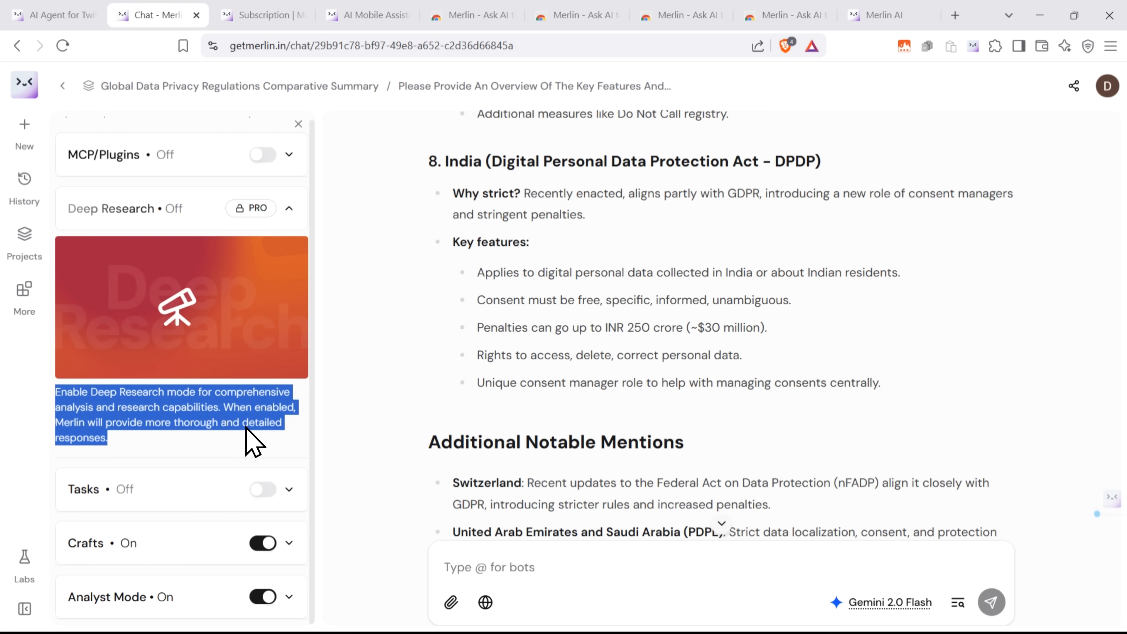
left_click(290, 207)
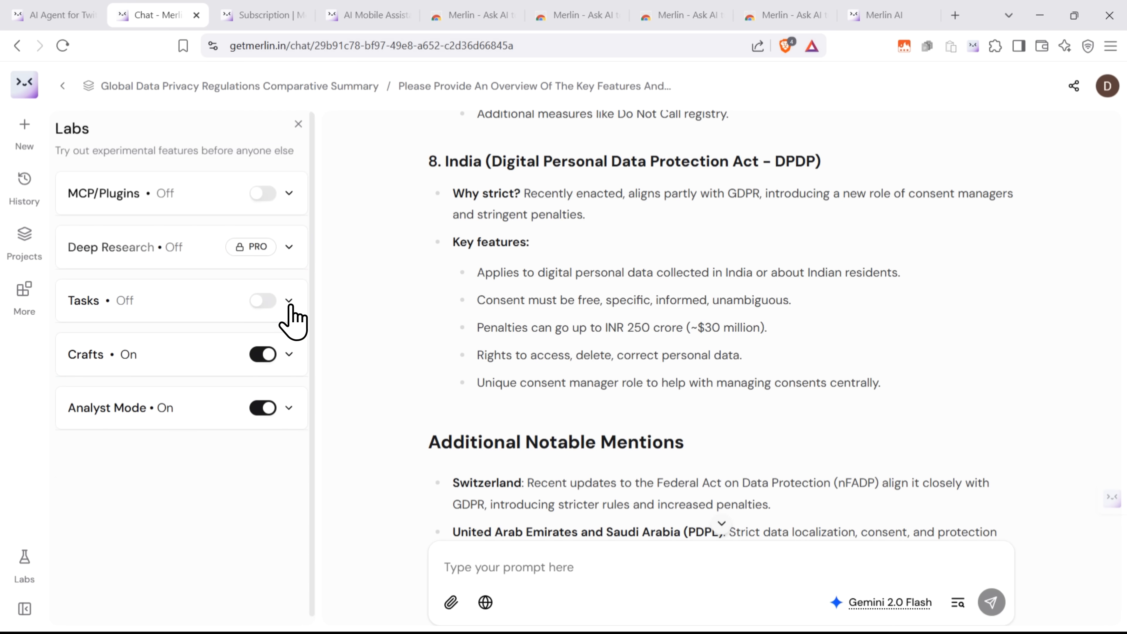
left_click(289, 301)
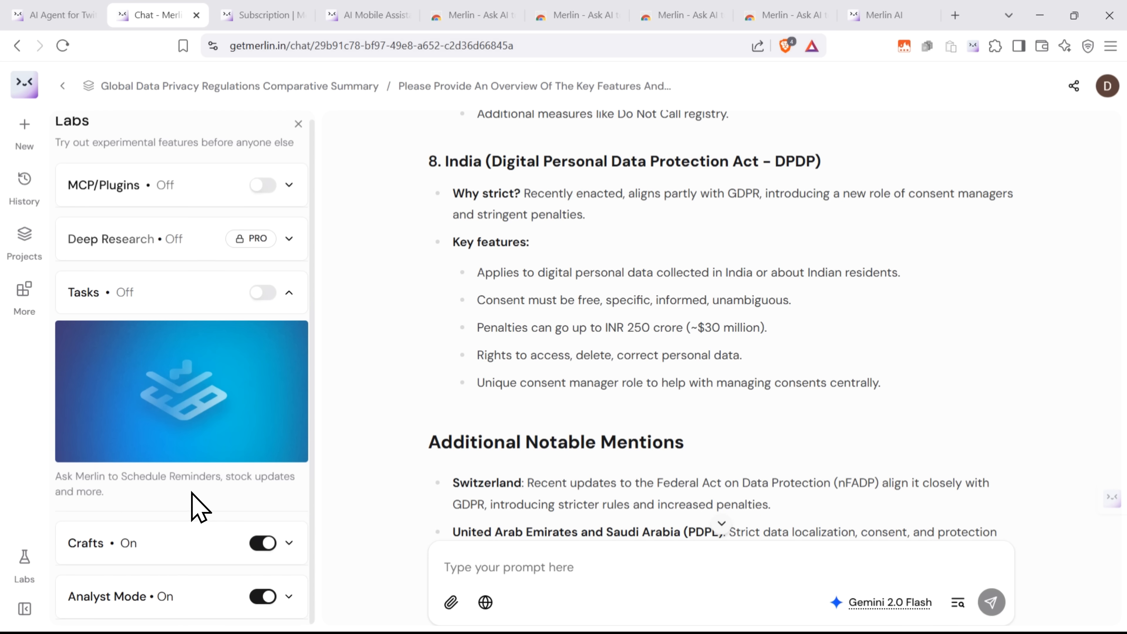
left_click(289, 292)
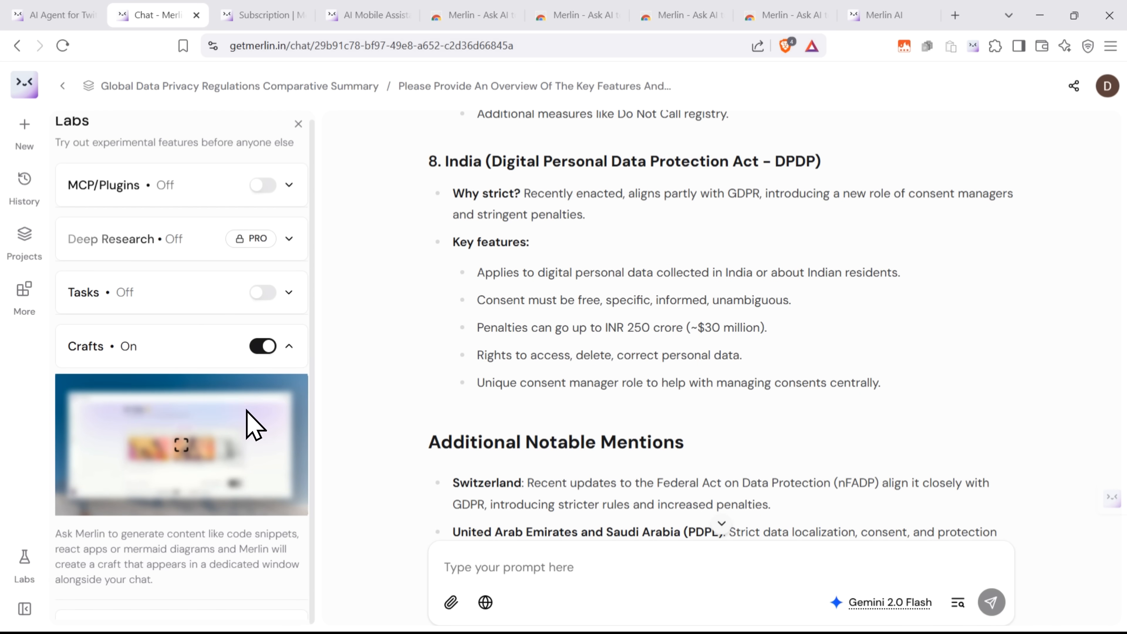
scroll("down", 3)
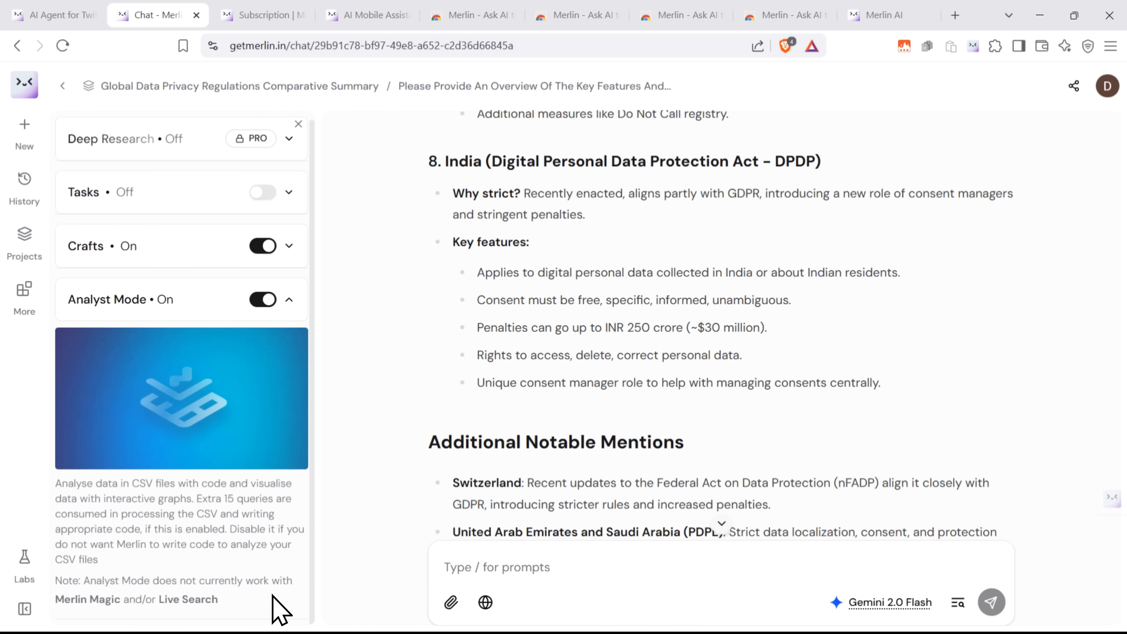
mouse_move(654, 625)
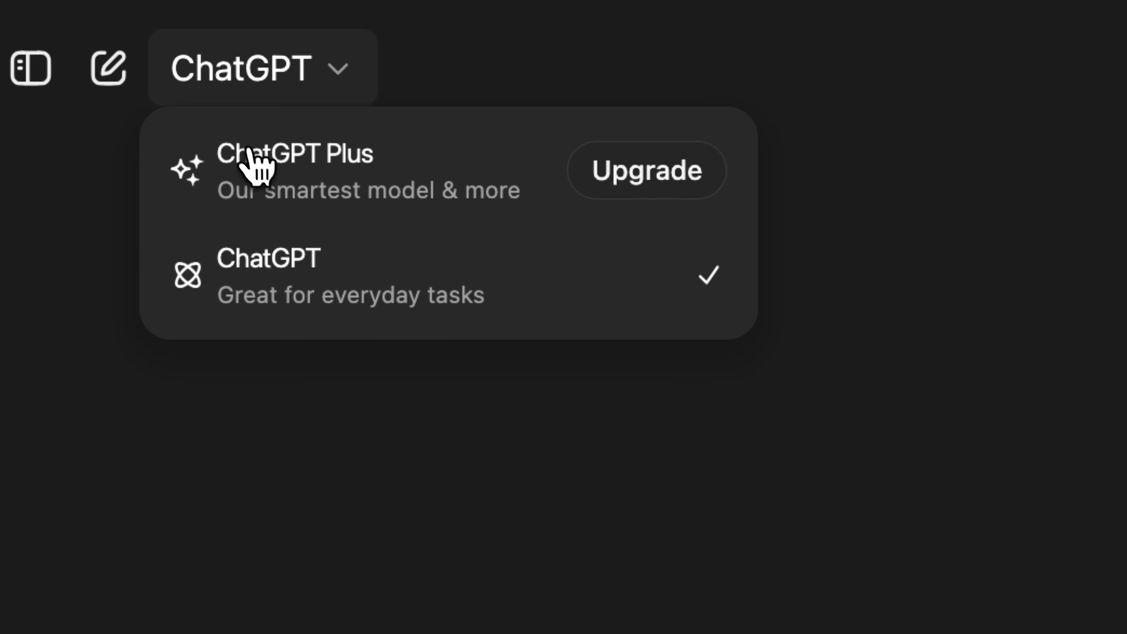
- Show the ChatGPT model choices offering the ChatGPT Plus upgrade
left_click(646, 171)
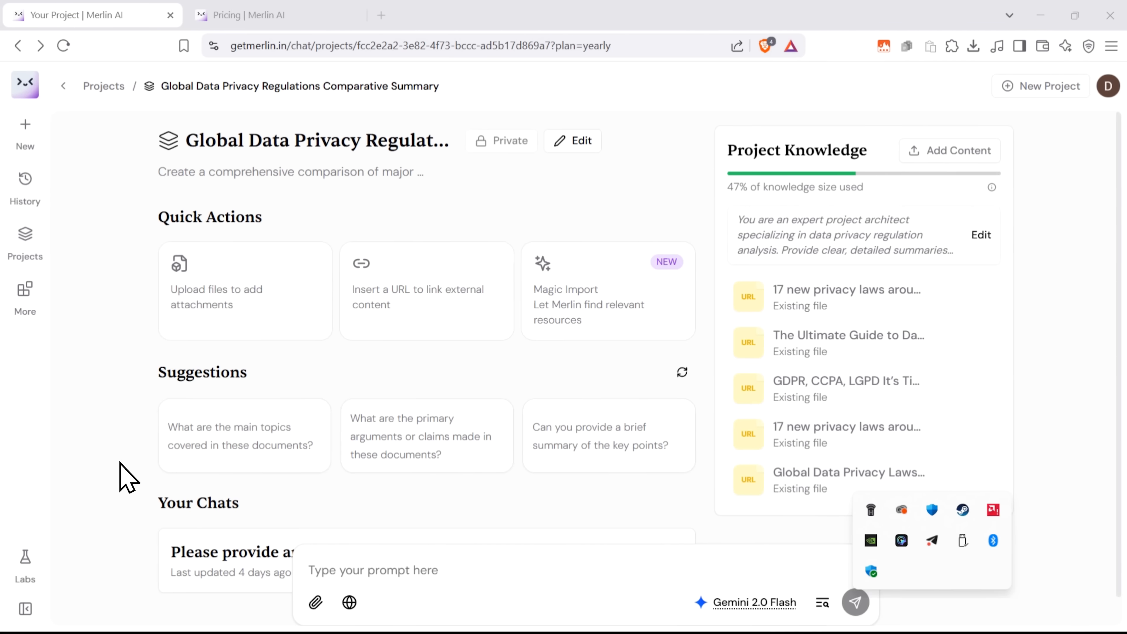
- Review the yearly pricing: Free, Pro at $19/month ($228/year) and Teams at $15/seat
left_click(248, 14)
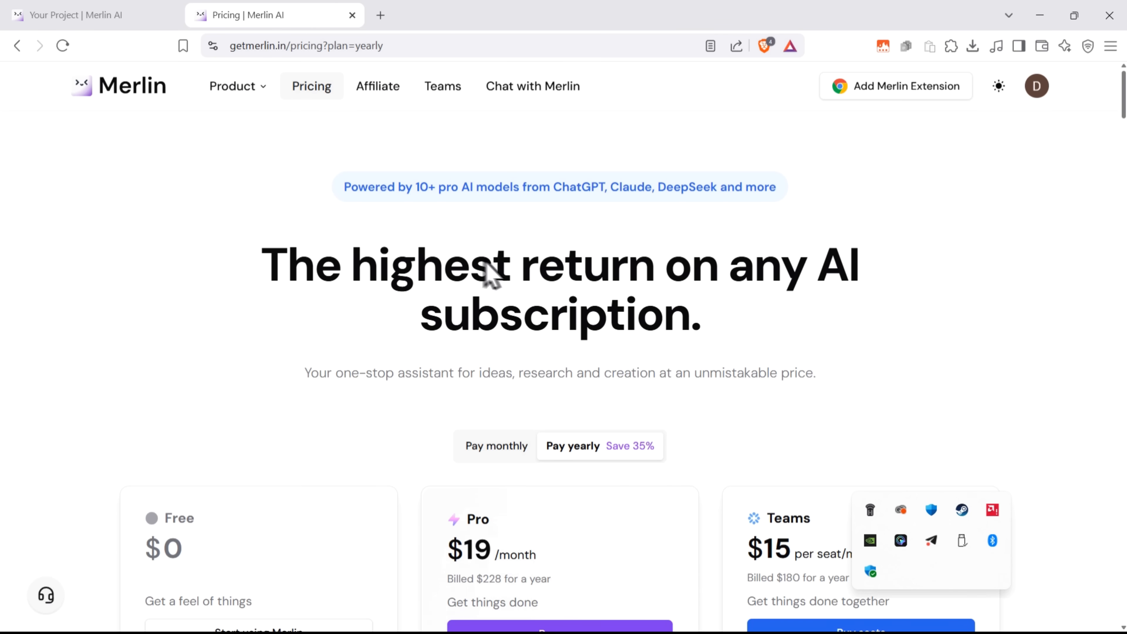
scroll("down", 3)
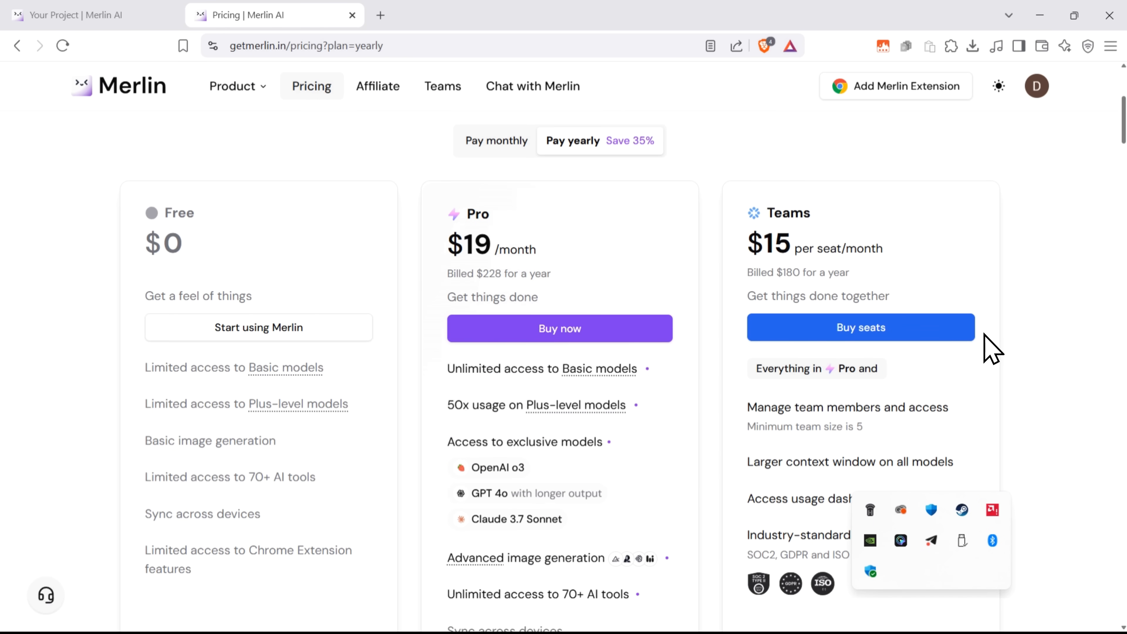
scroll("down", 3)
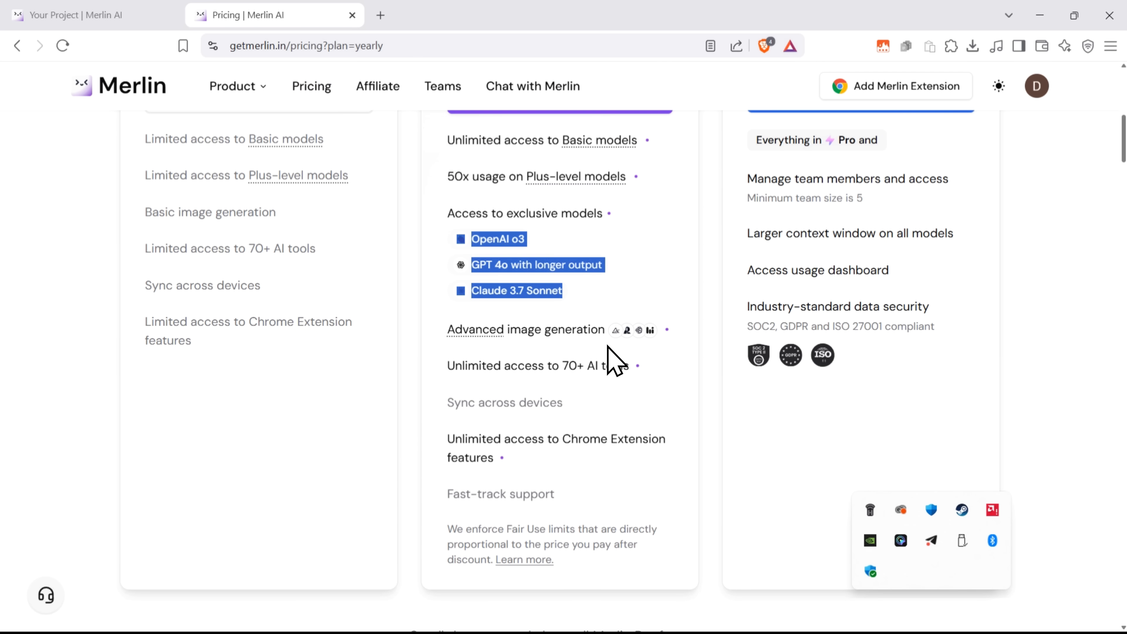
scroll("up", 3)
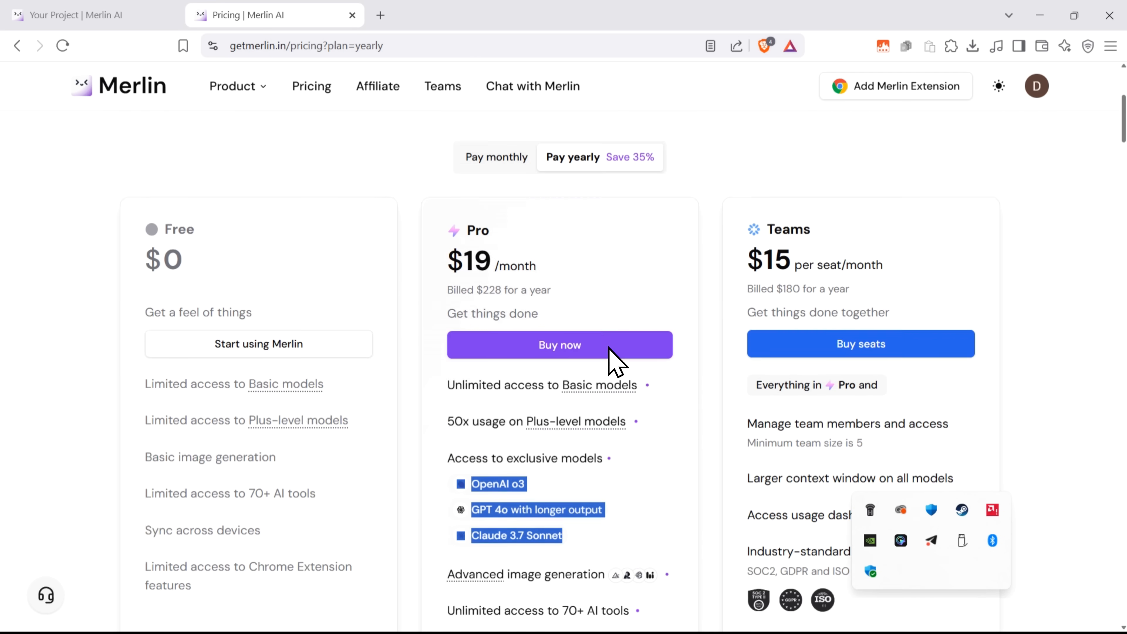
scroll("up", 3)
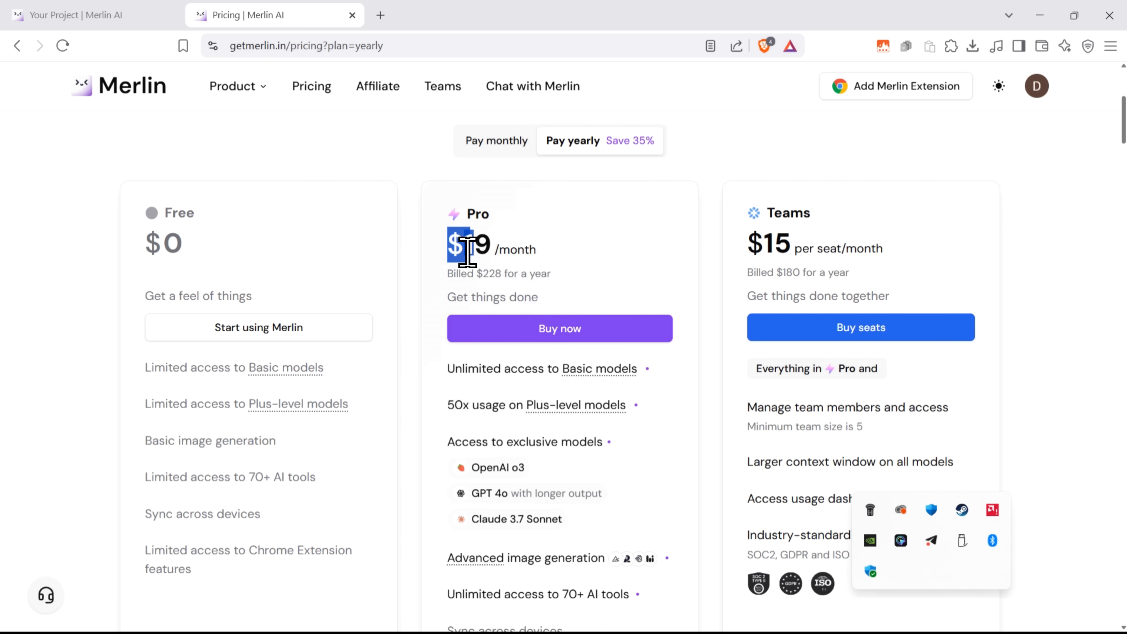
mouse_move(611, 323)
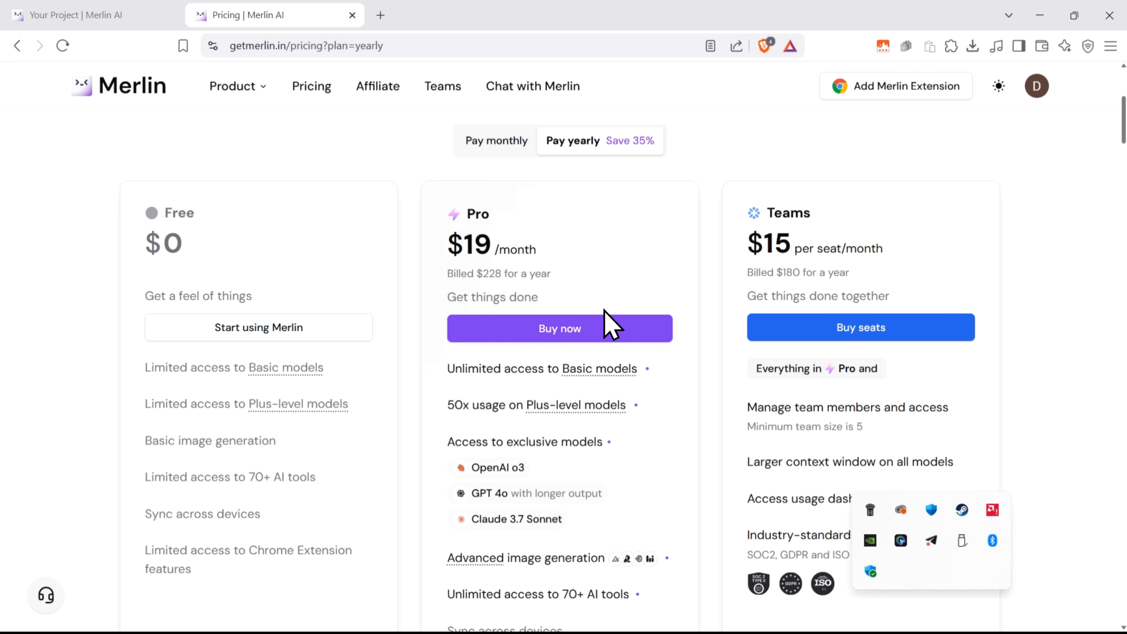
mouse_move(484, 335)
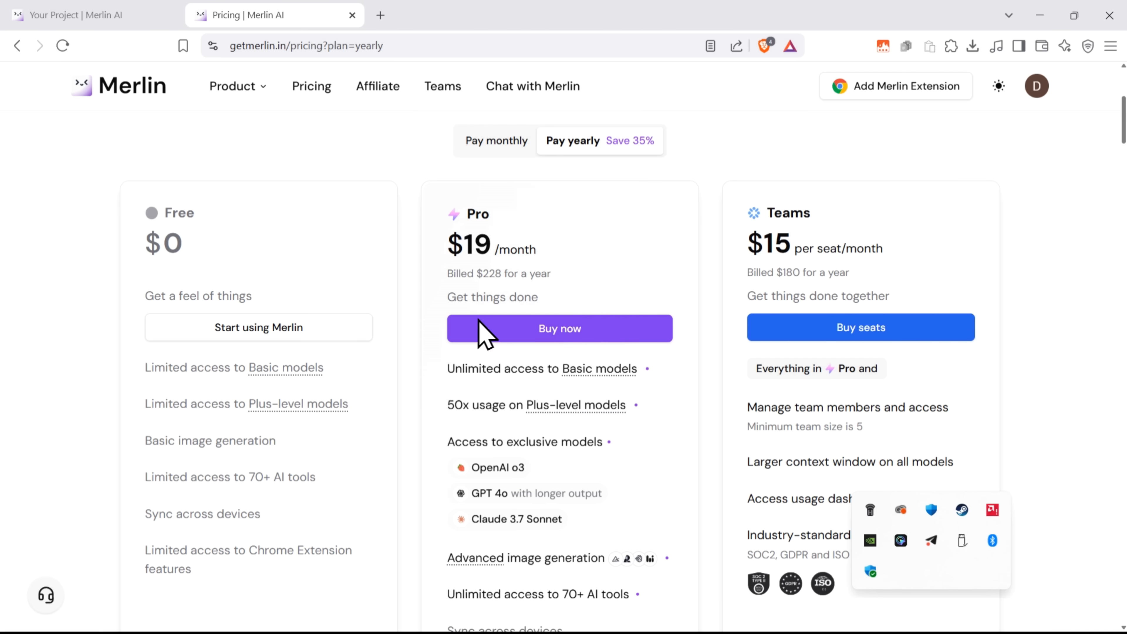
mouse_move(263, 68)
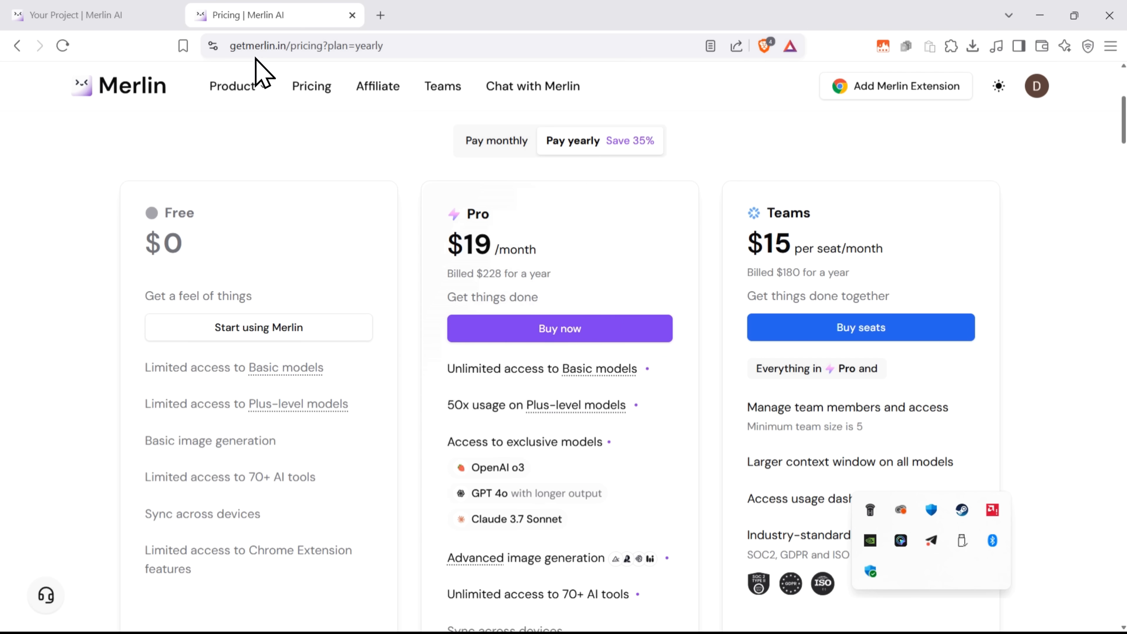
scroll("down", 3)
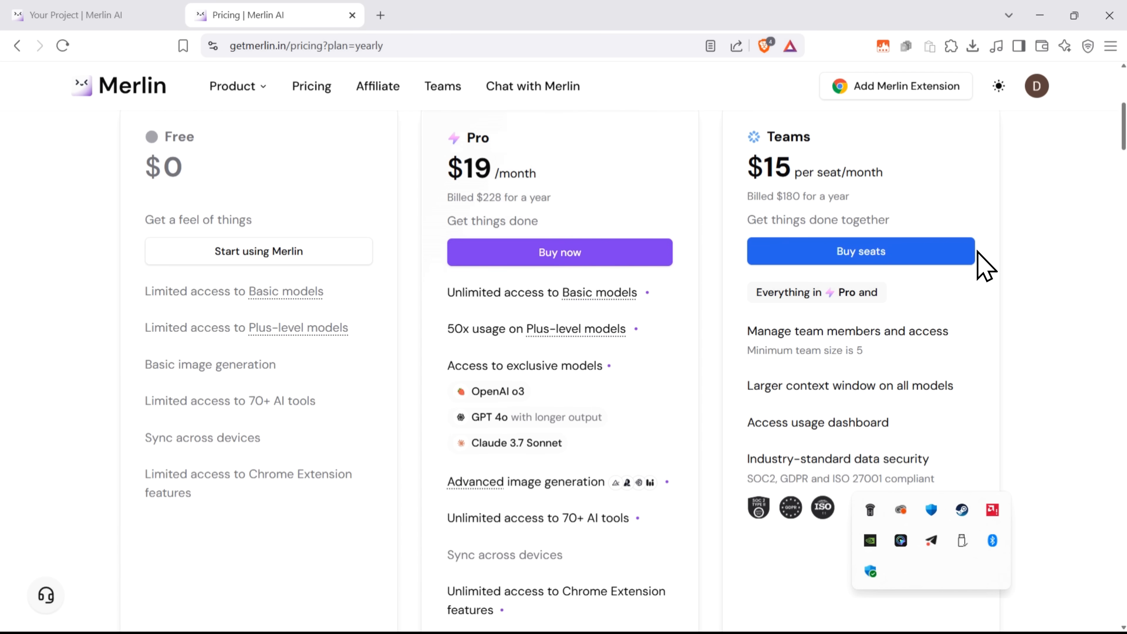
mouse_move(529, 269)
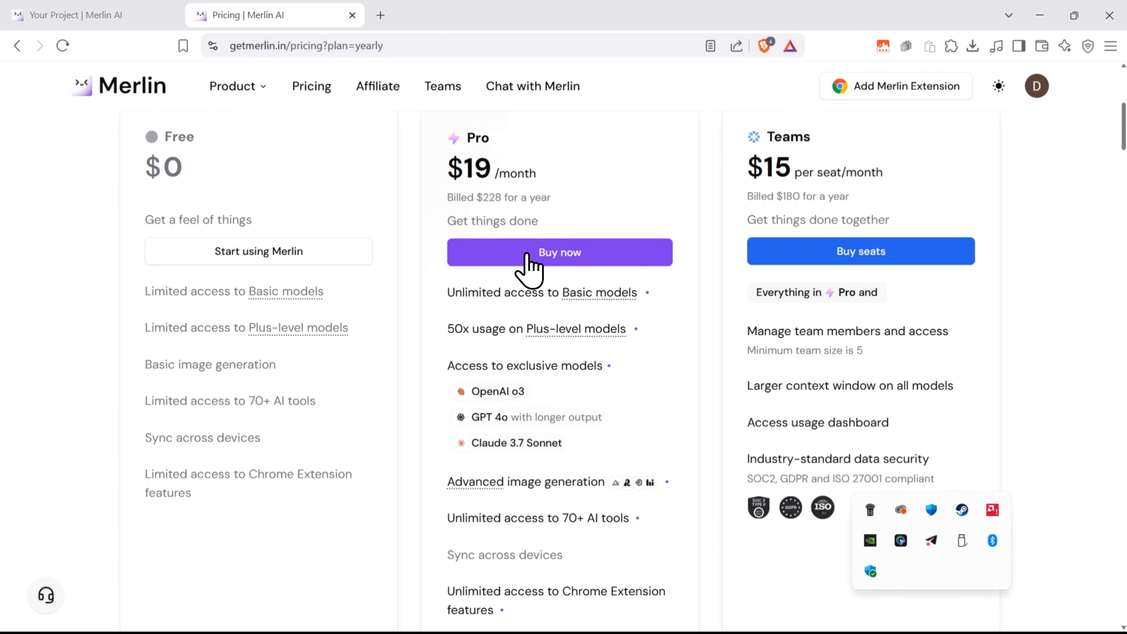
- Start the $228/year Pro checkout and apply promotion code DT5
left_click(560, 252)
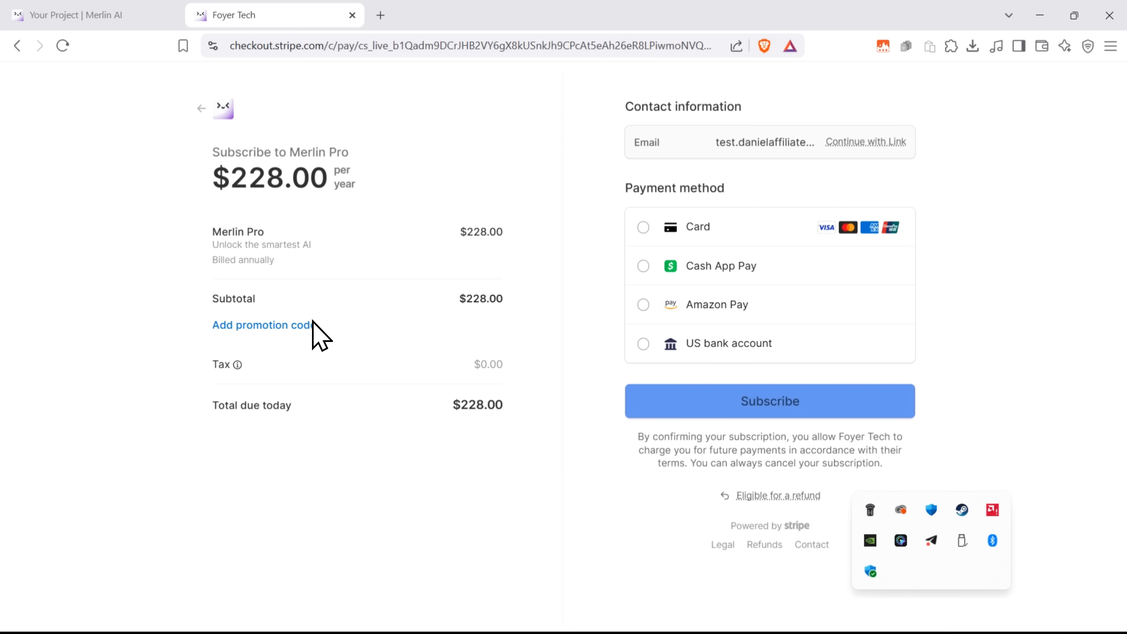
left_click(260, 324)
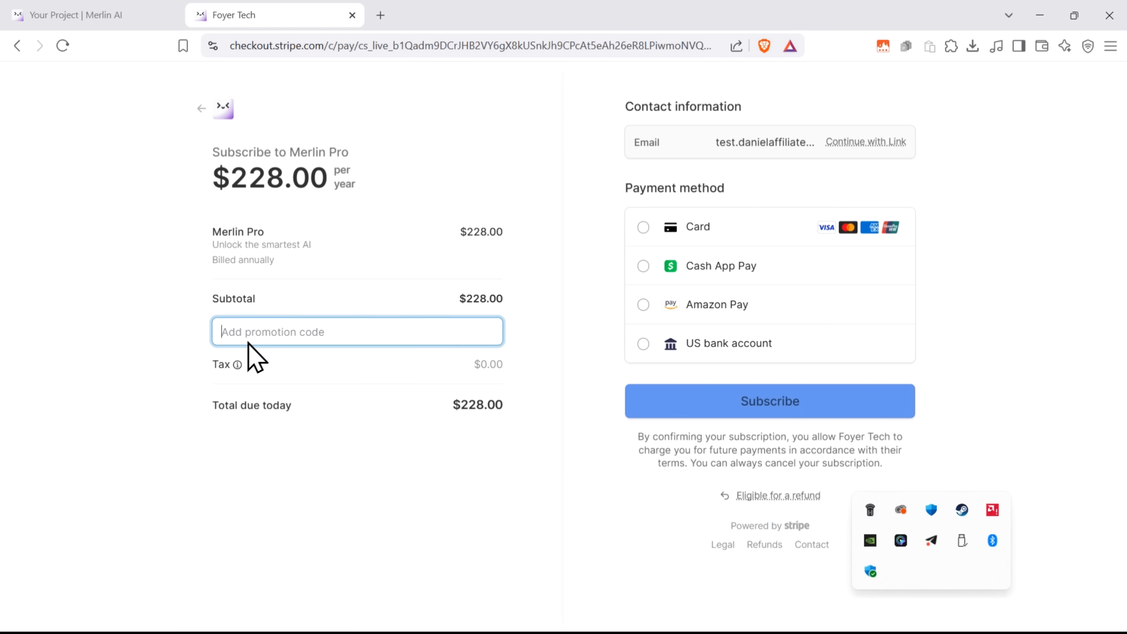
type("DT")
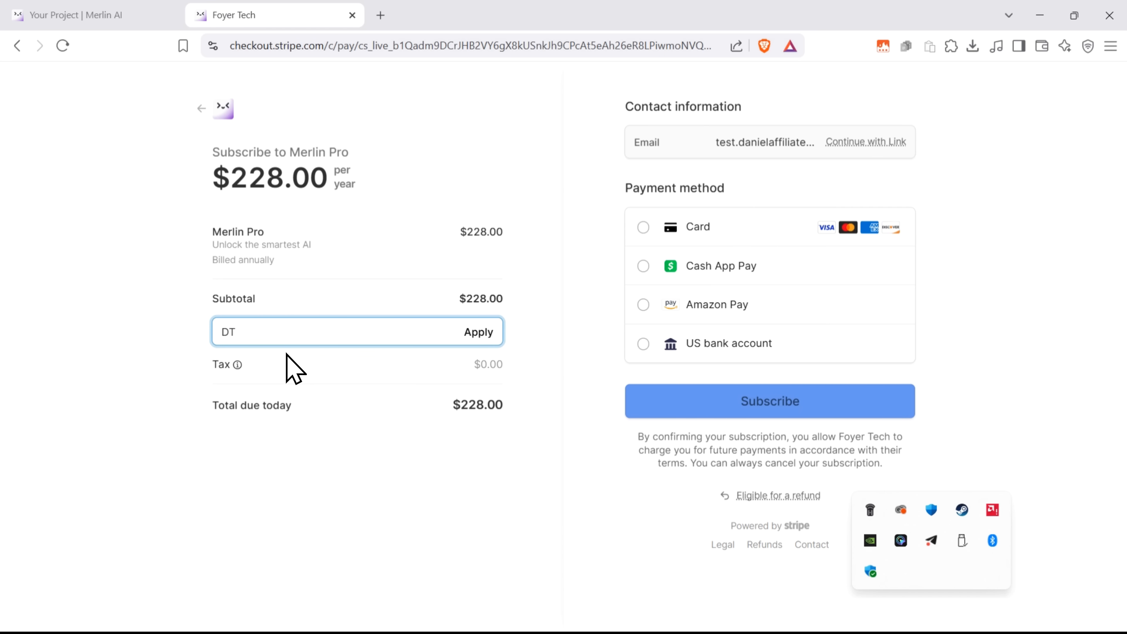
type("5")
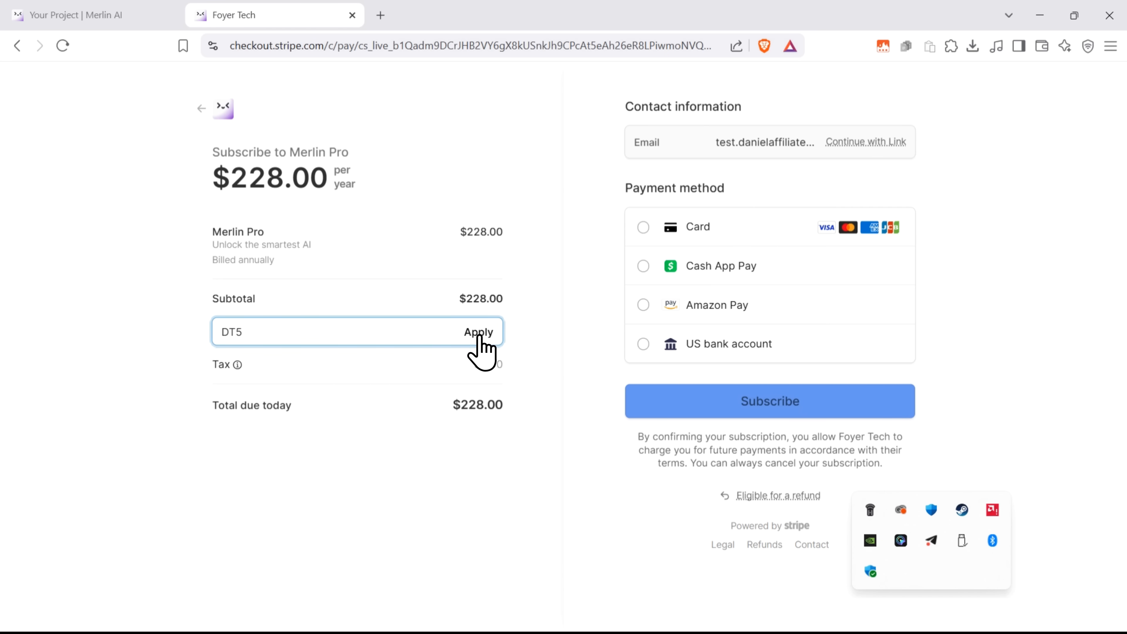
left_click(478, 331)
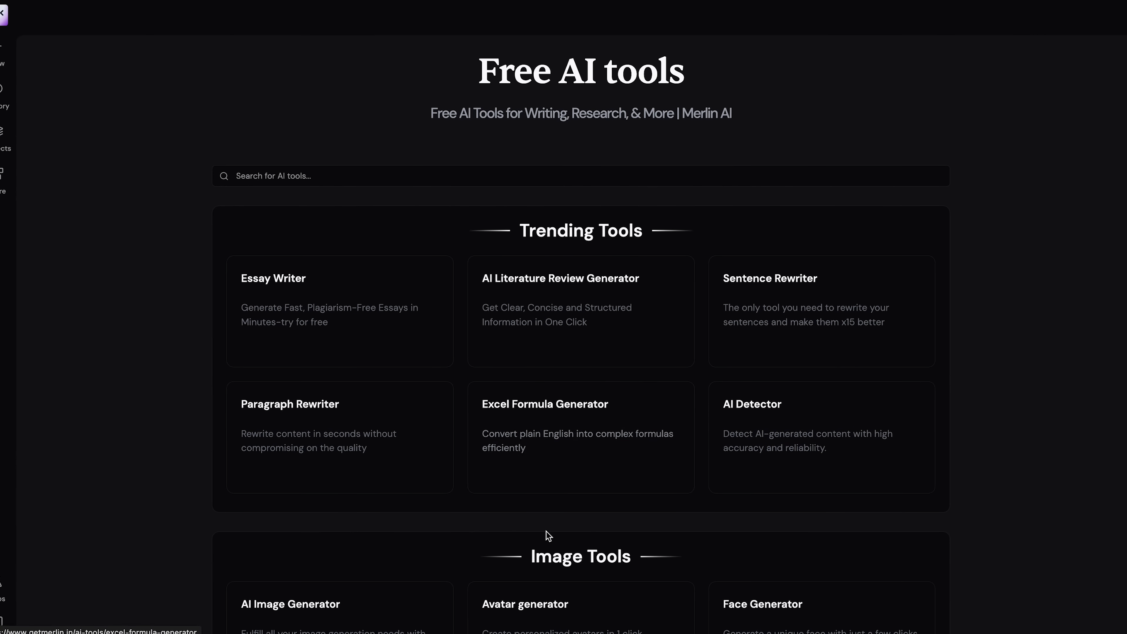
scroll("down", 3)
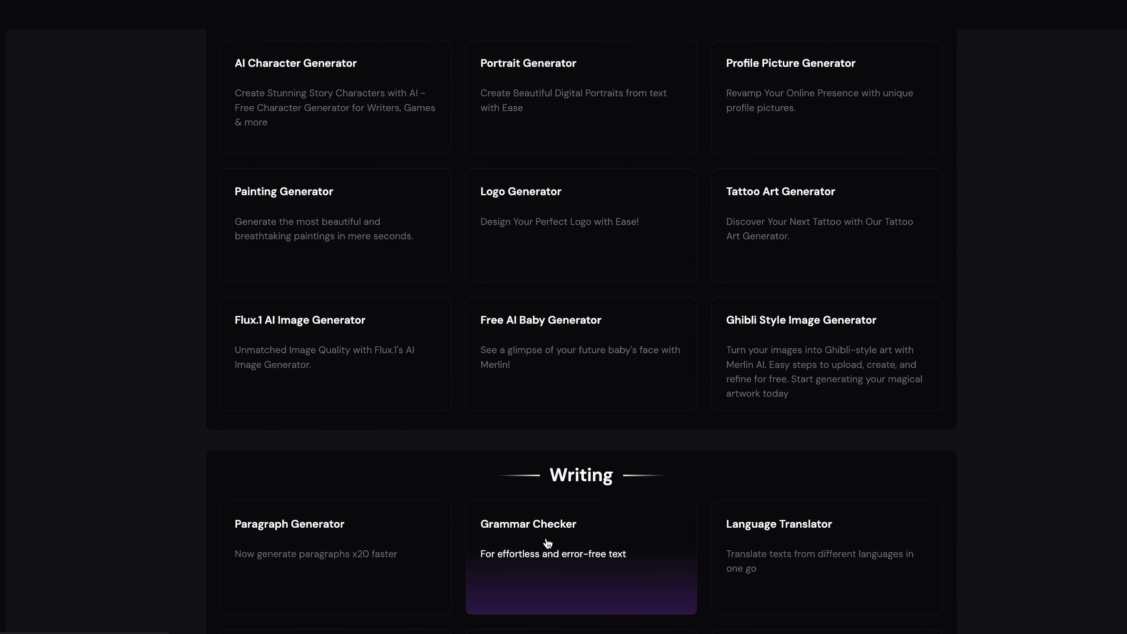
scroll("down", 3)
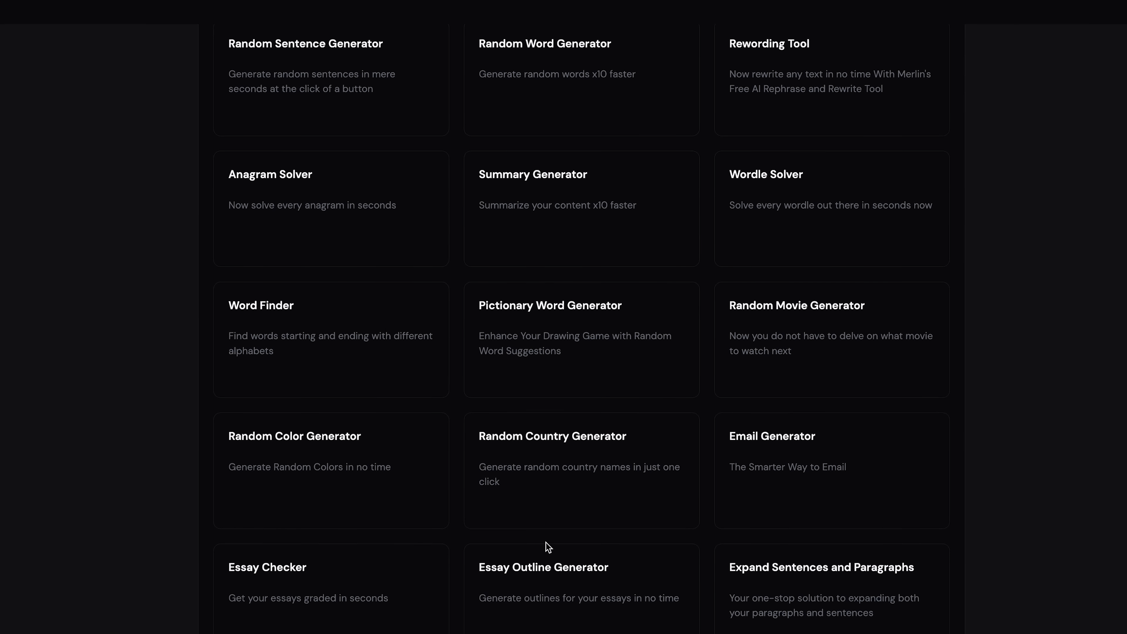